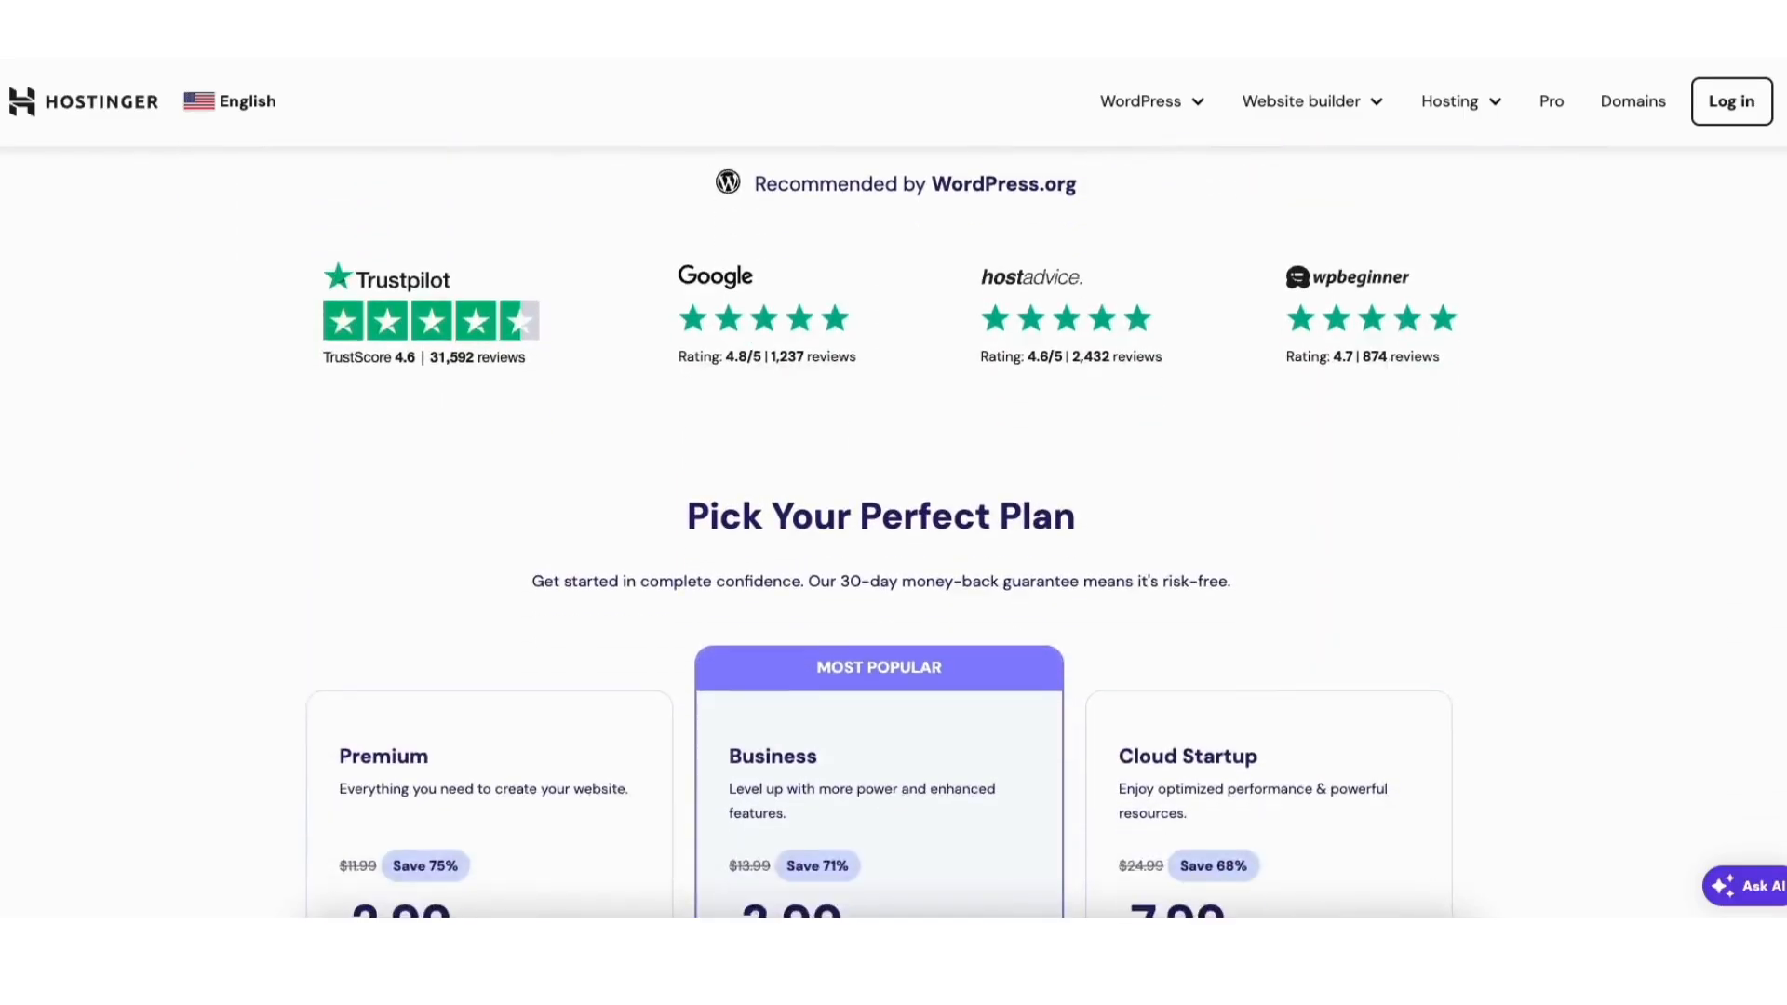
Step: Show the Websites list in Hostinger hPanel with the sites on the Premium Web Hosting plan
{"action": "scroll", "scroll_direction": "down", "scroll_amount": 3}
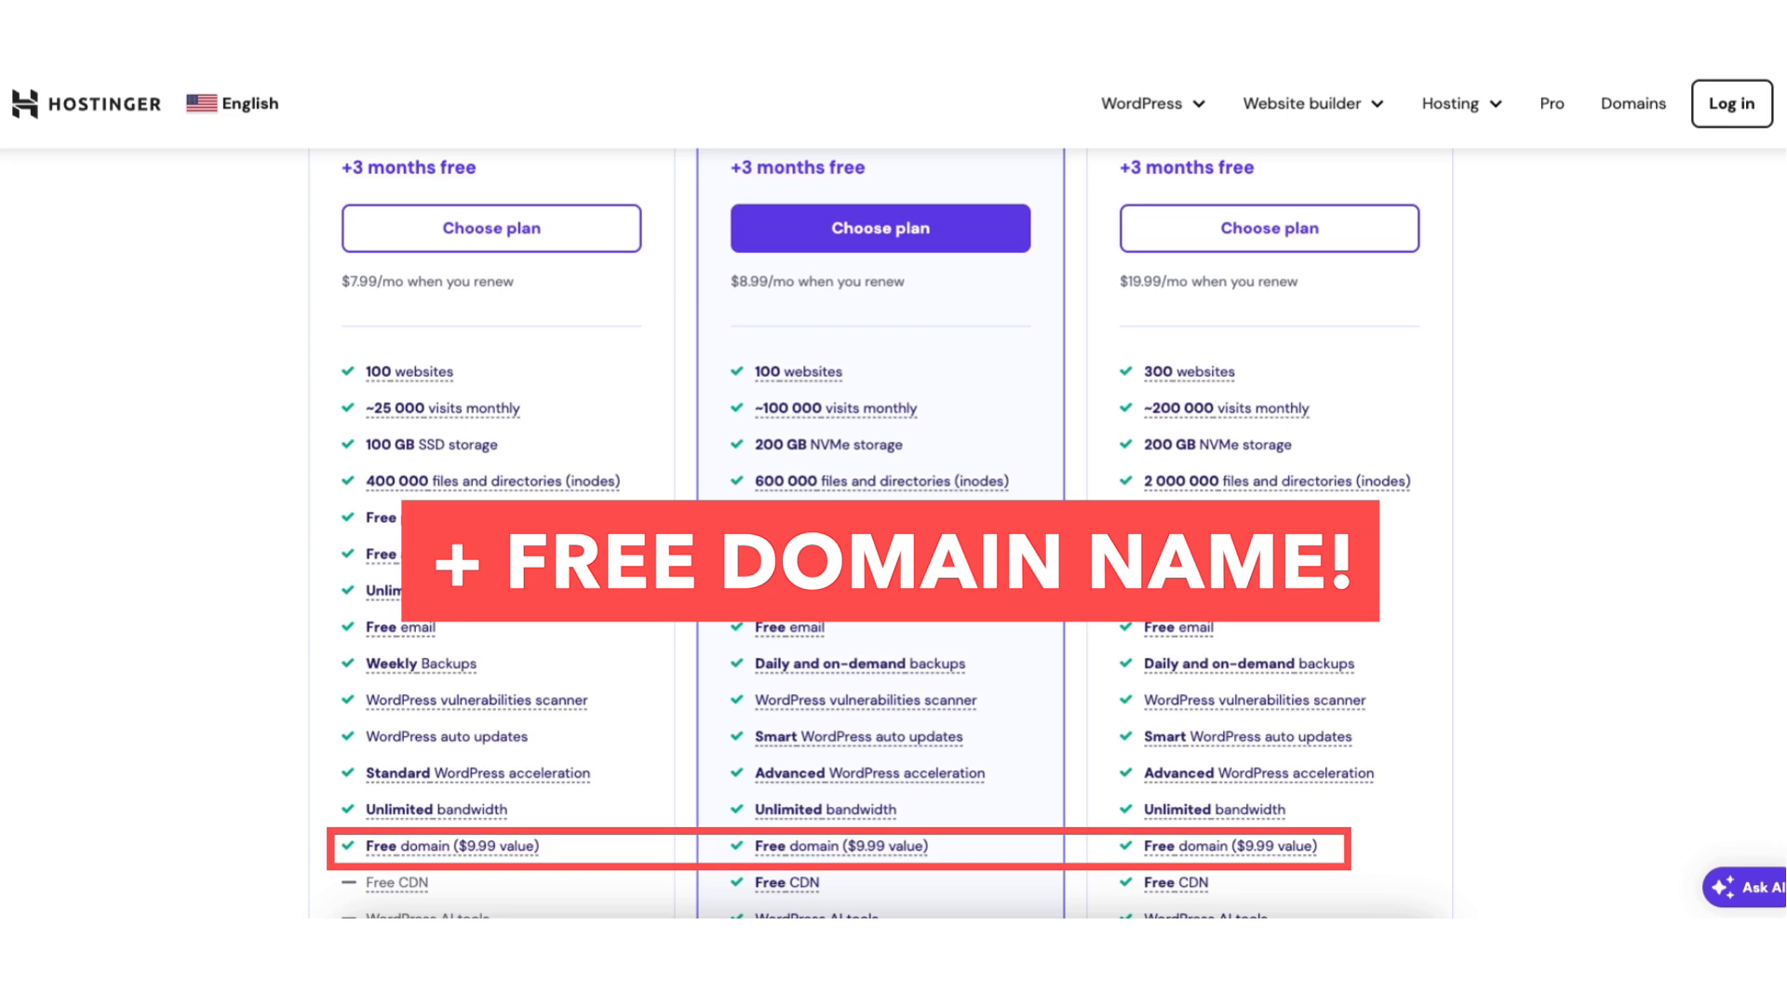
{"action": "scroll", "scroll_direction": "up", "scroll_amount": 3}
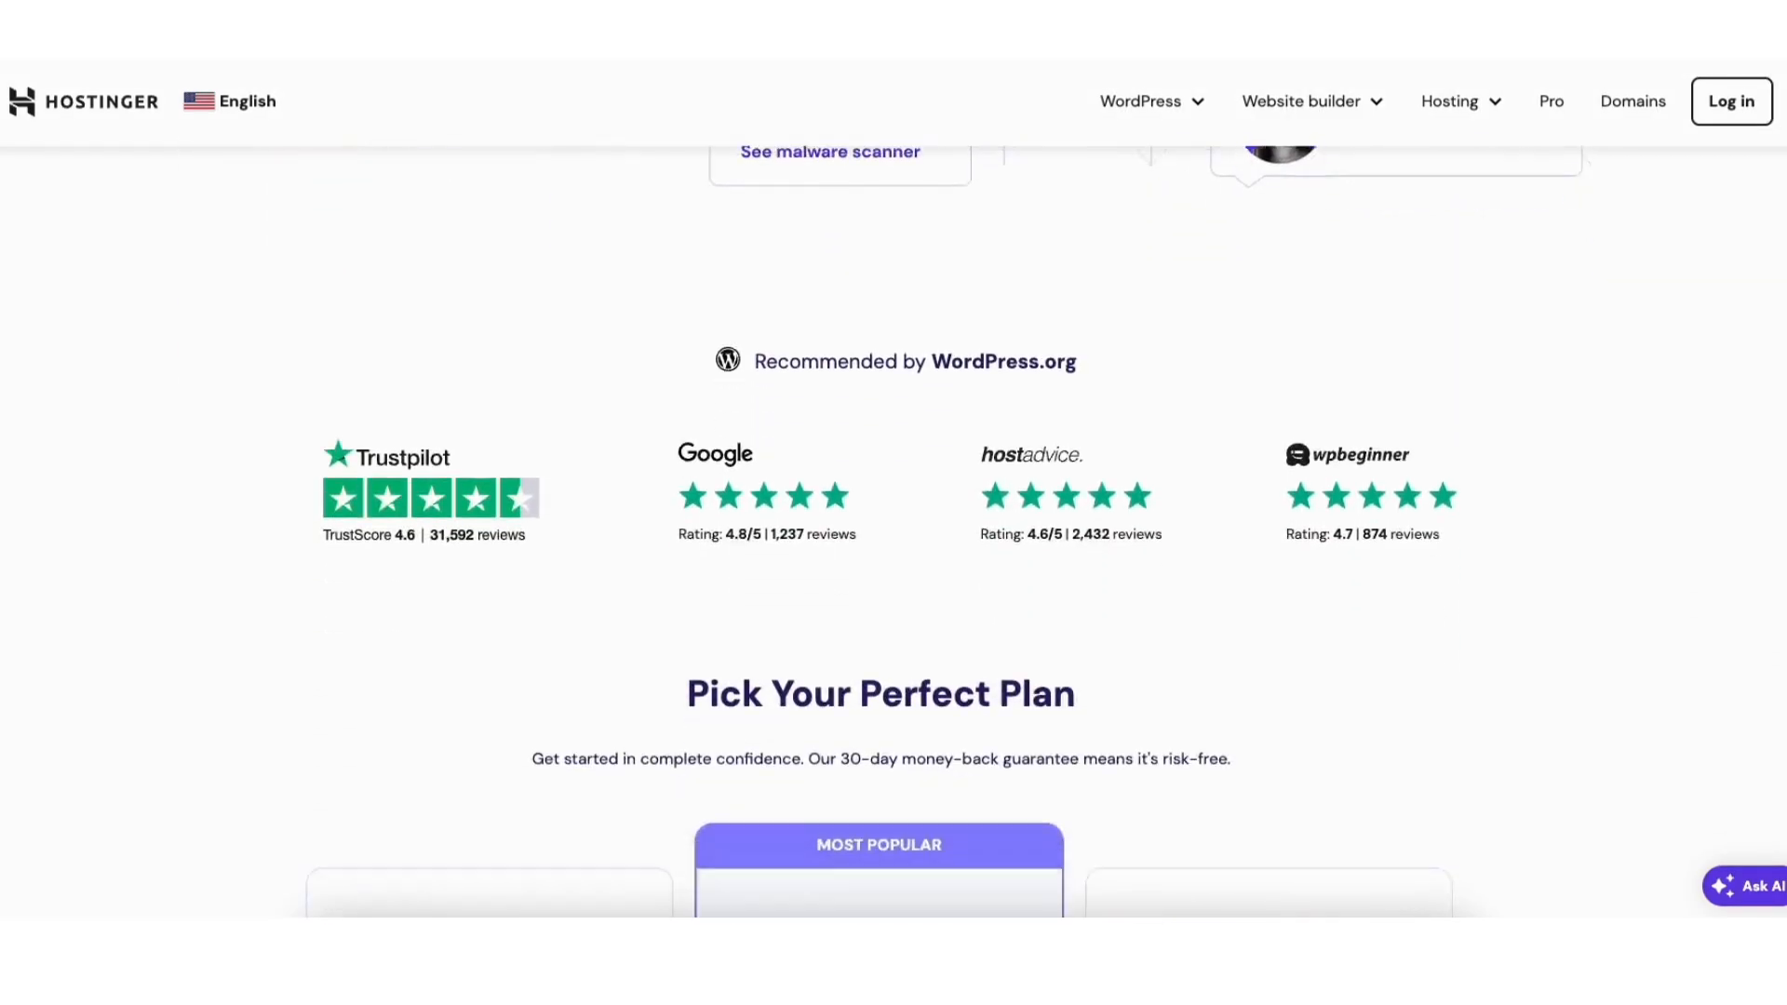
{"action": "scroll", "scroll_direction": "down", "scroll_amount": 3}
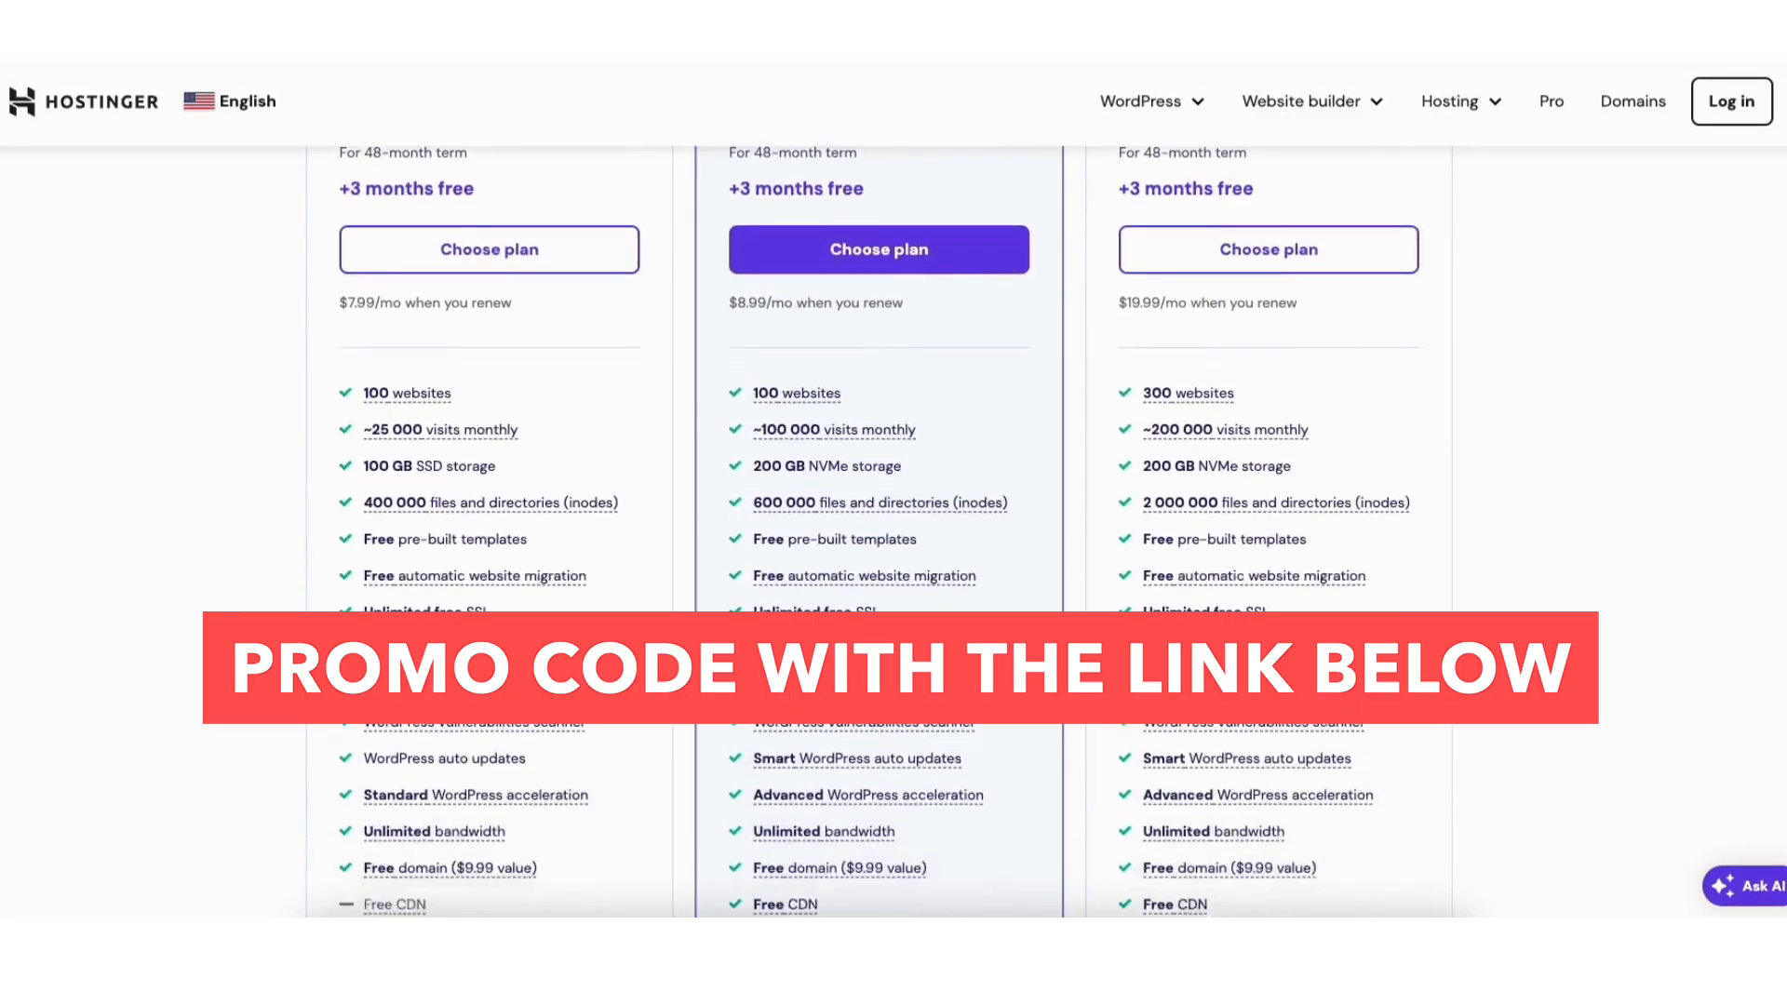
{"action": "scroll", "scroll_direction": "down", "scroll_amount": 3}
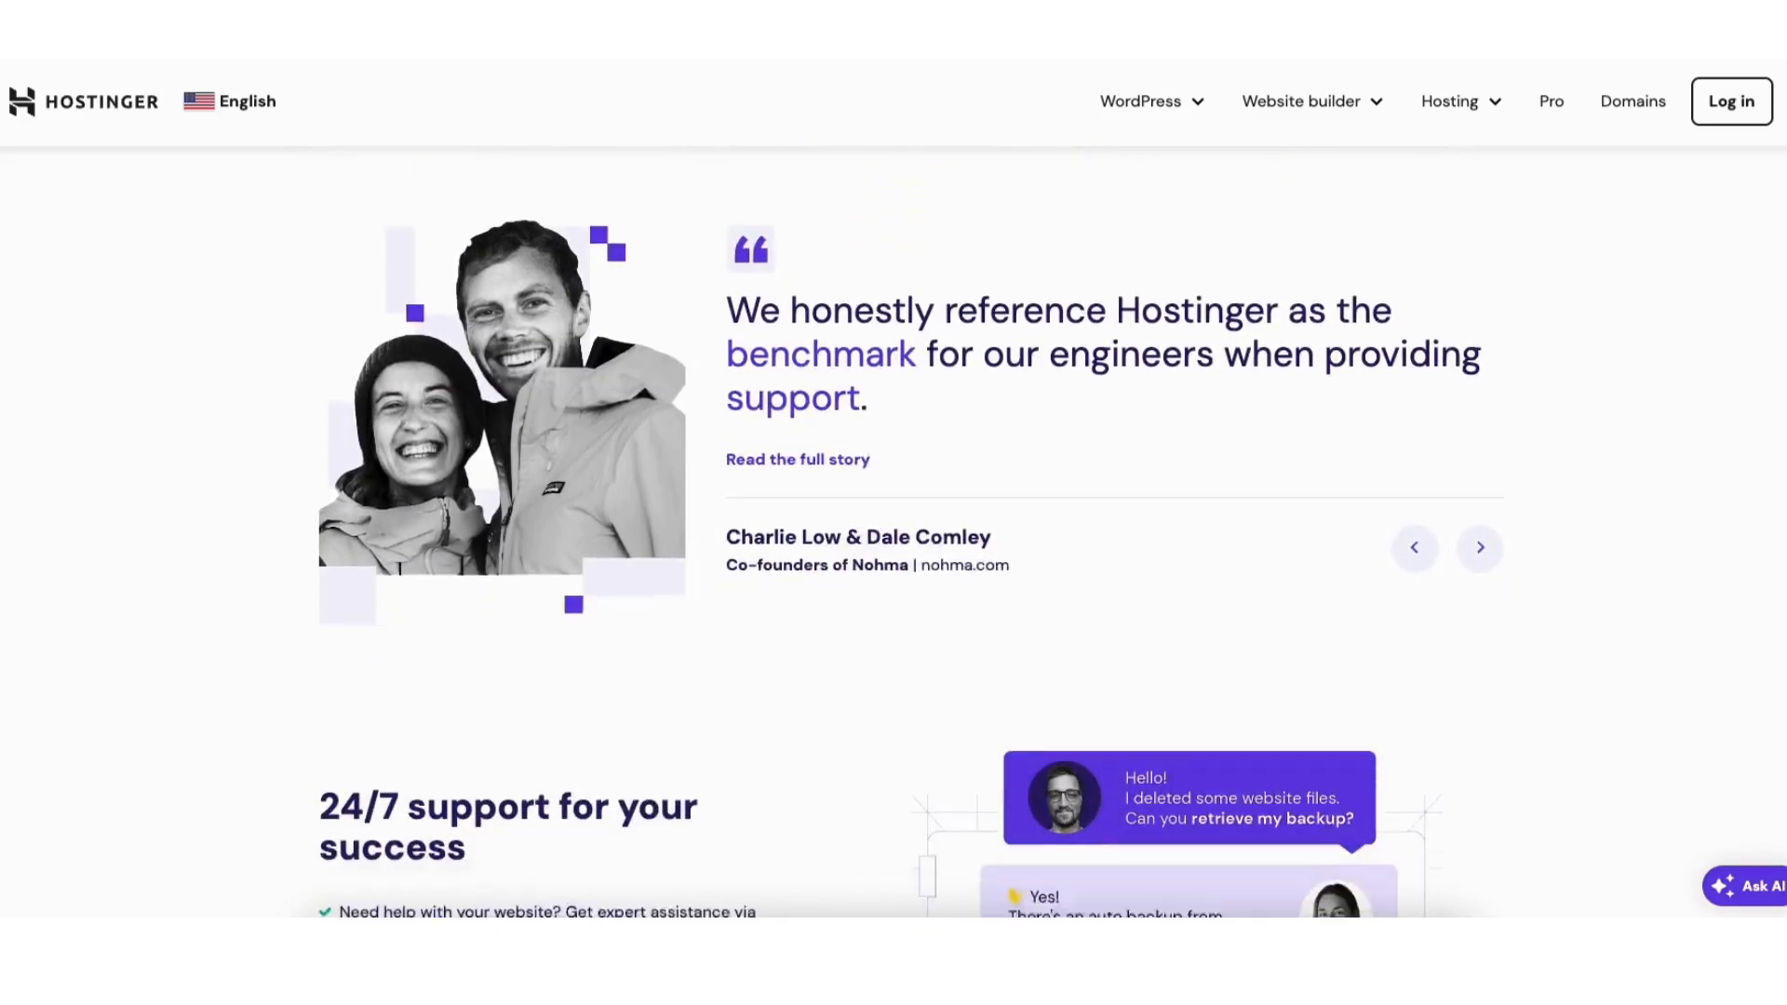
{"action": "left_click", "coordinate": [1731, 101]}
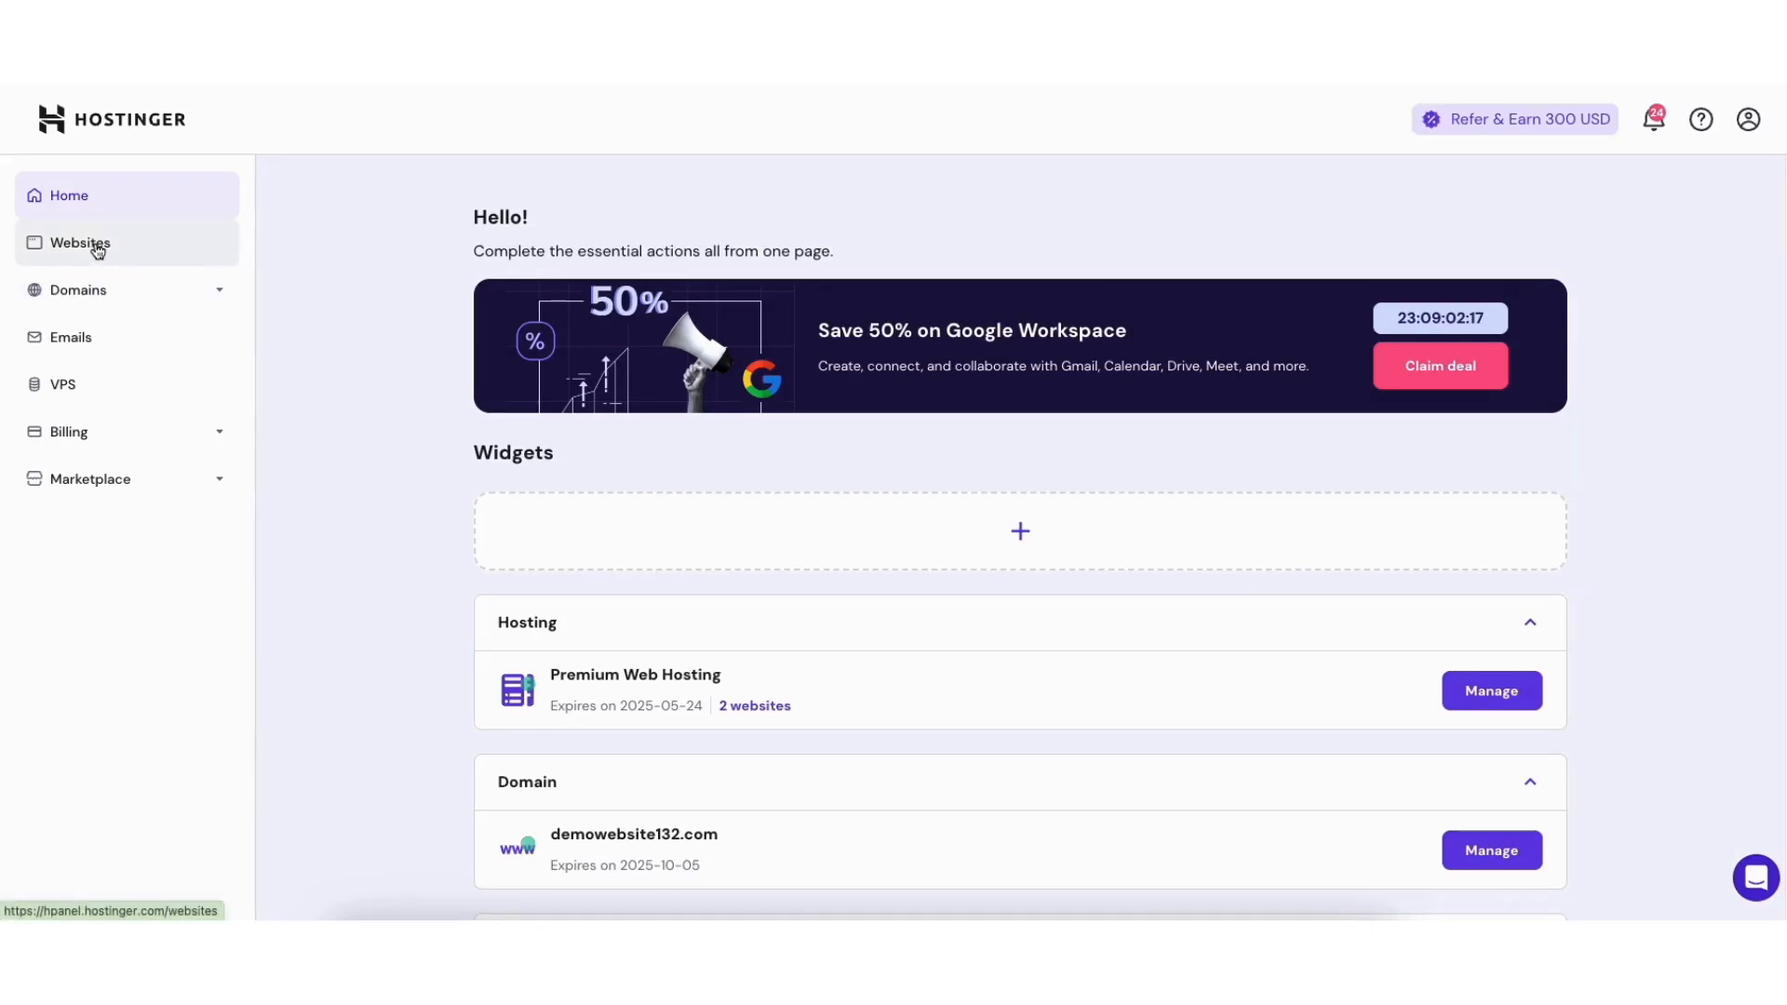
{"action": "left_click", "coordinate": [80, 242]}
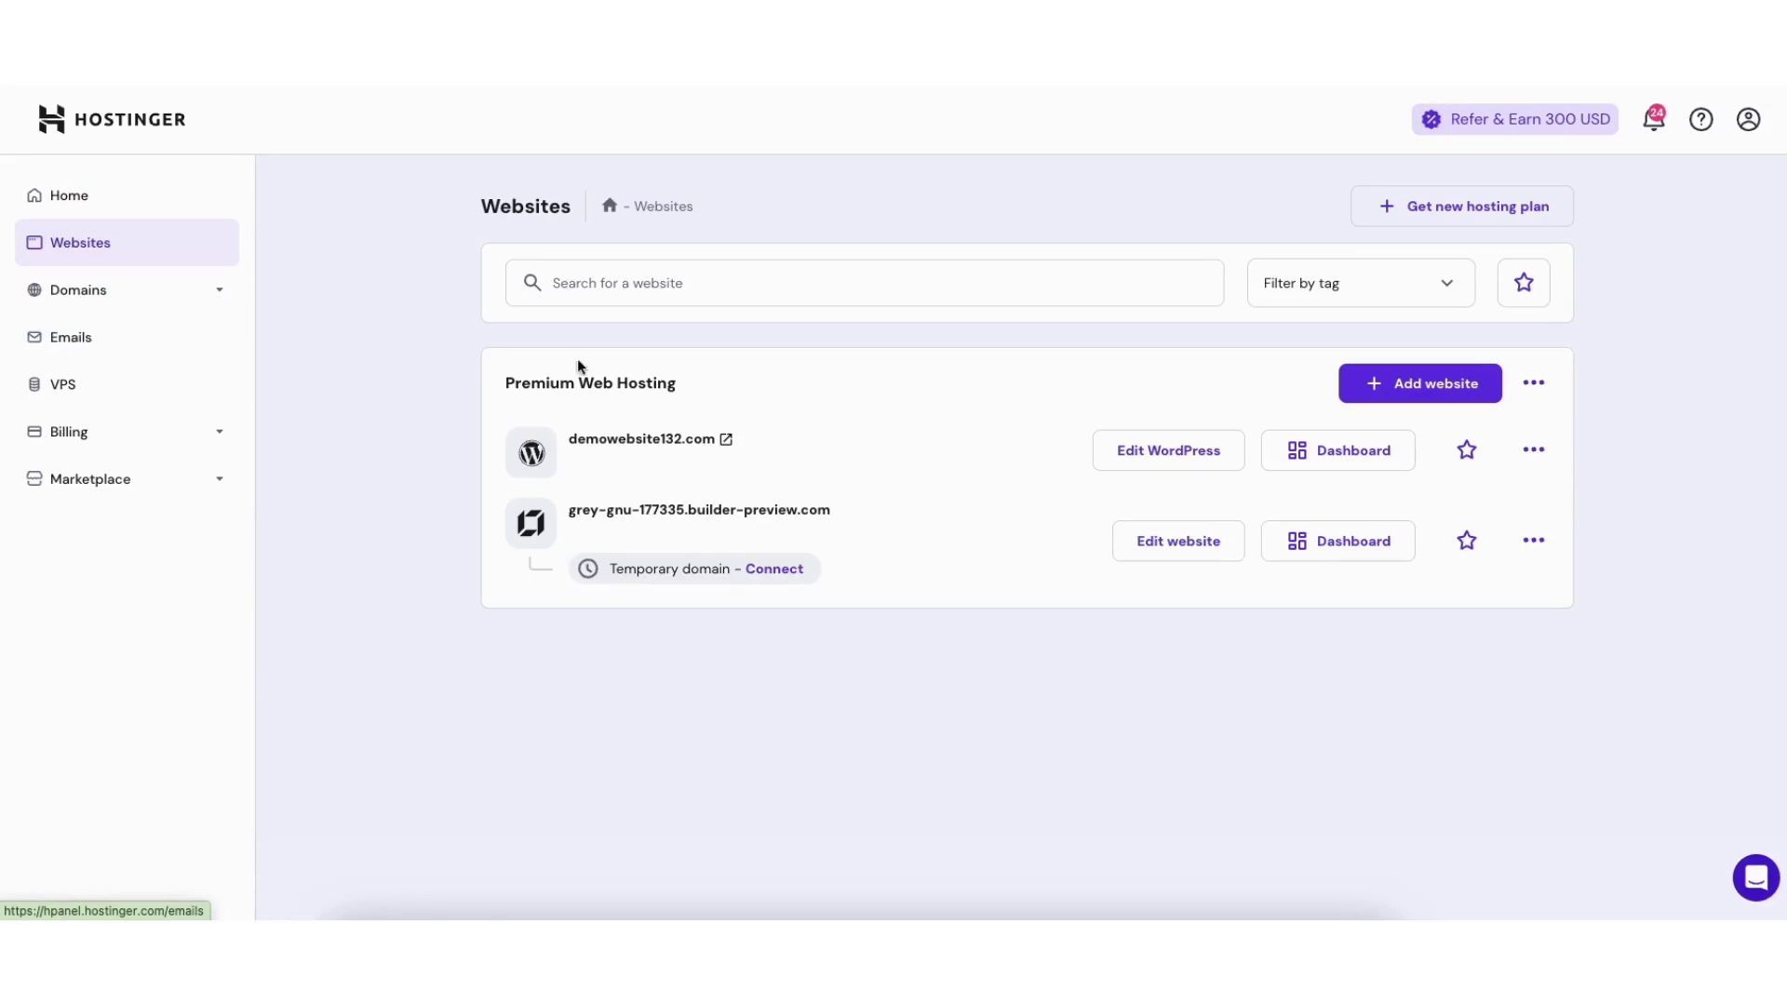
{"action": "mouse_move", "coordinate": [813, 413]}
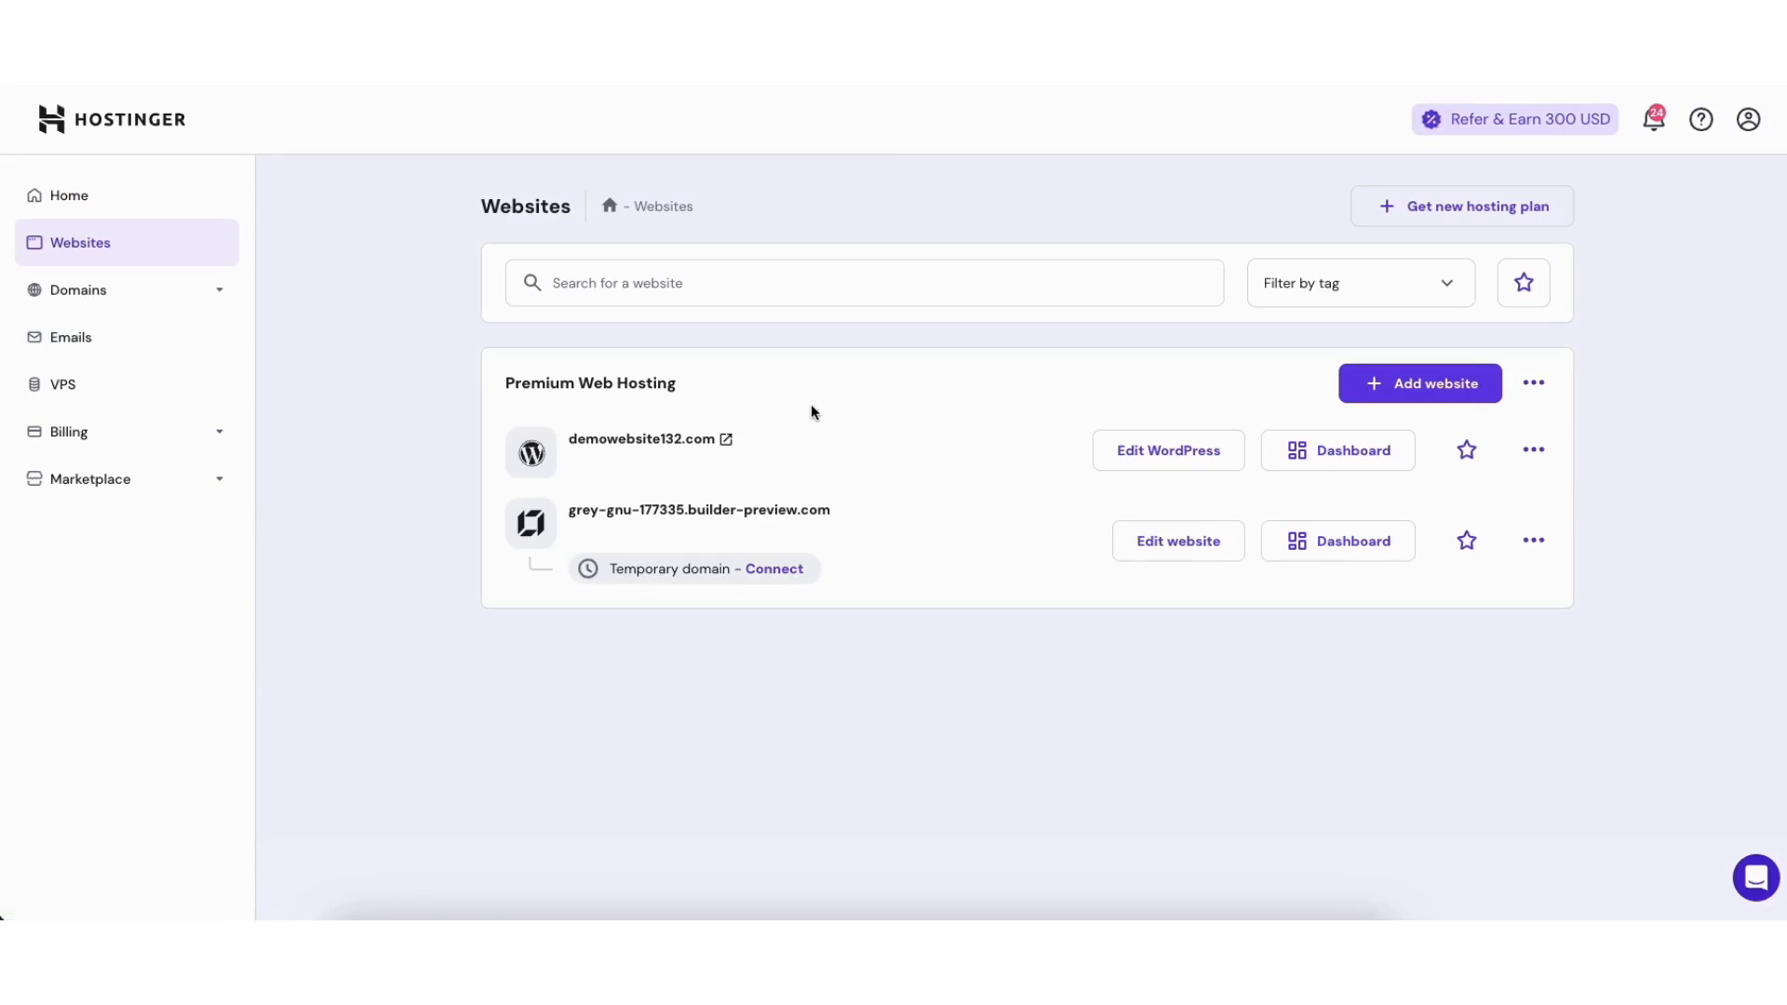
{"action": "mouse_move", "coordinate": [669, 472]}
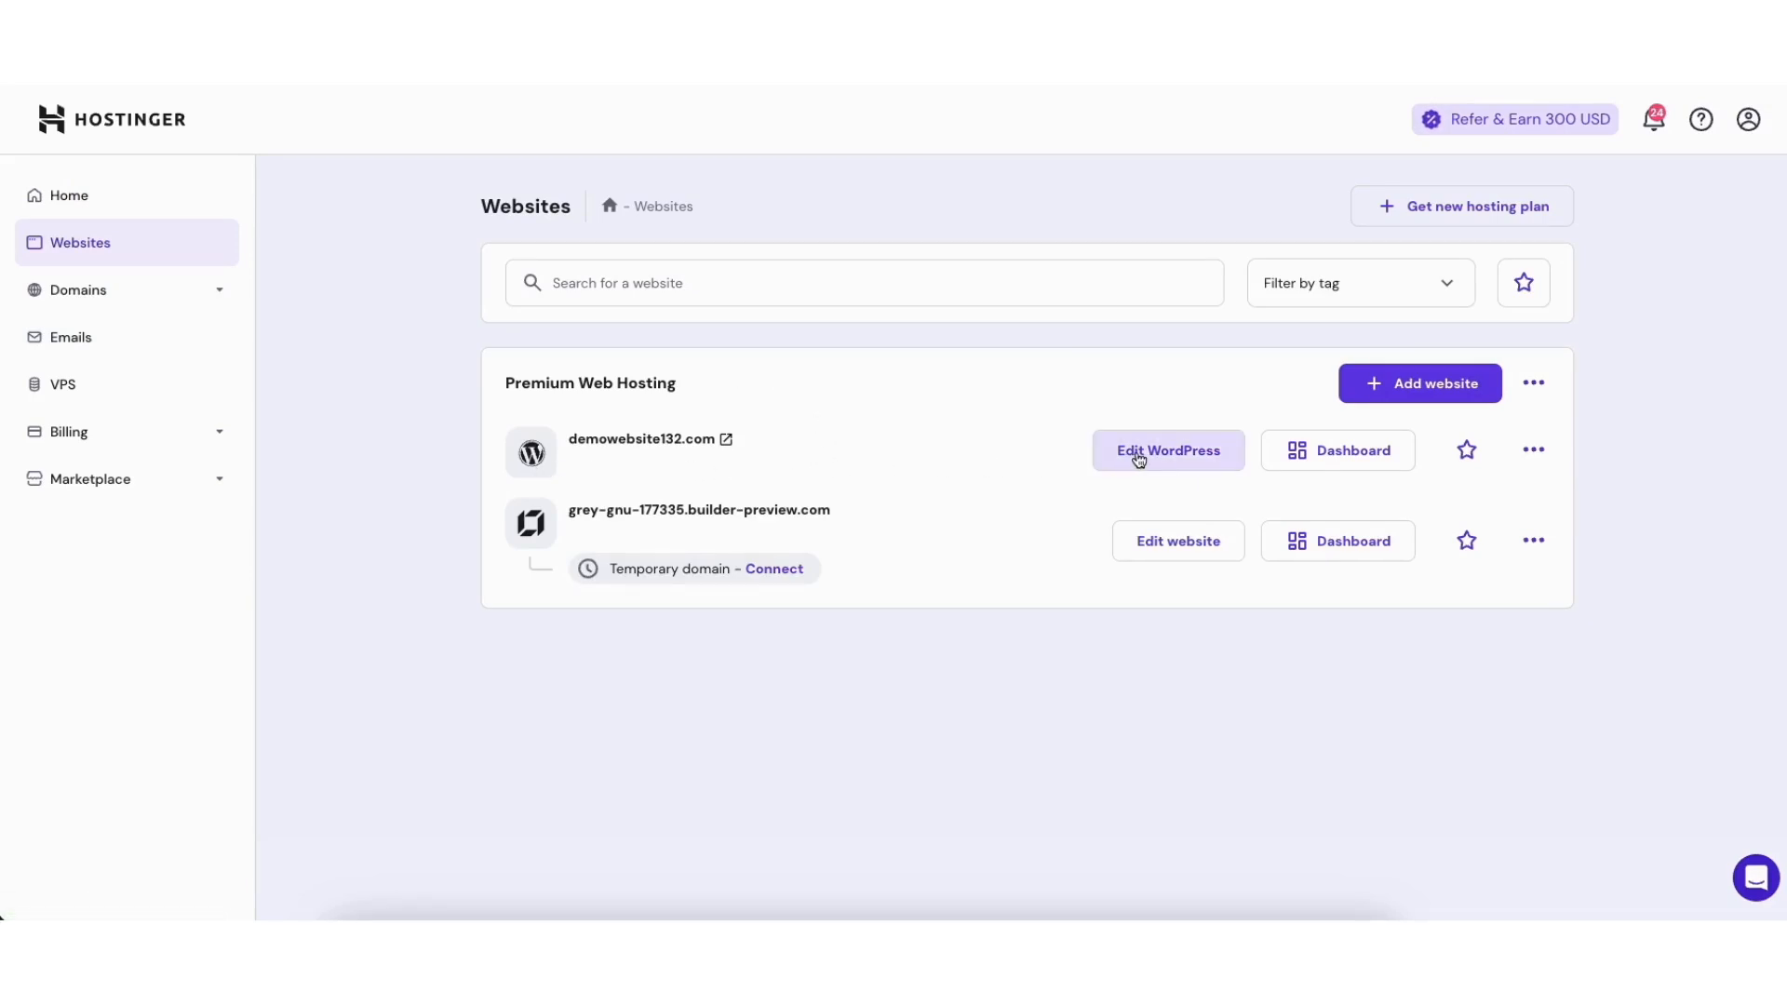
Step: Enter the WordPress admin for demowebsite132.com and view its live nature-themed homepage
{"action": "left_click", "coordinate": [1168, 451]}
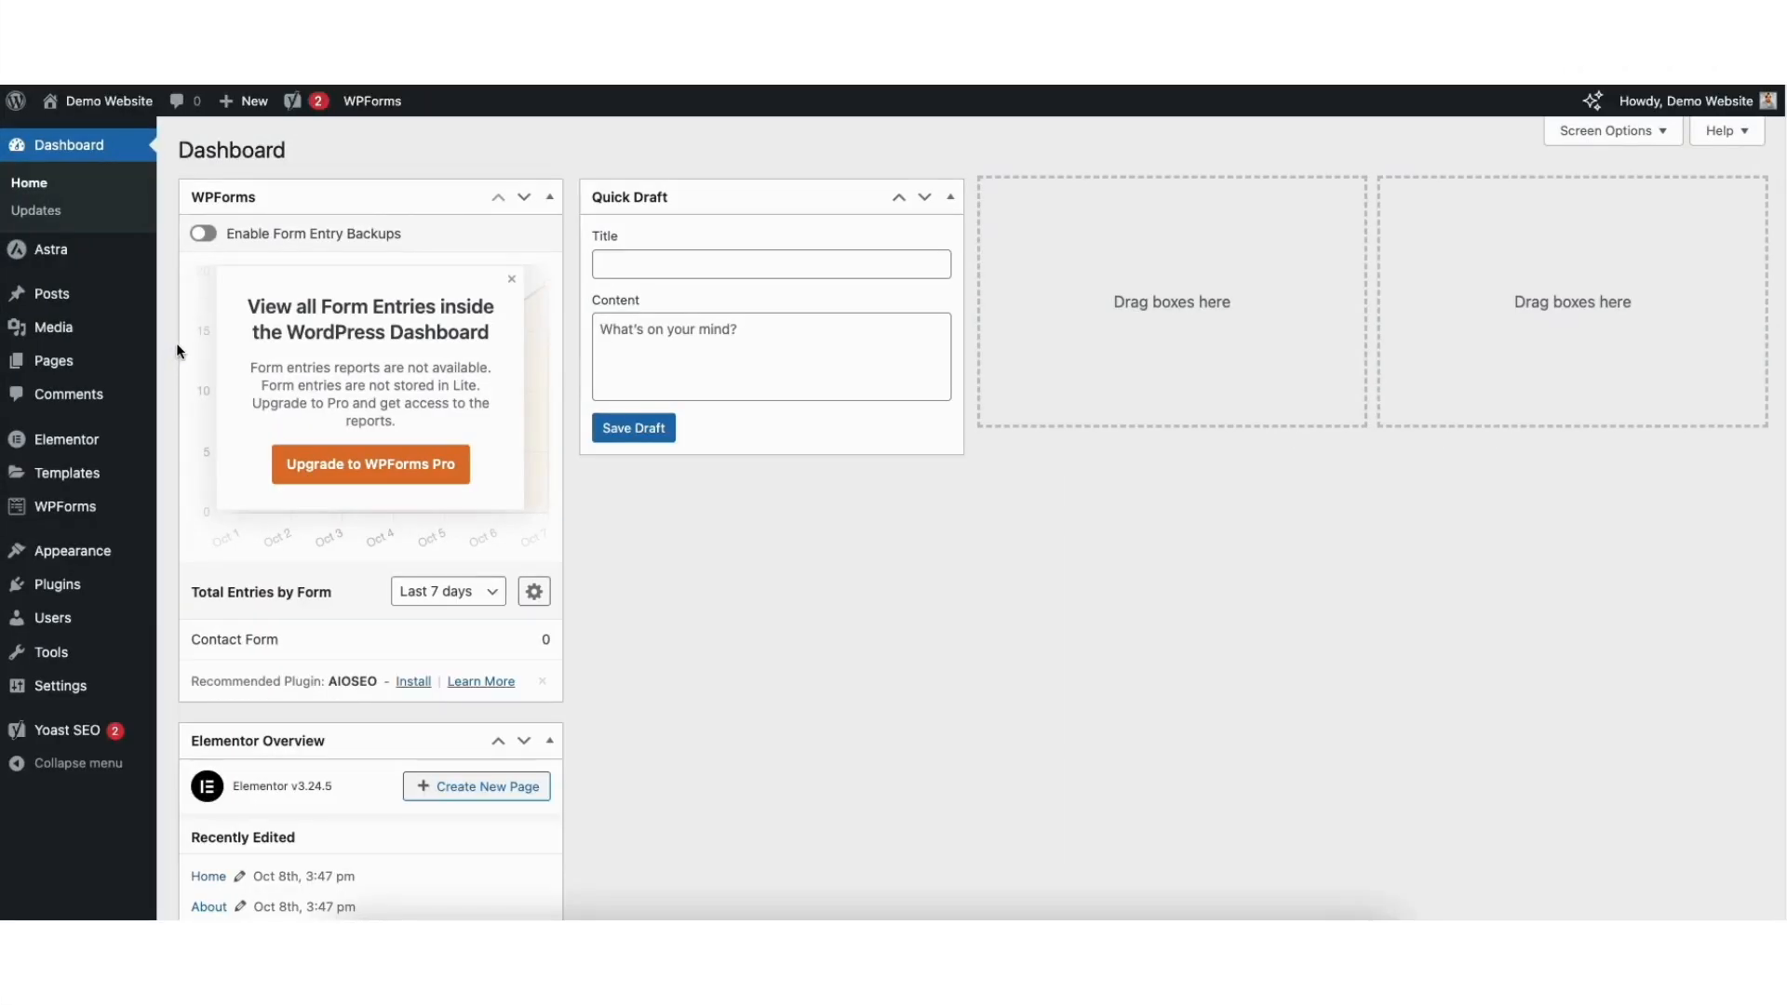
{"action": "mouse_move", "coordinate": [108, 101]}
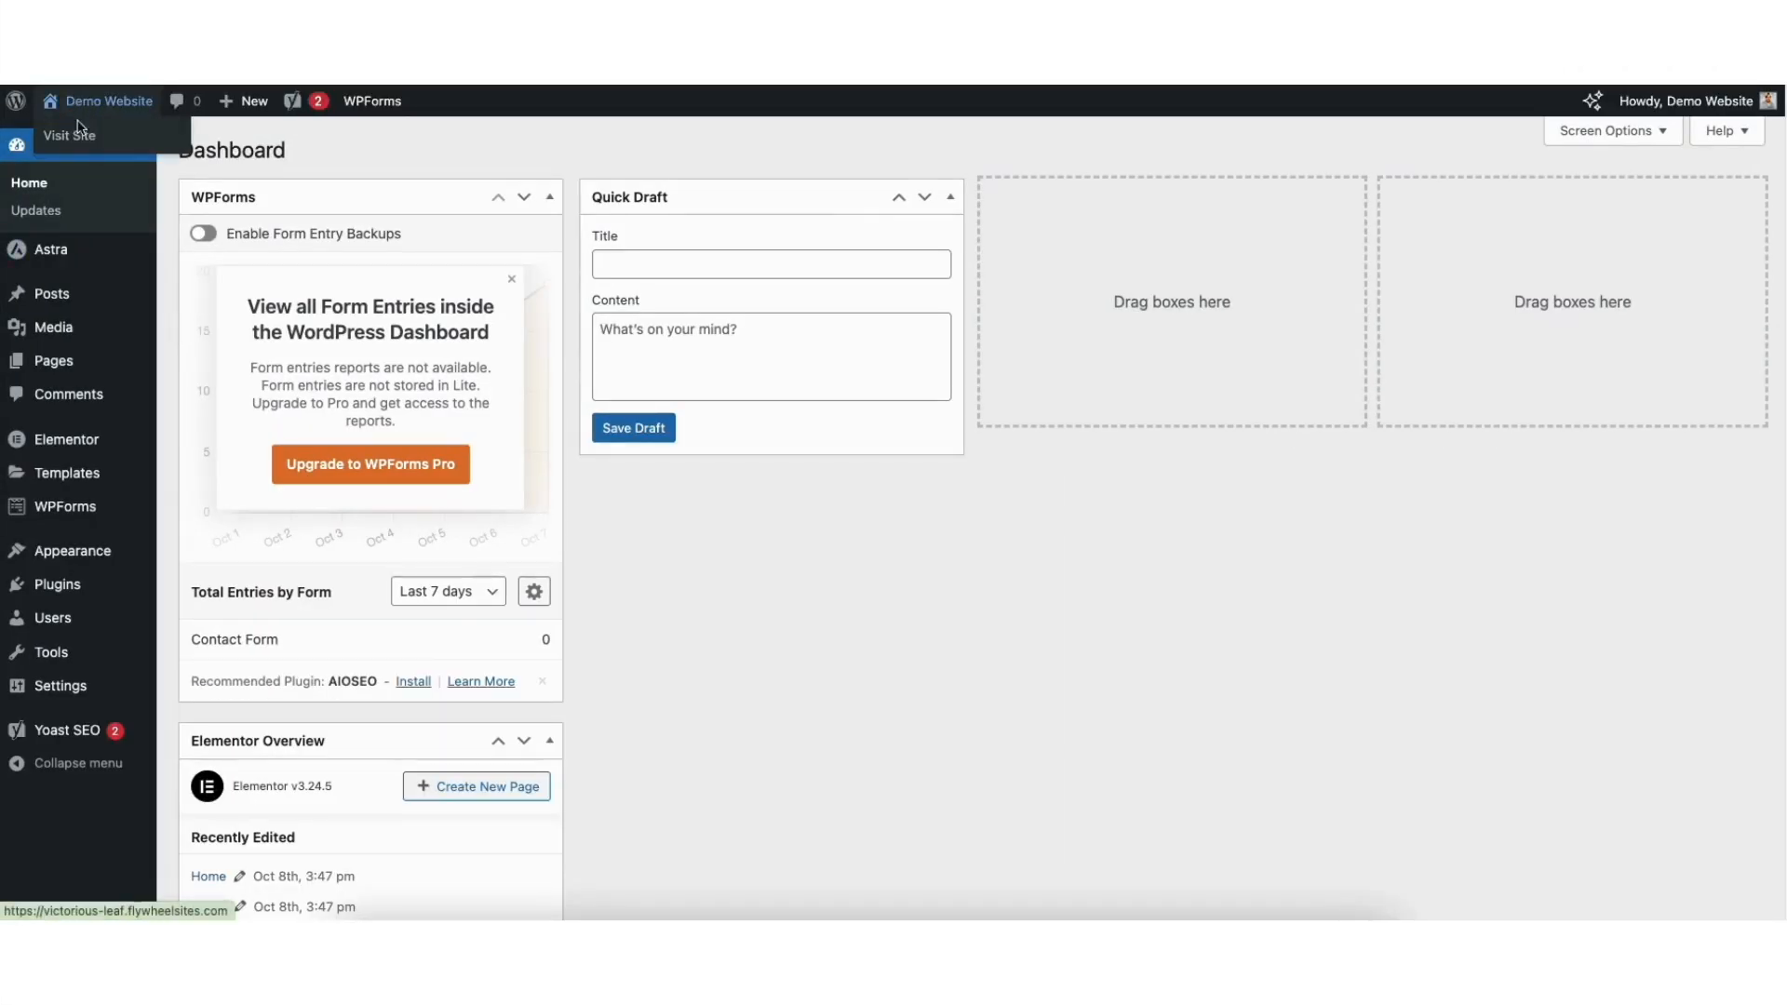
{"action": "mouse_move", "coordinate": [69, 146]}
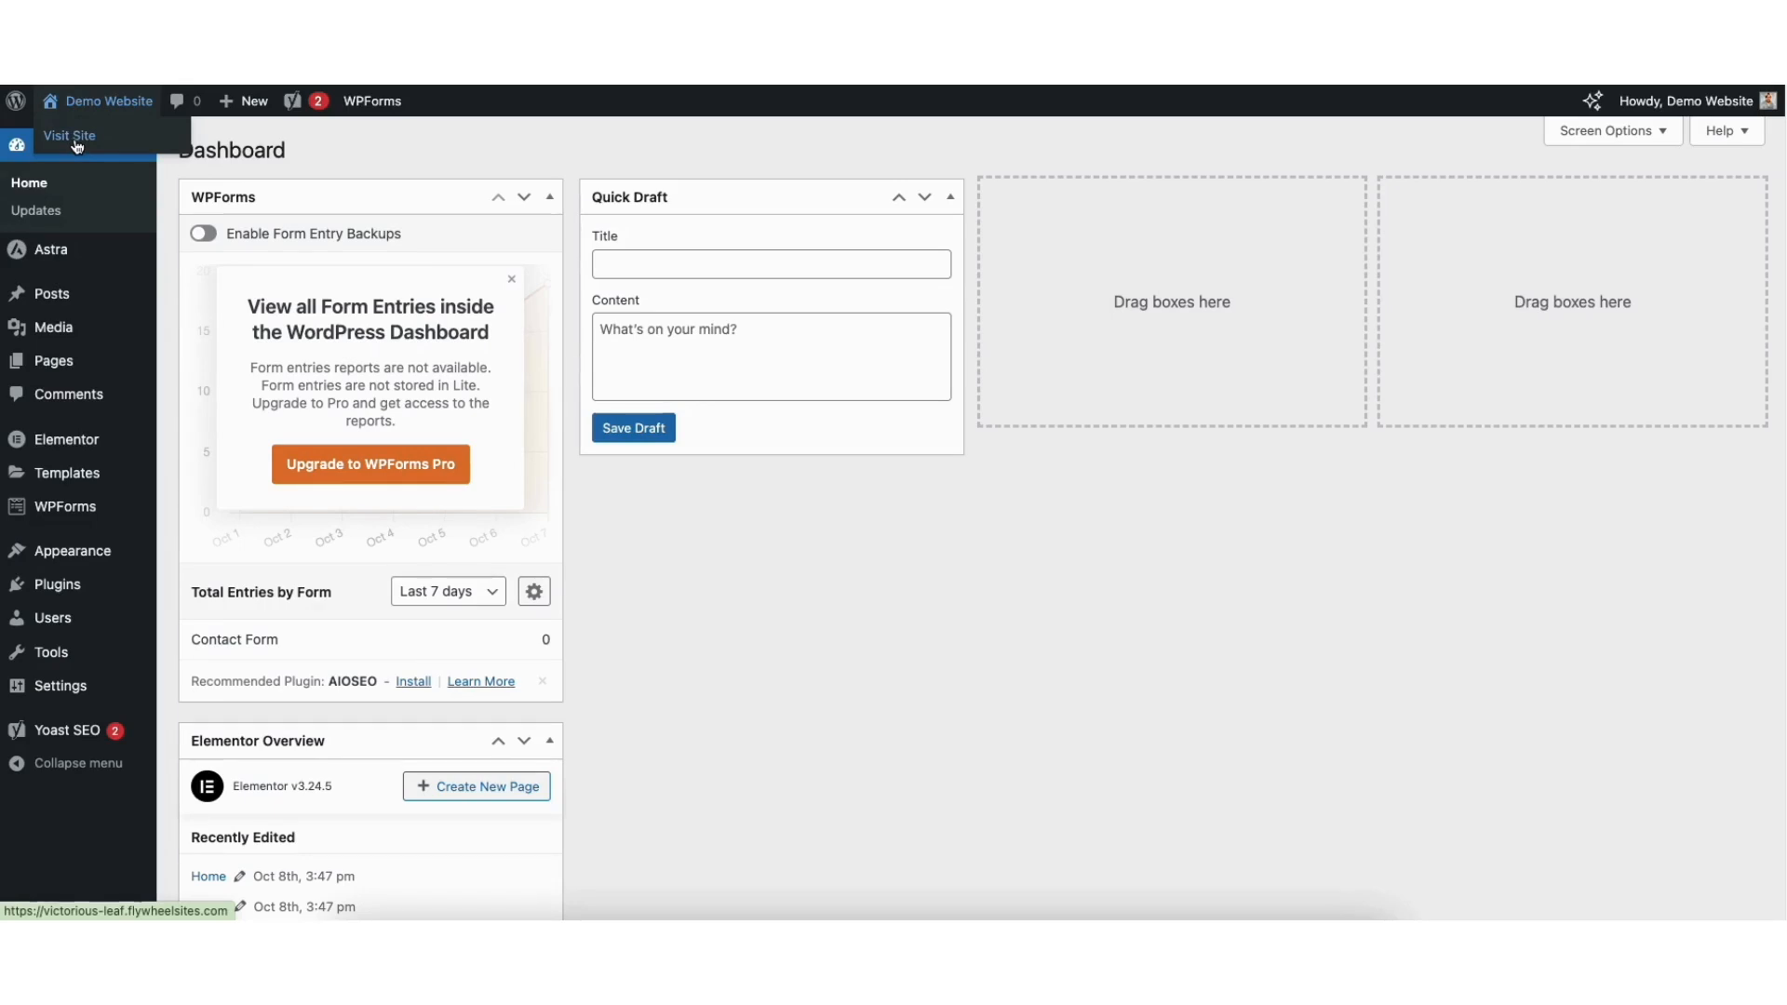
{"action": "left_click", "coordinate": [69, 136]}
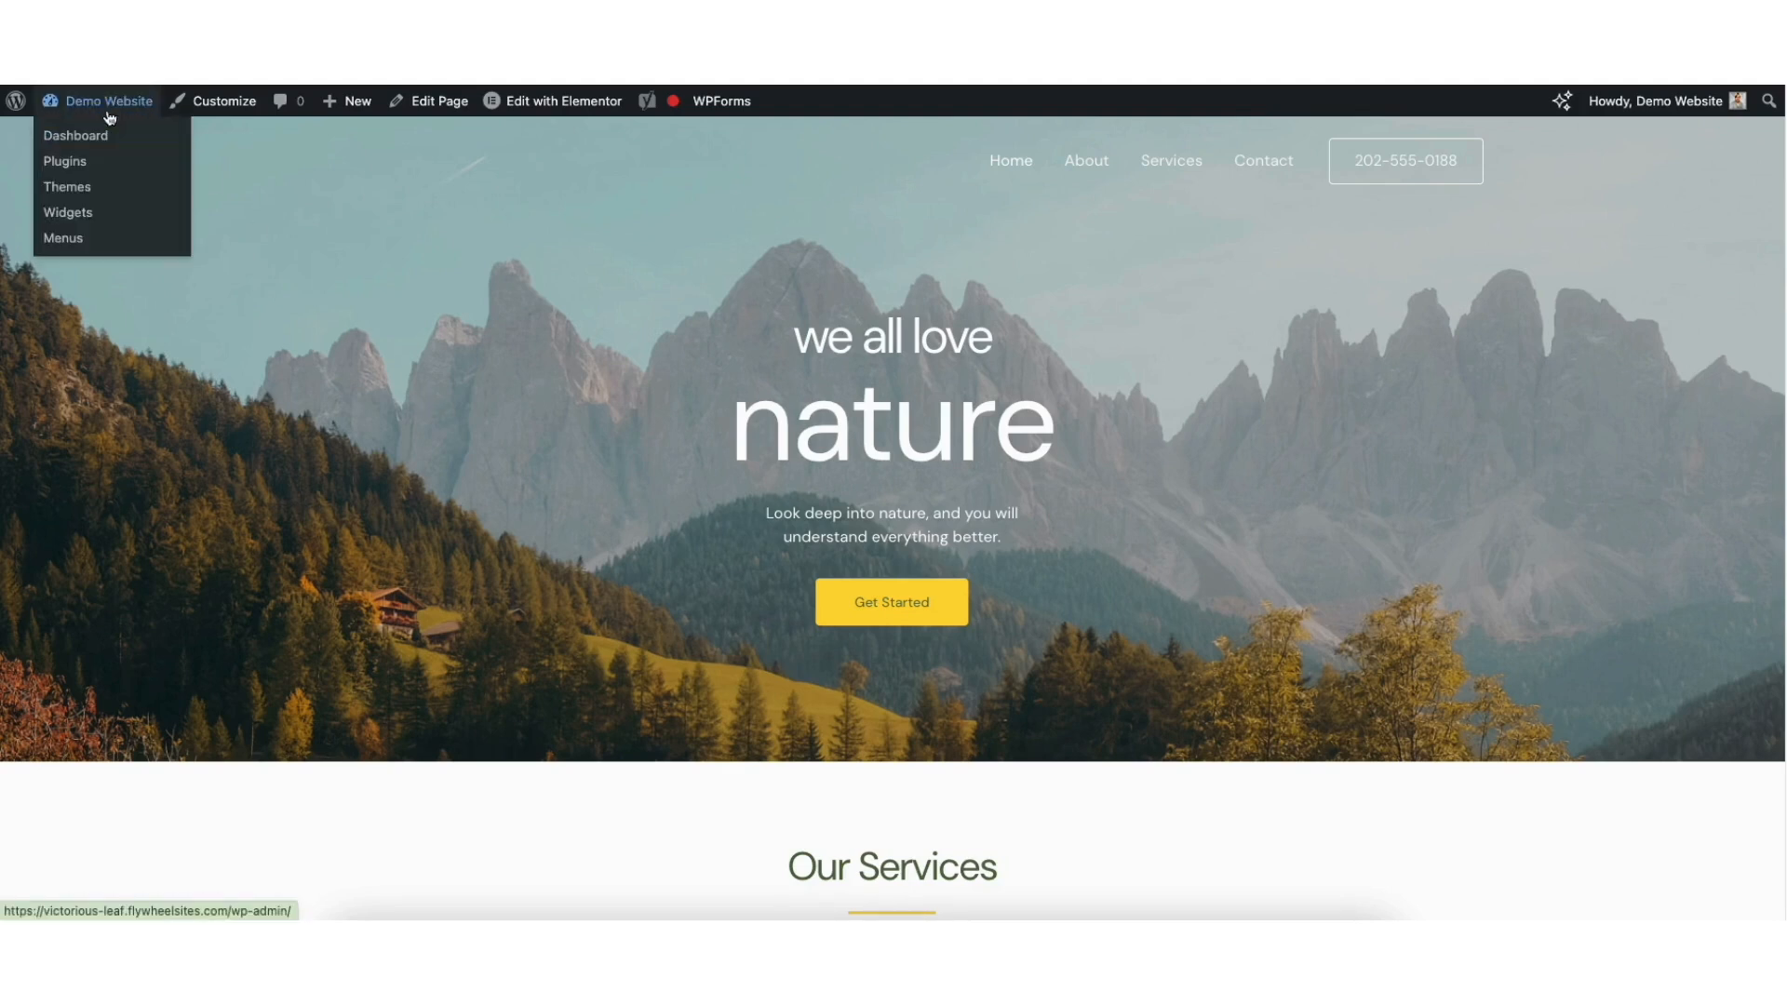
Step: Search Add New Plugin for 'wp reset', then install and activate WP Reset
{"action": "left_click", "coordinate": [75, 135]}
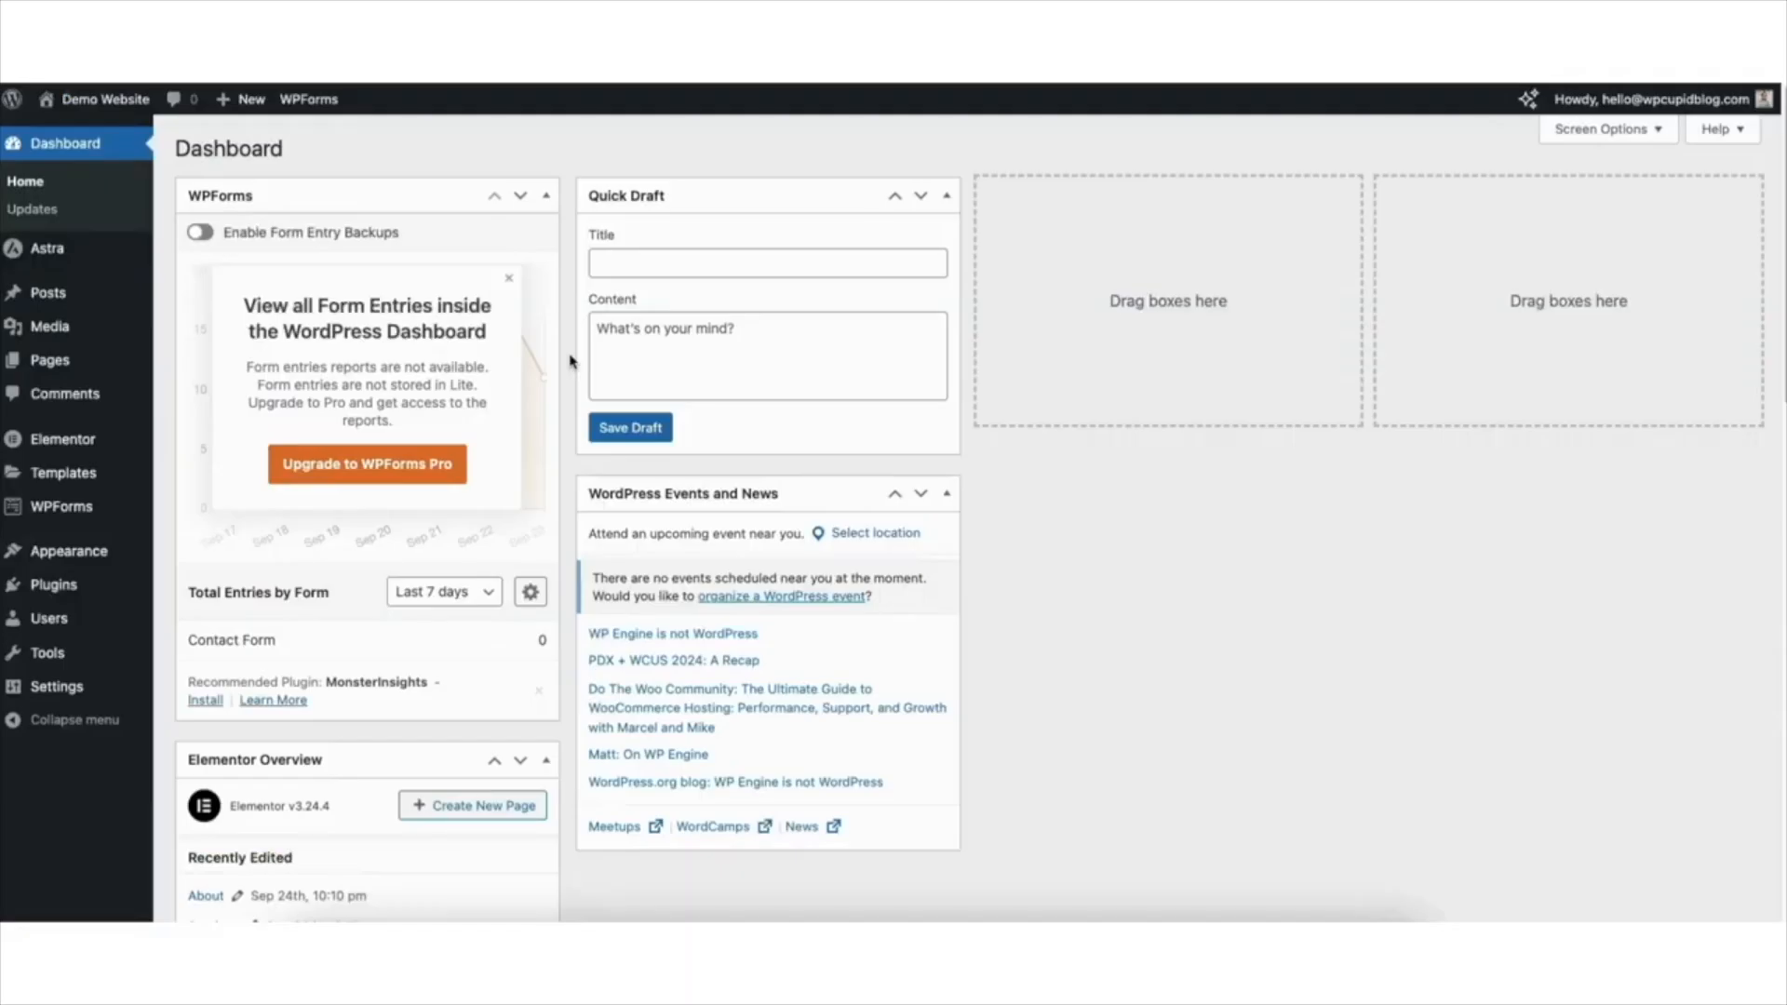
{"action": "mouse_move", "coordinate": [52, 585]}
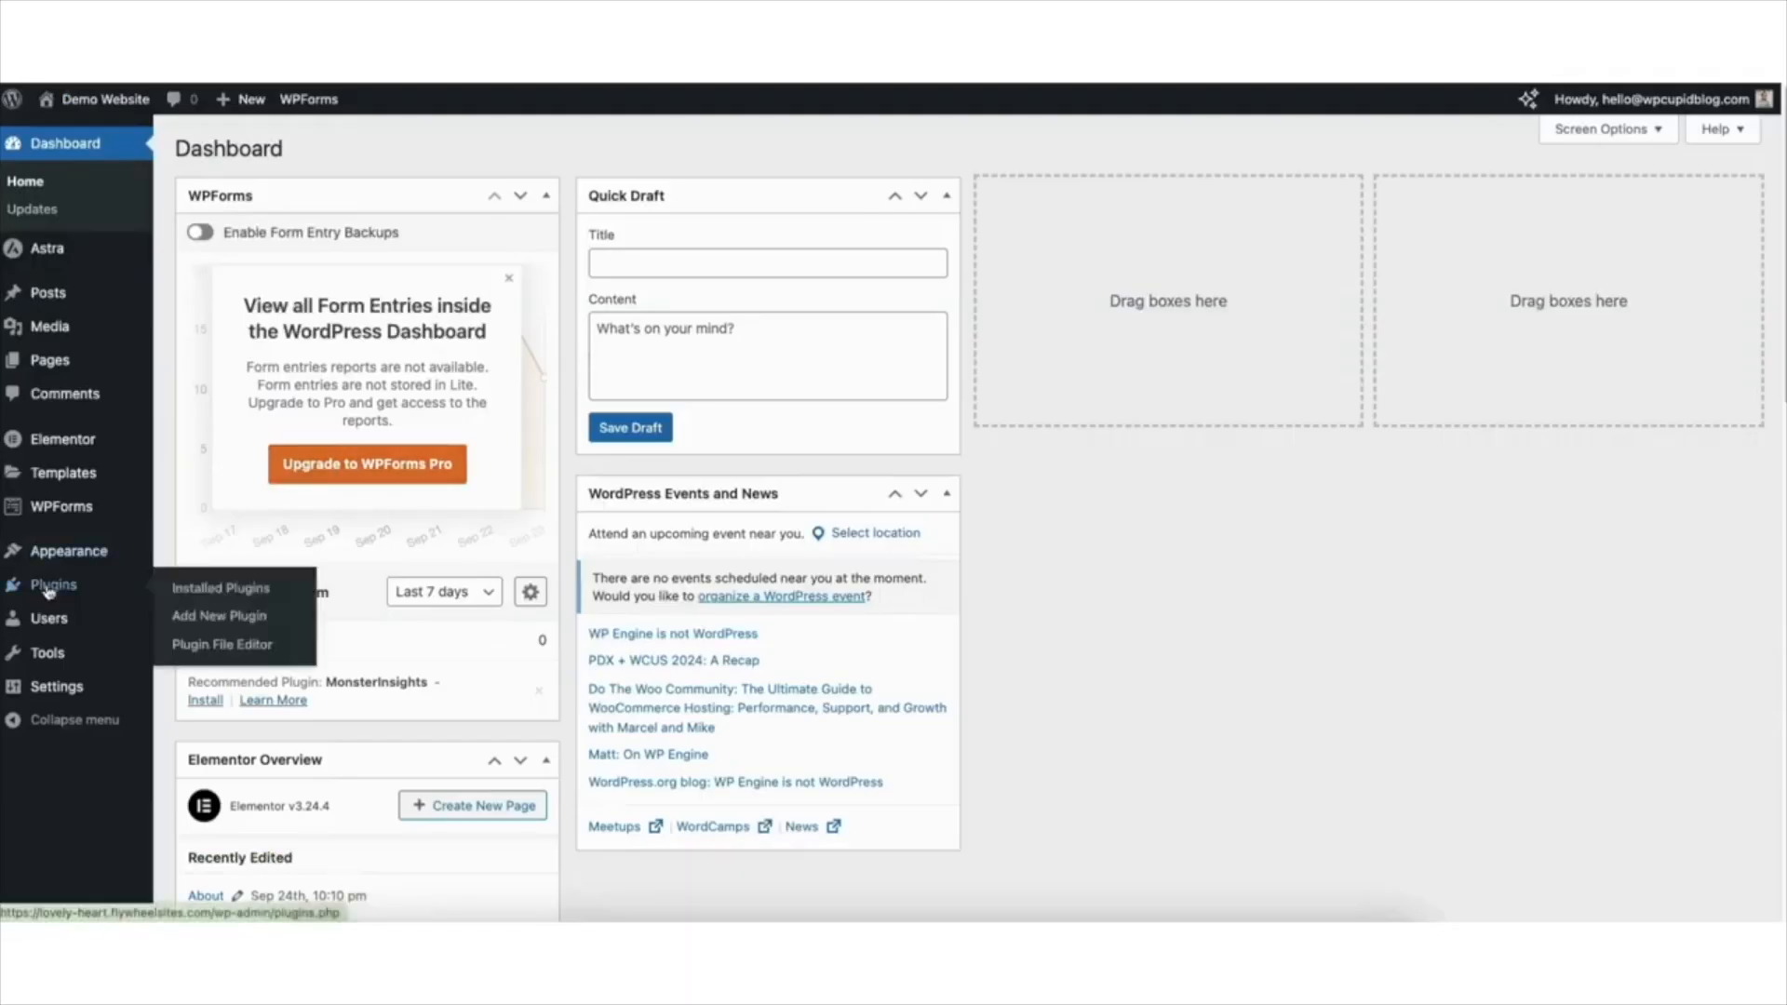
{"action": "mouse_move", "coordinate": [218, 616]}
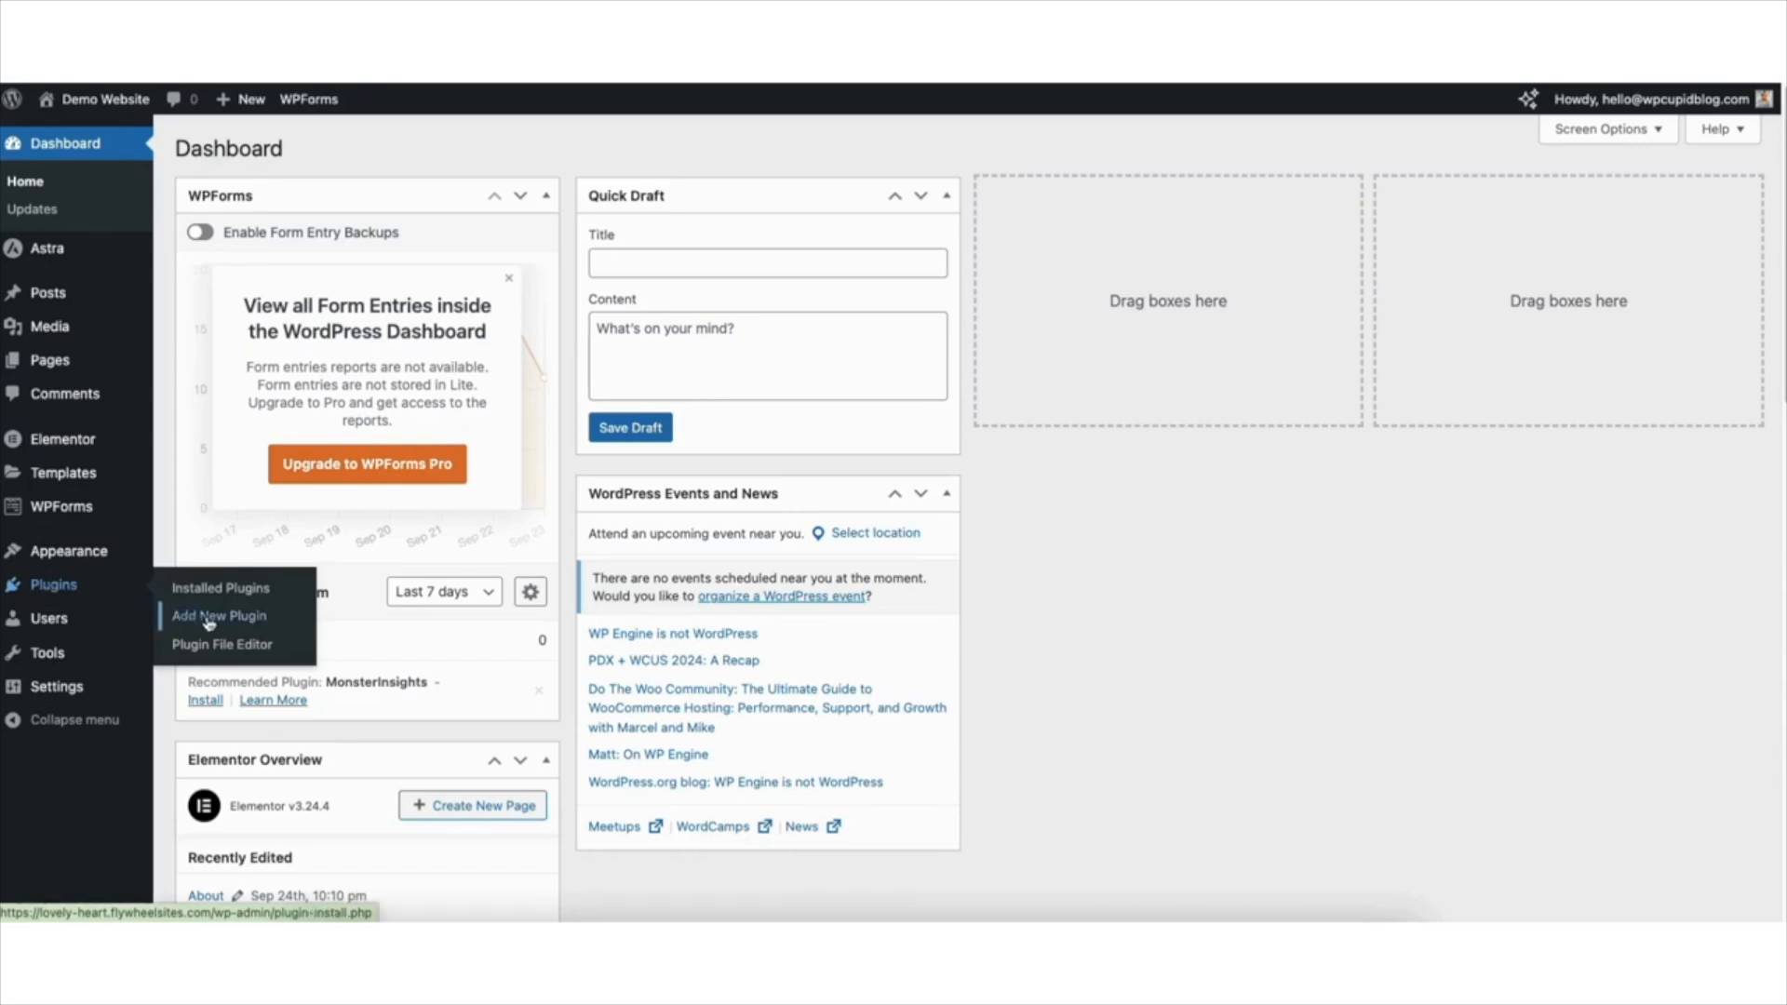
{"action": "left_click", "coordinate": [219, 617]}
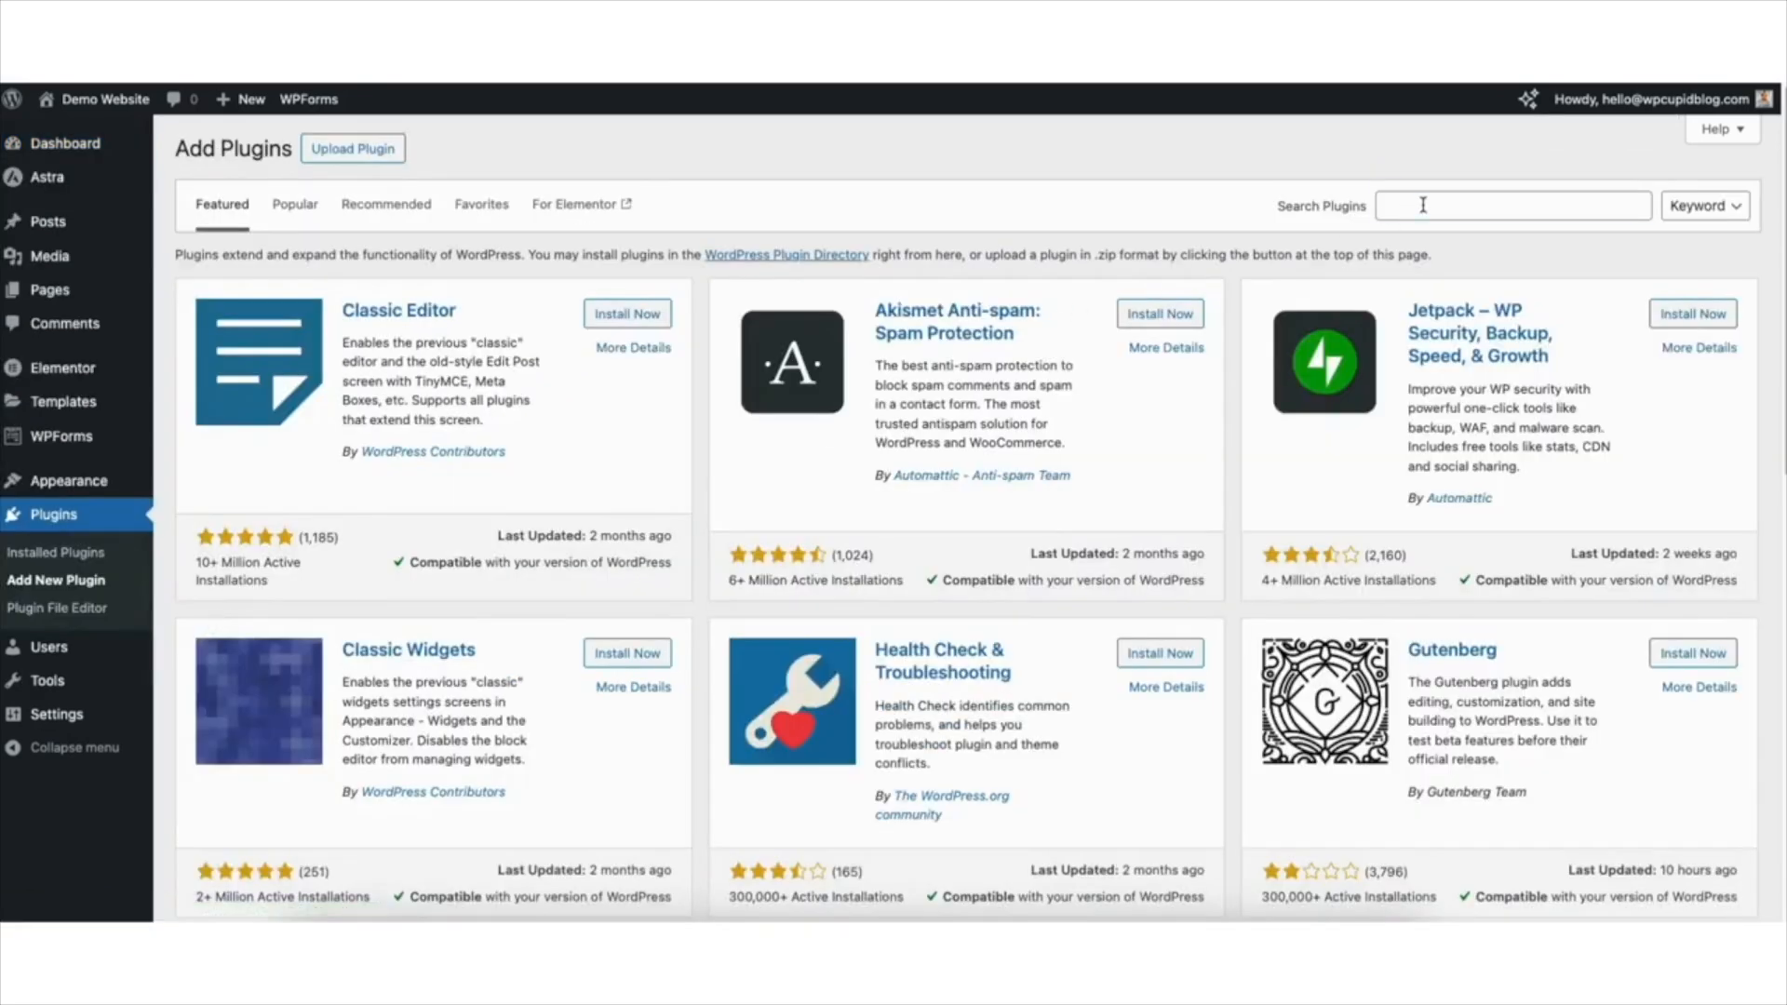
{"action": "type", "text": "wp reset"}
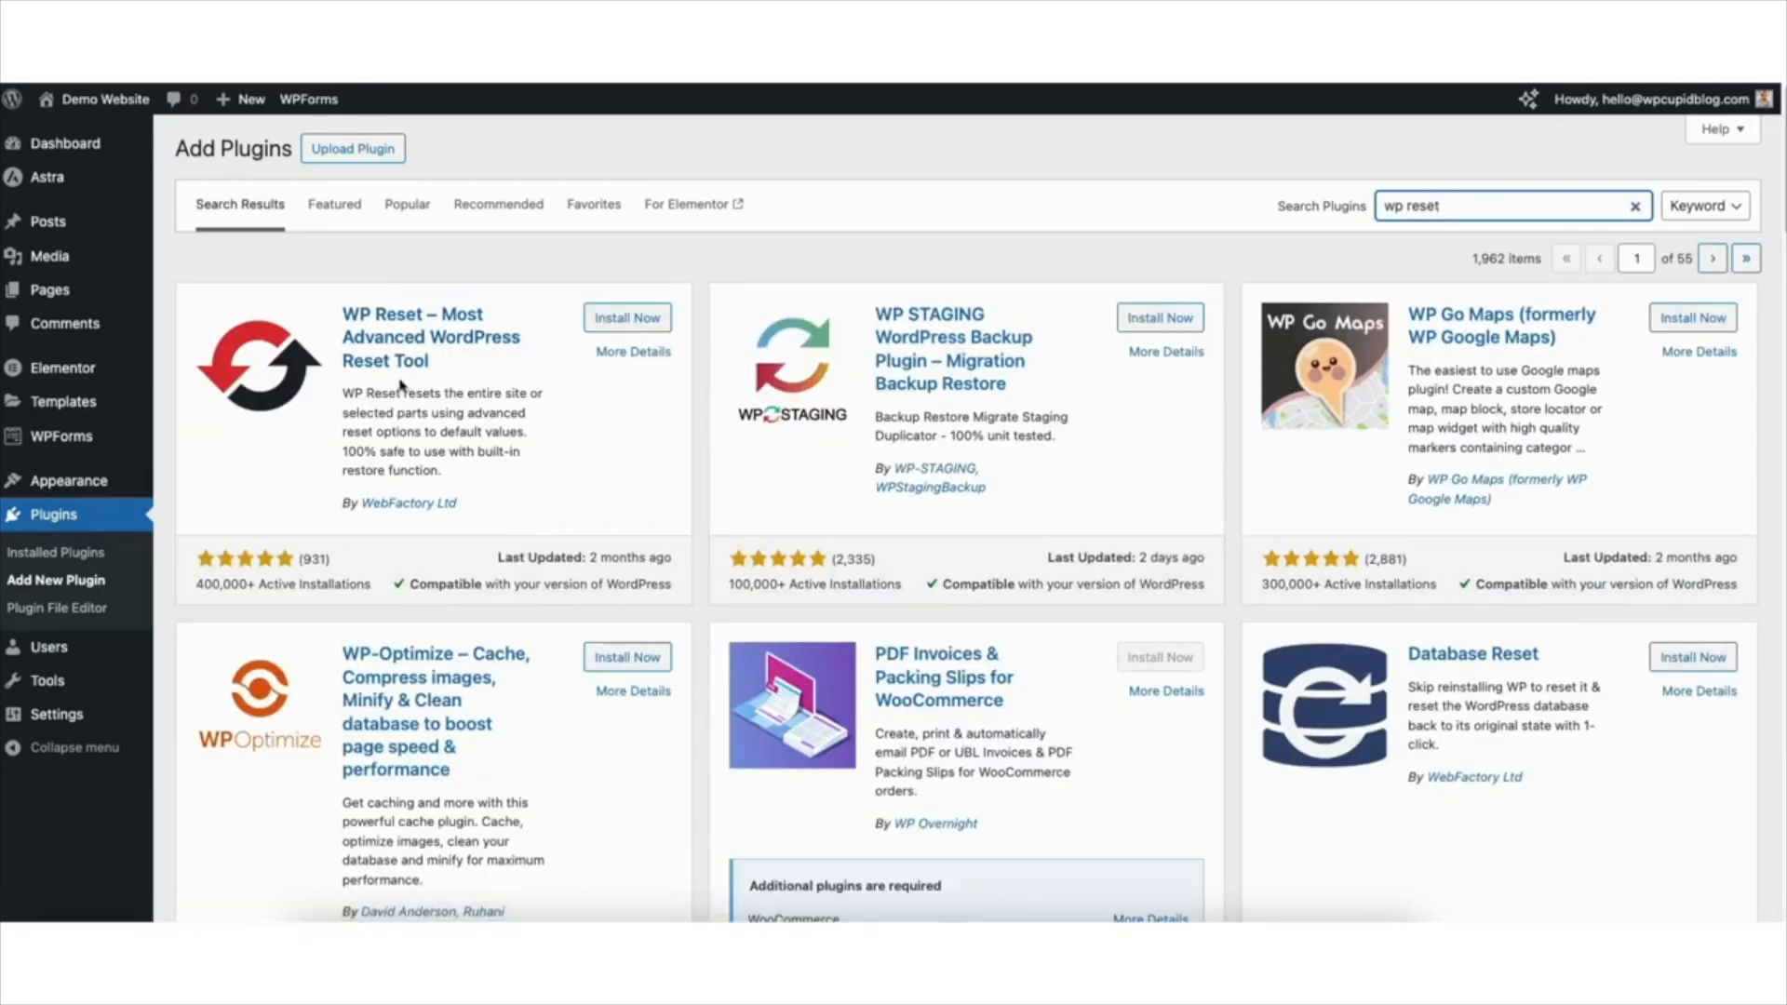
{"action": "left_click", "coordinate": [627, 318]}
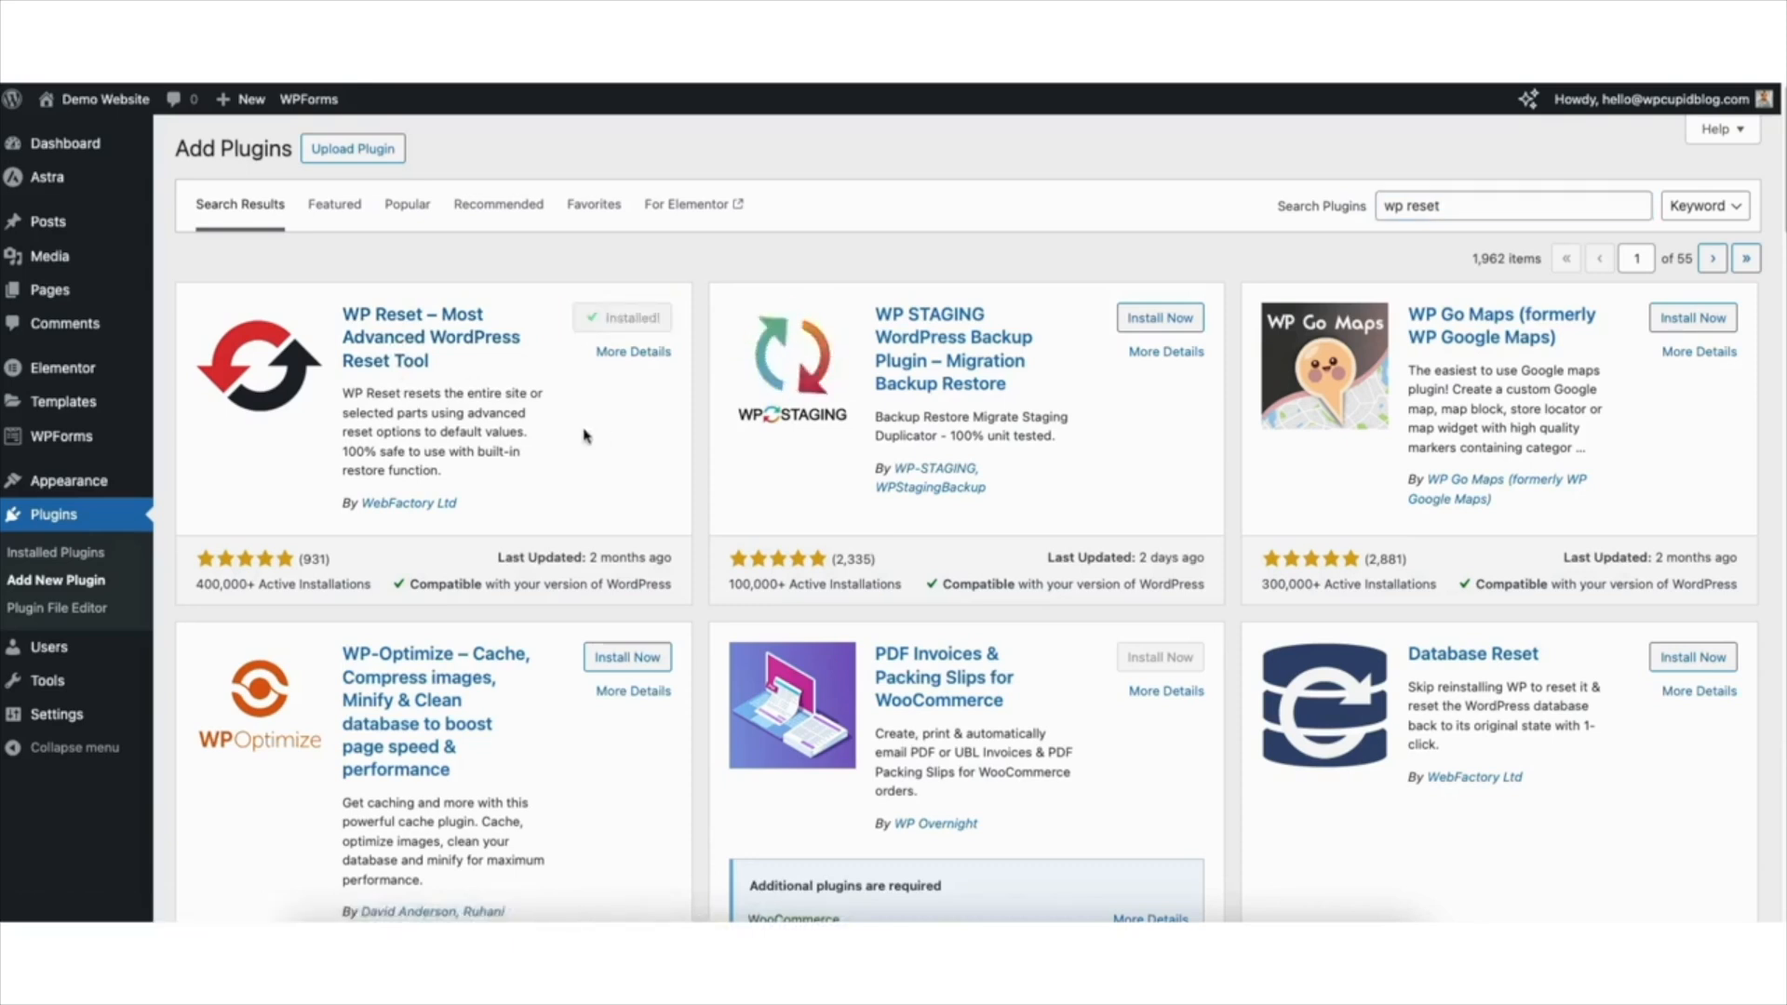
{"action": "mouse_move", "coordinate": [635, 318]}
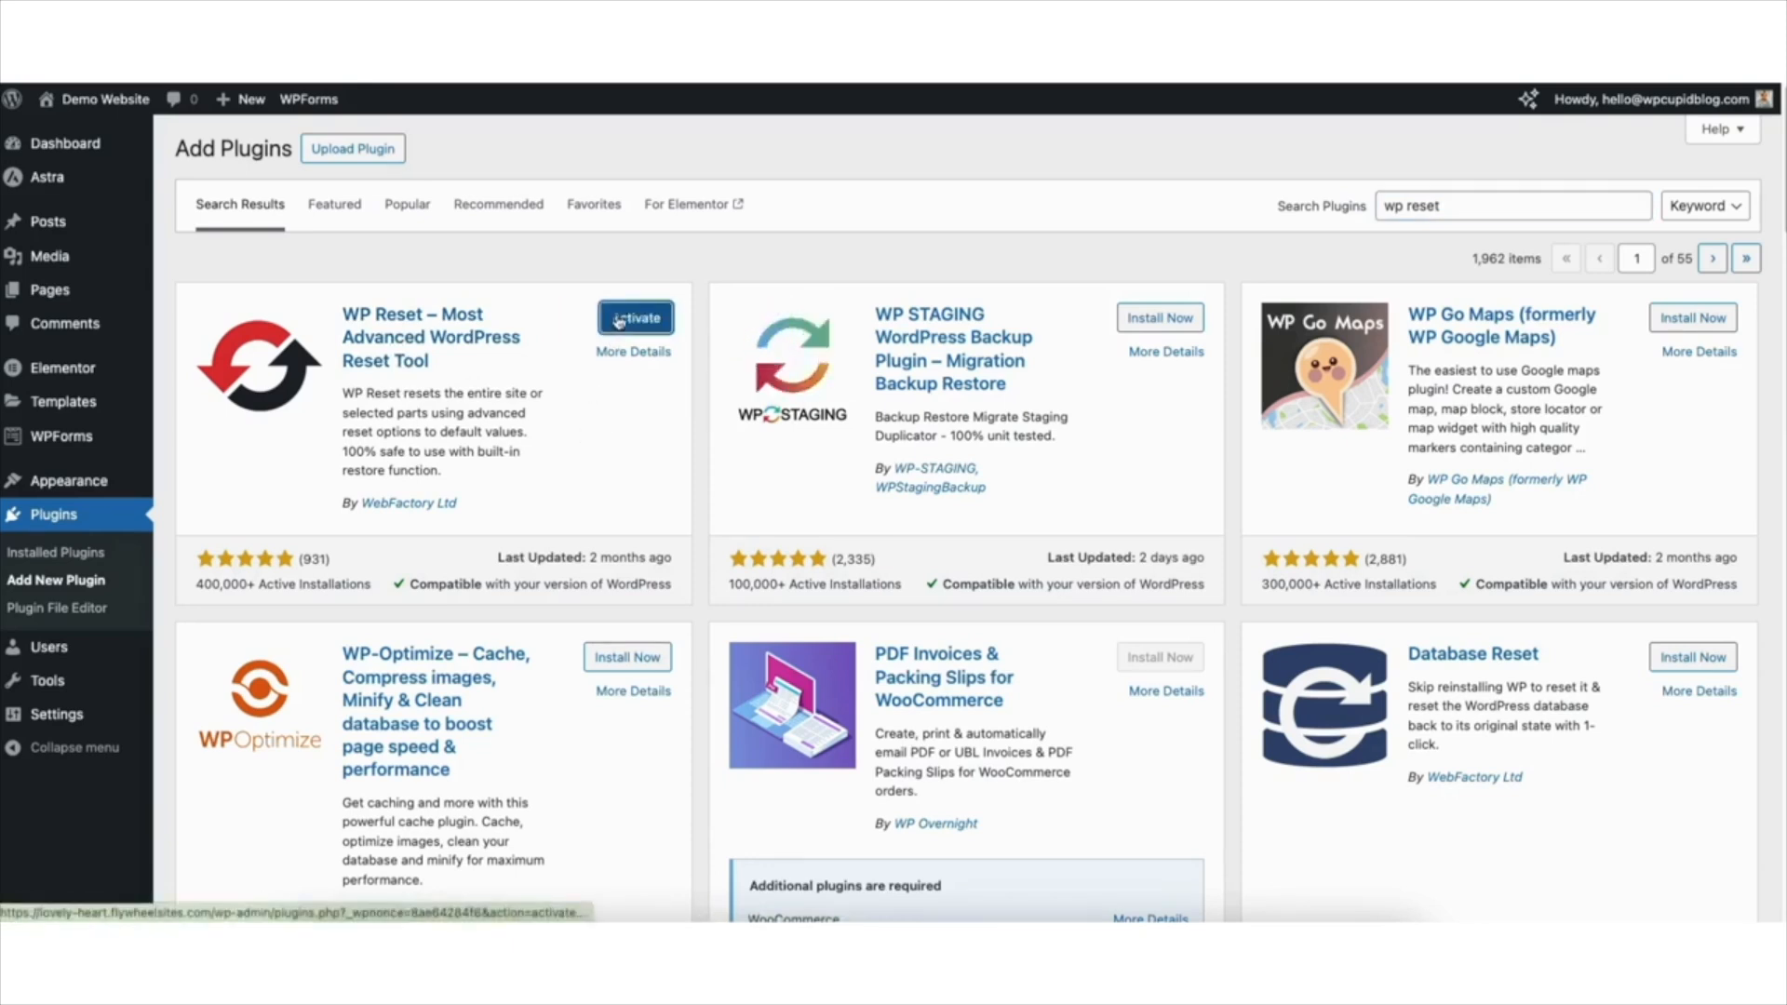
{"action": "left_click", "coordinate": [635, 317]}
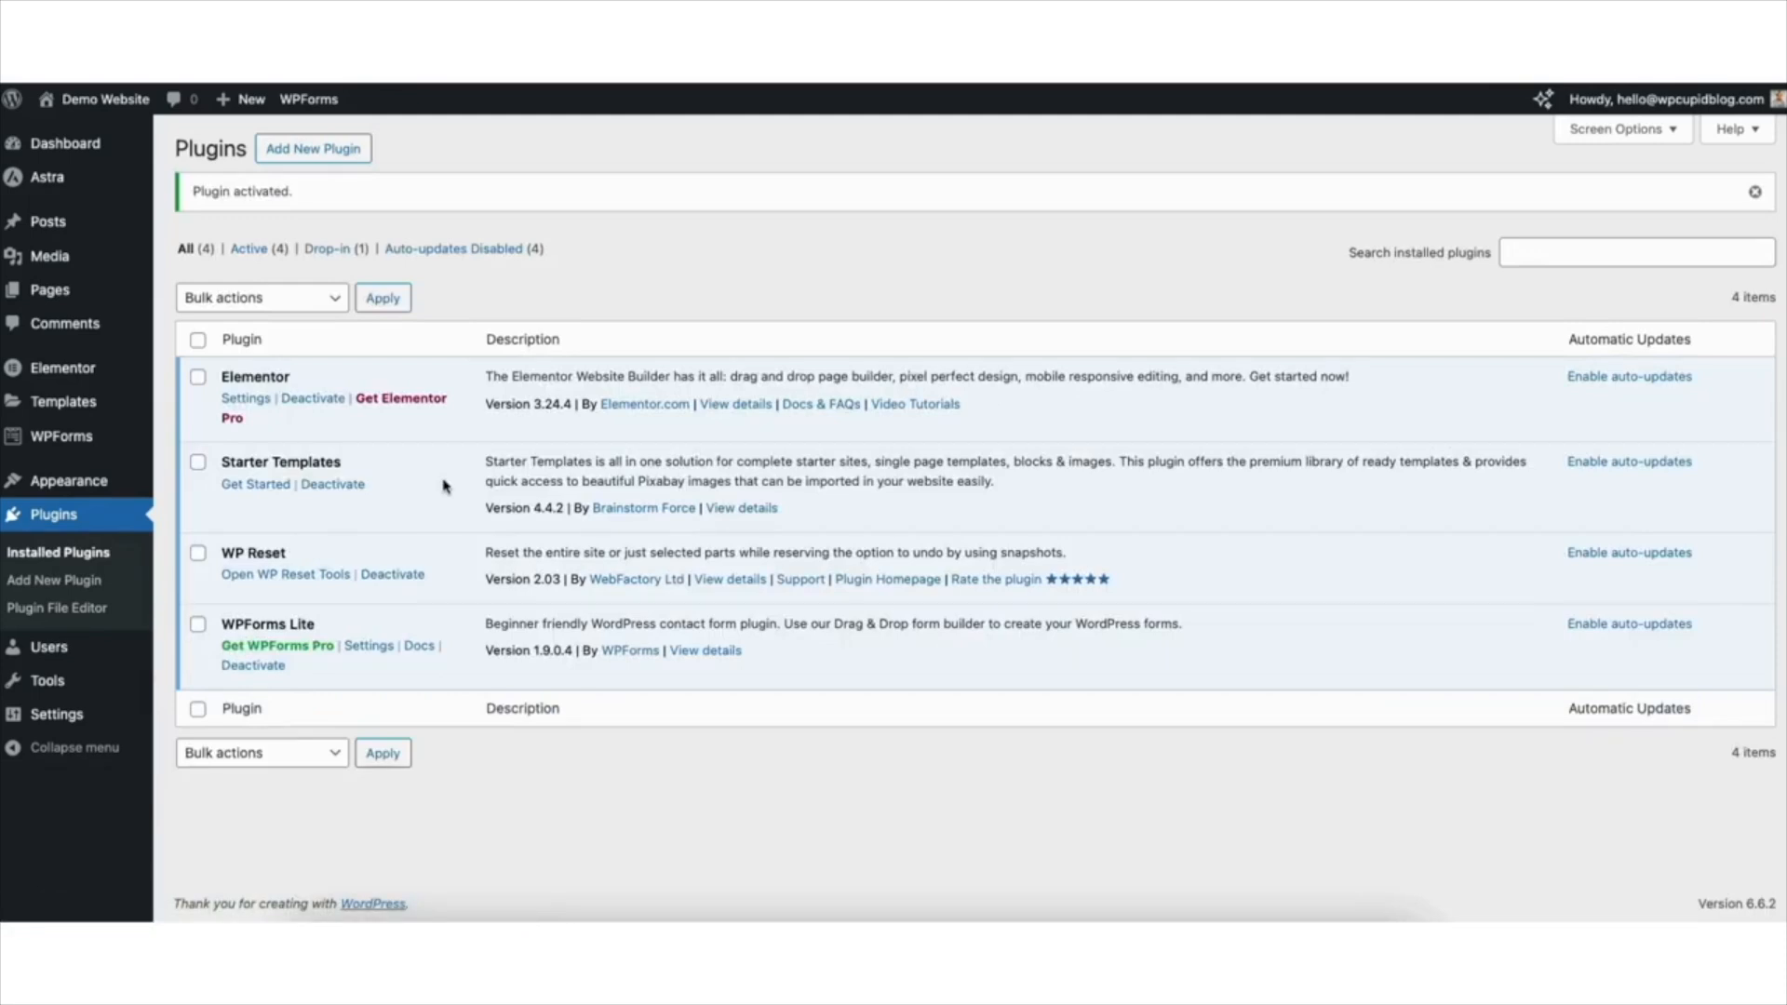
{"action": "mouse_move", "coordinate": [47, 681]}
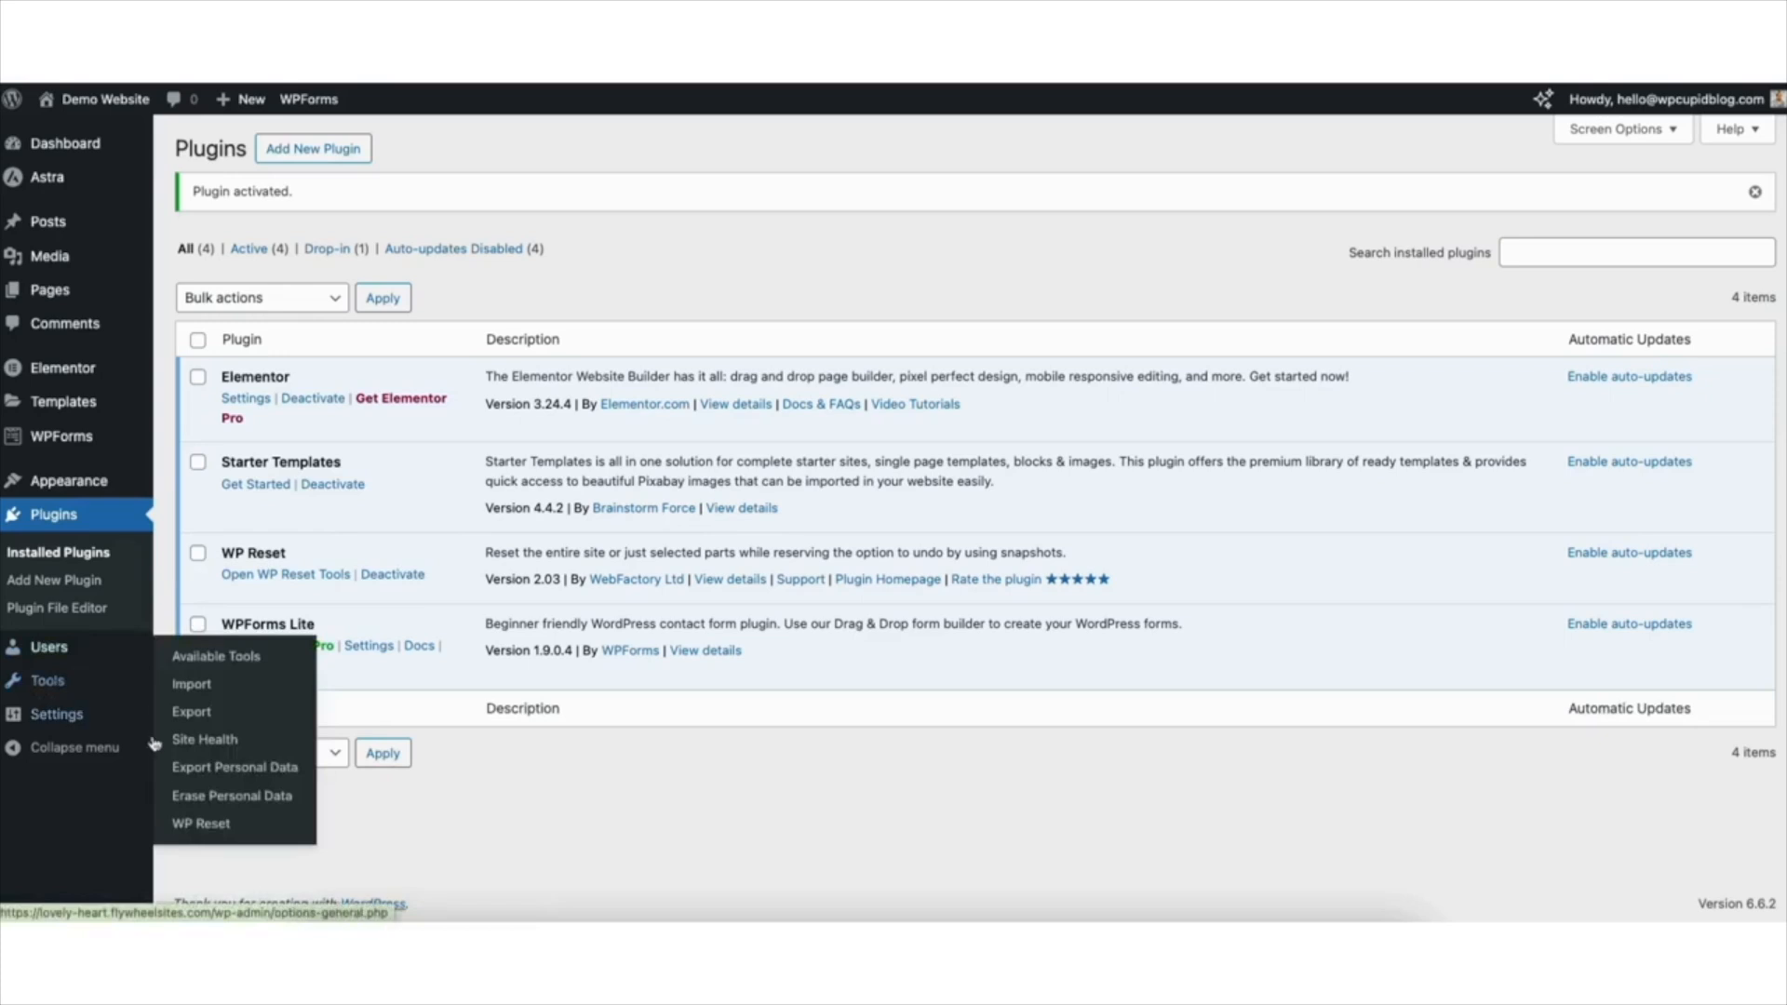
Step: Bring up Tools > WP Reset and scroll to the Site Reset section
{"action": "left_click", "coordinate": [201, 824]}
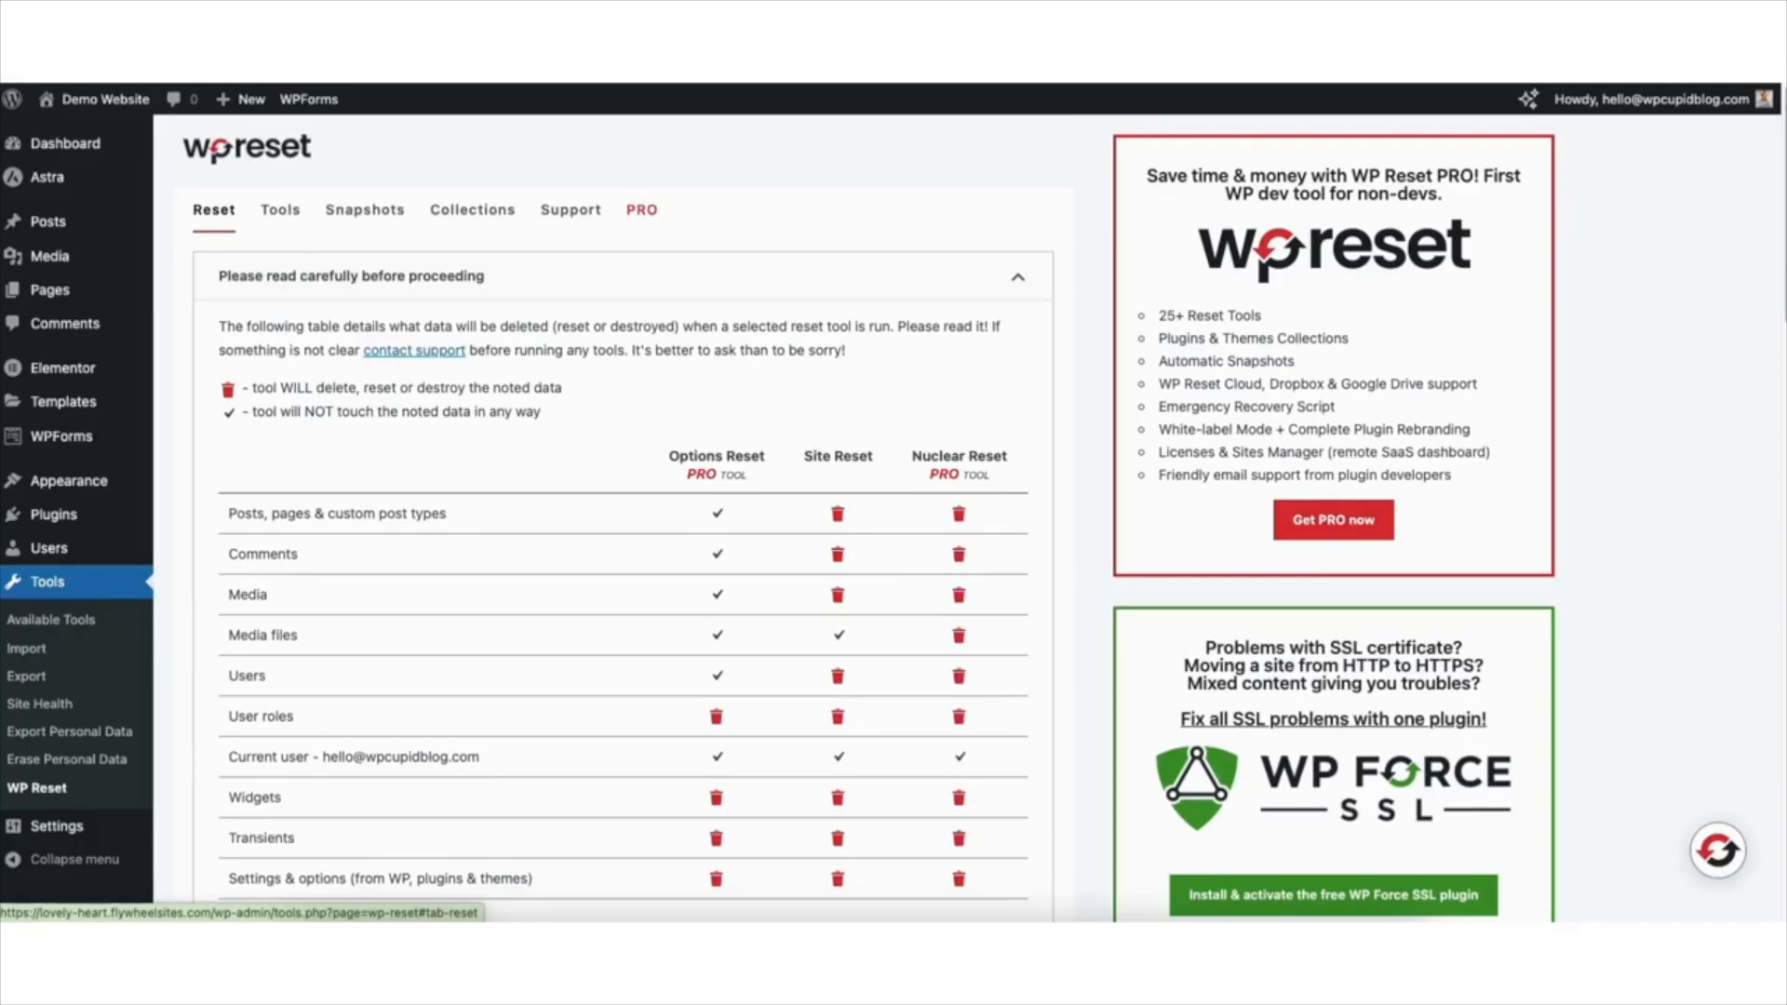
{"action": "scroll", "scroll_direction": "down", "scroll_amount": 3}
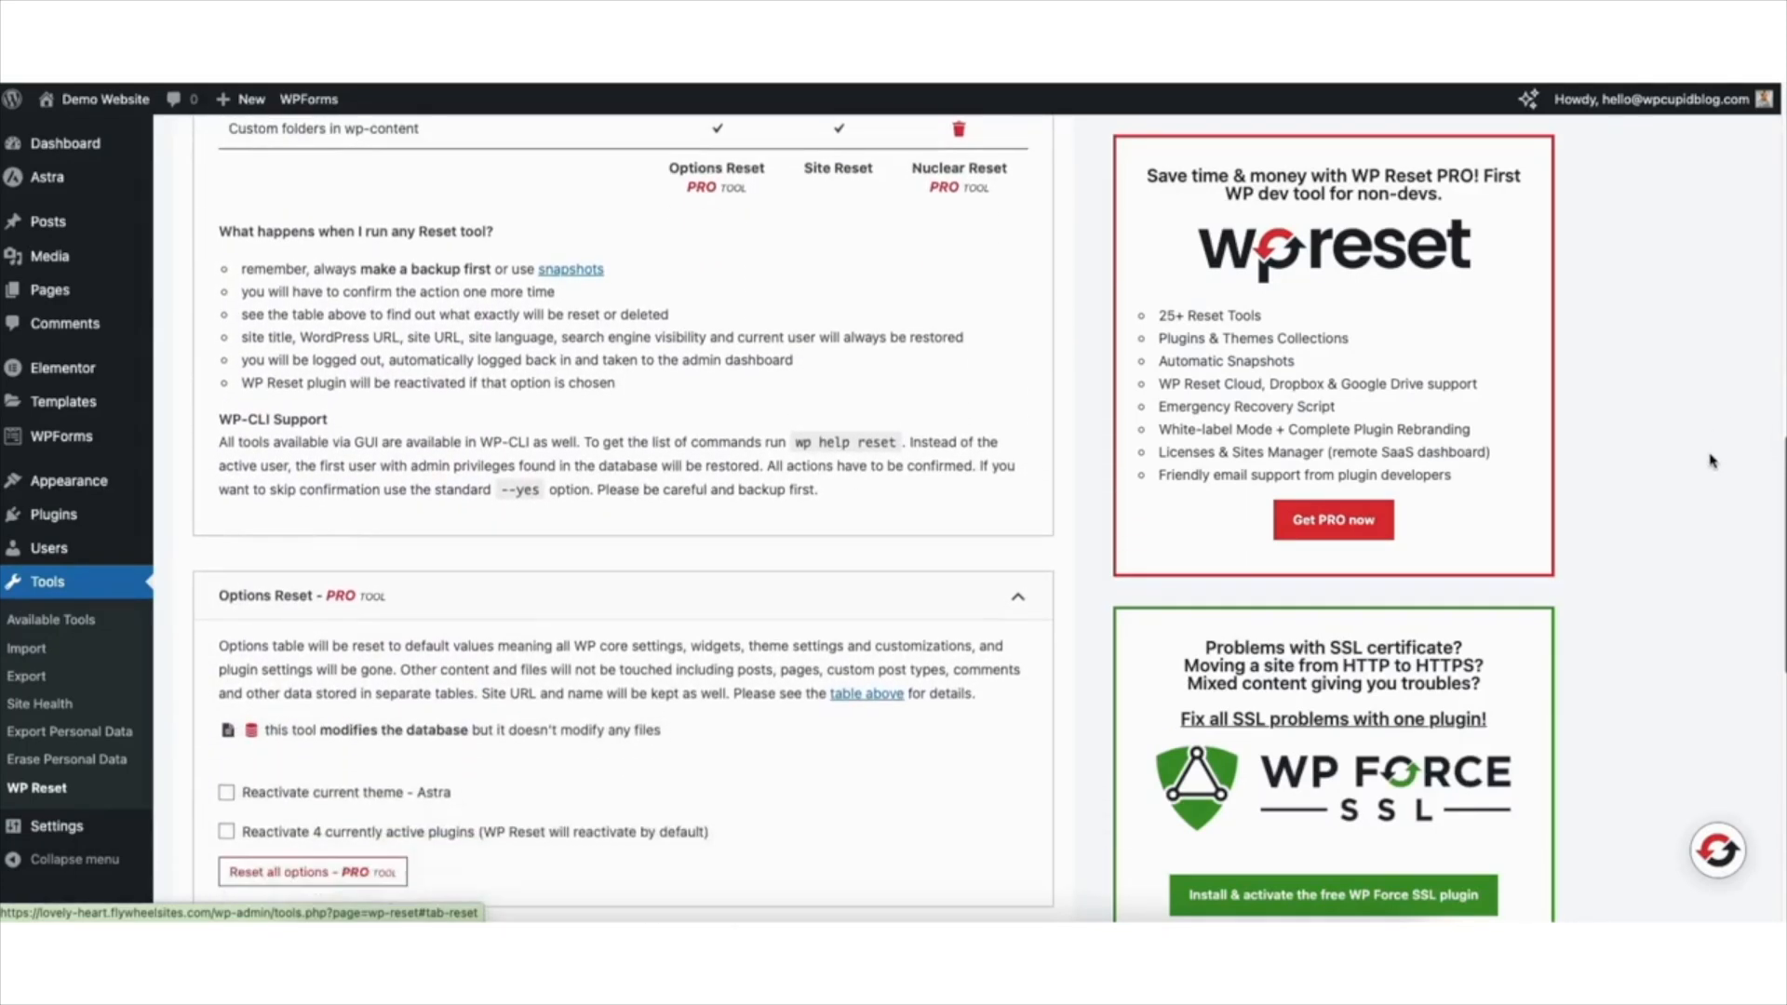
{"action": "scroll", "scroll_direction": "down", "scroll_amount": 3}
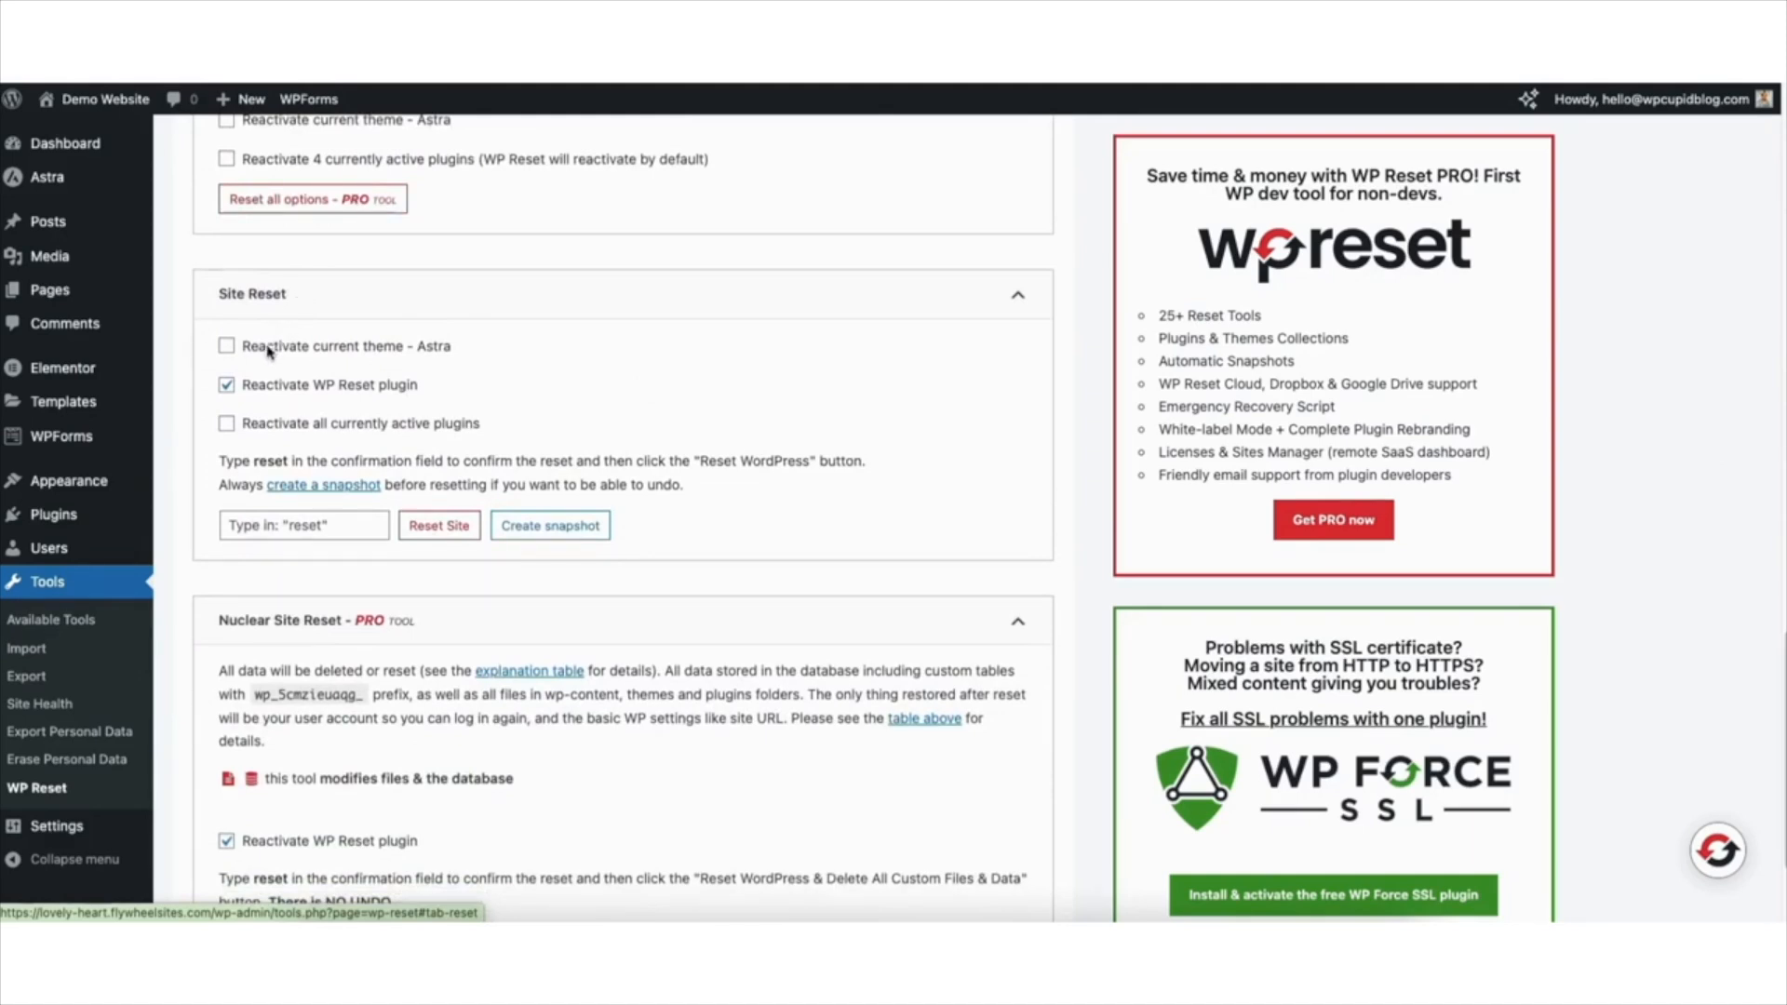
{"action": "mouse_move", "coordinate": [263, 408]}
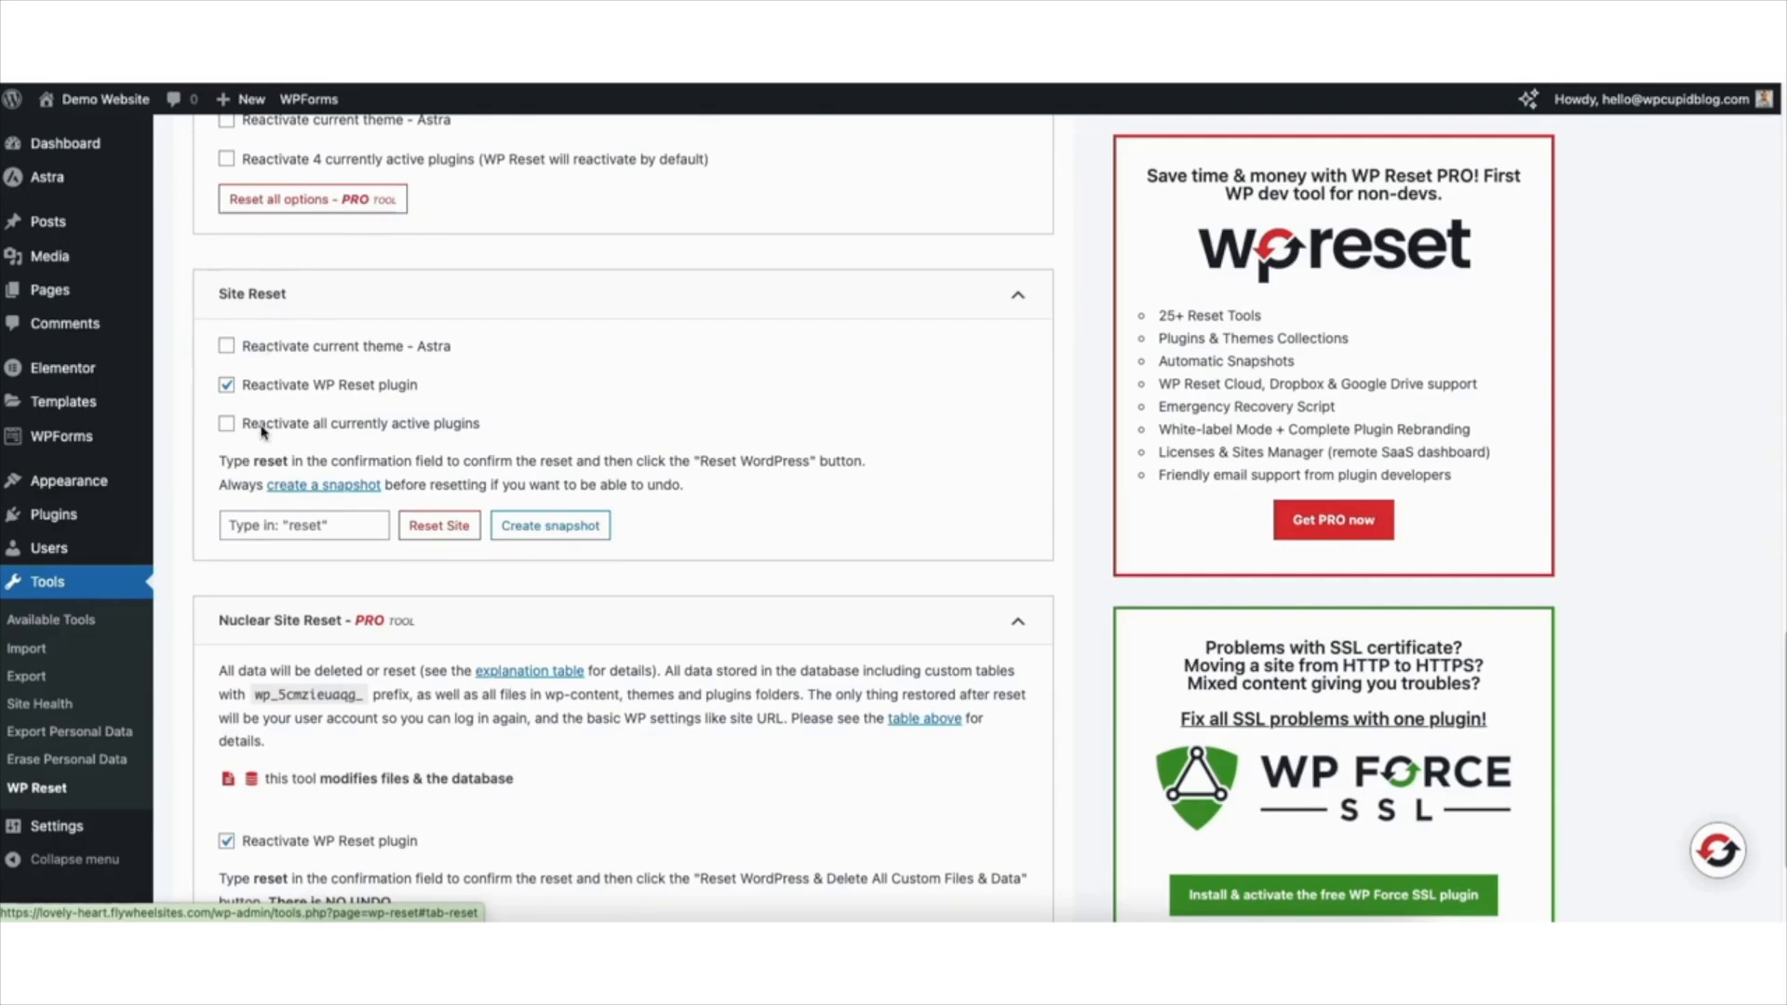
{"action": "mouse_move", "coordinate": [496, 452]}
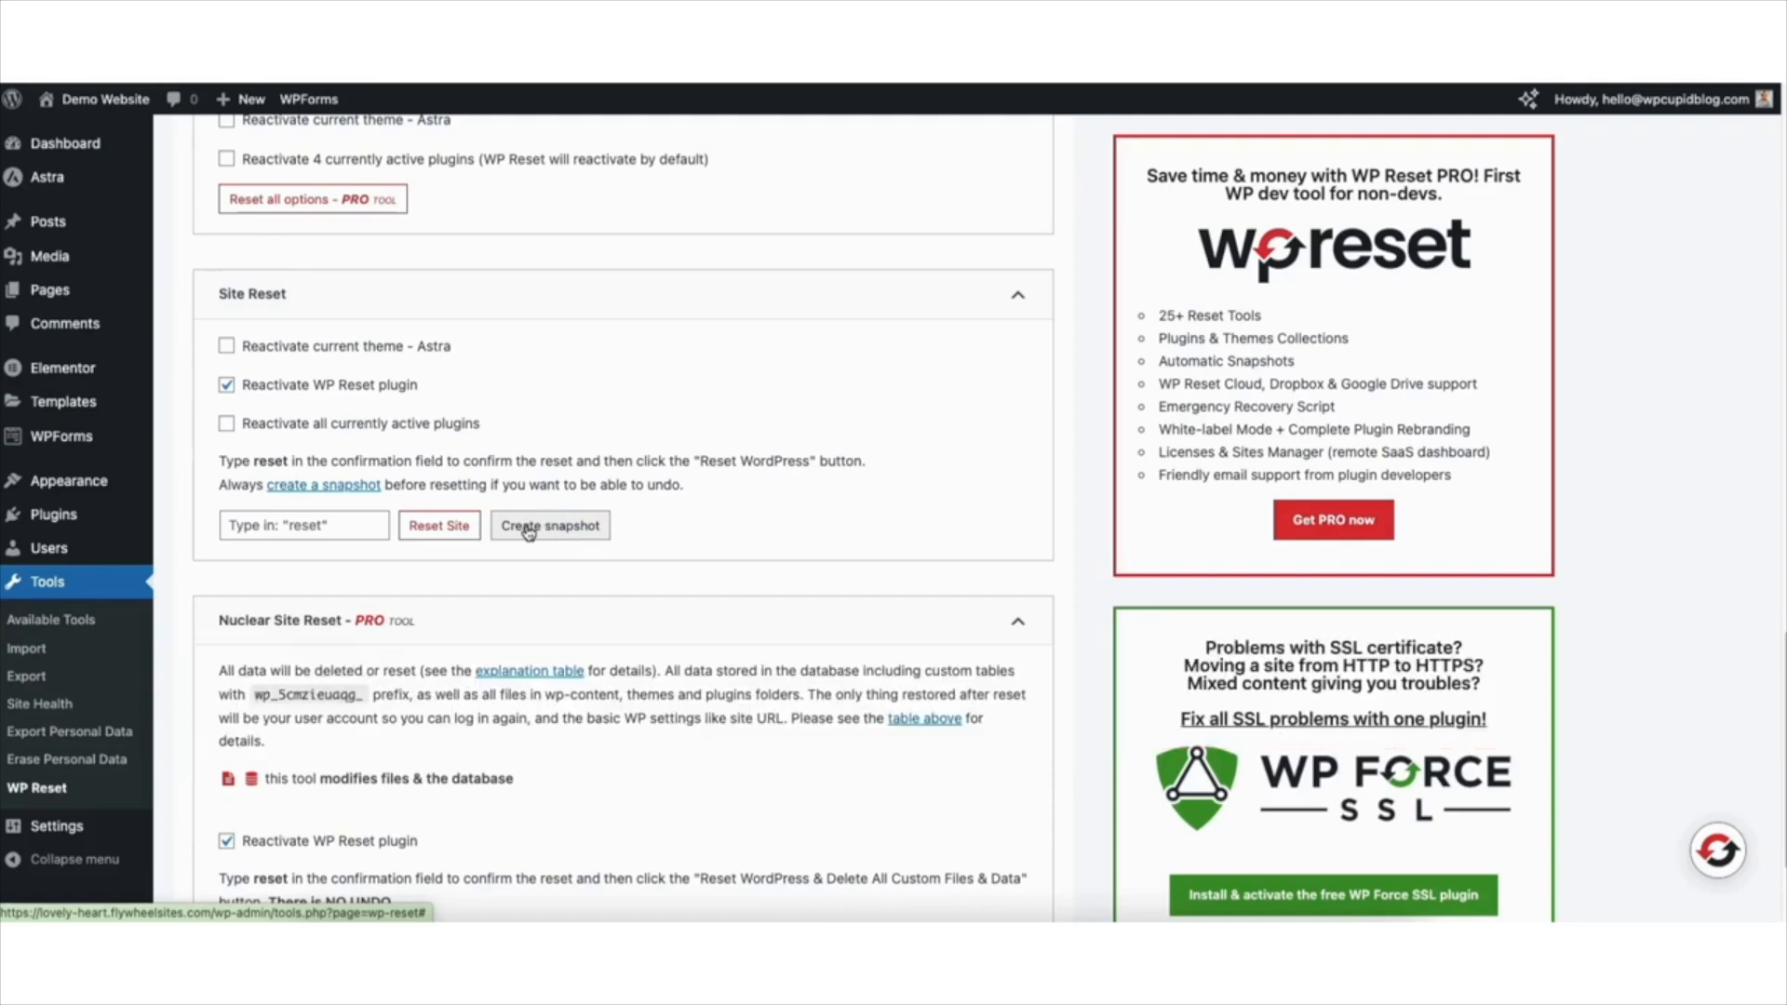
Step: Create a WP Reset snapshot named 'Demo Backup'
{"action": "left_click", "coordinate": [549, 526]}
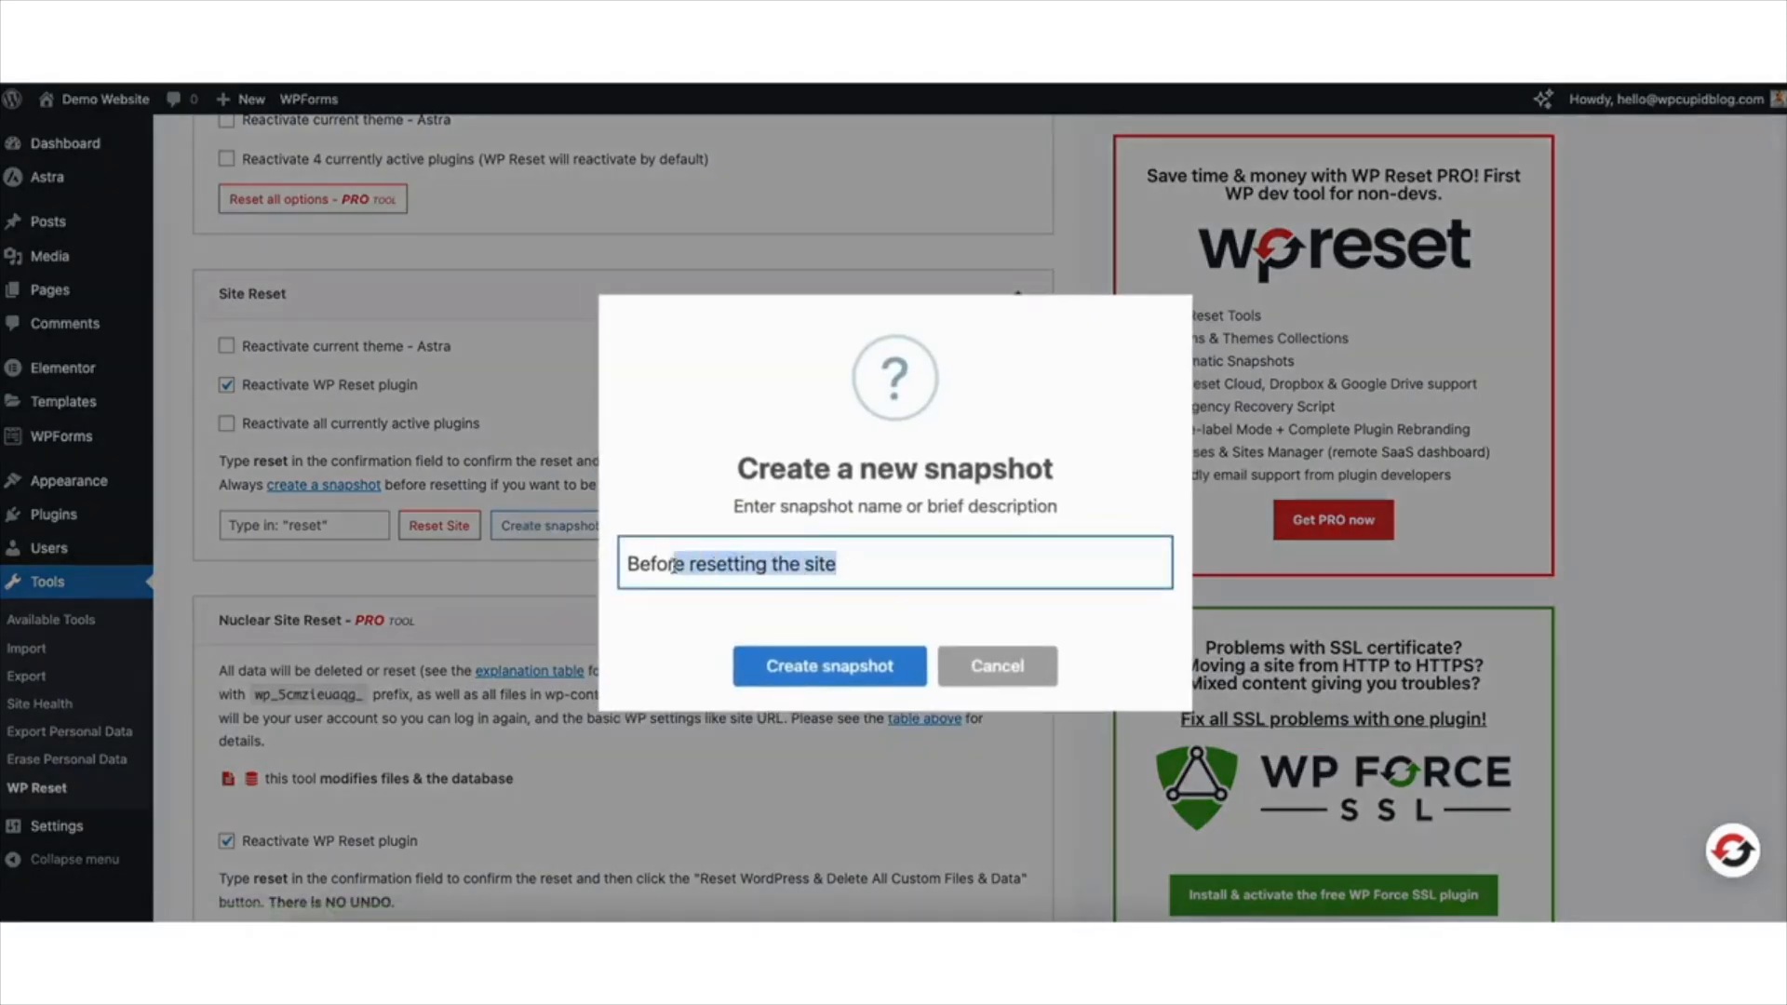
{"action": "type", "text": "Demo Backup"}
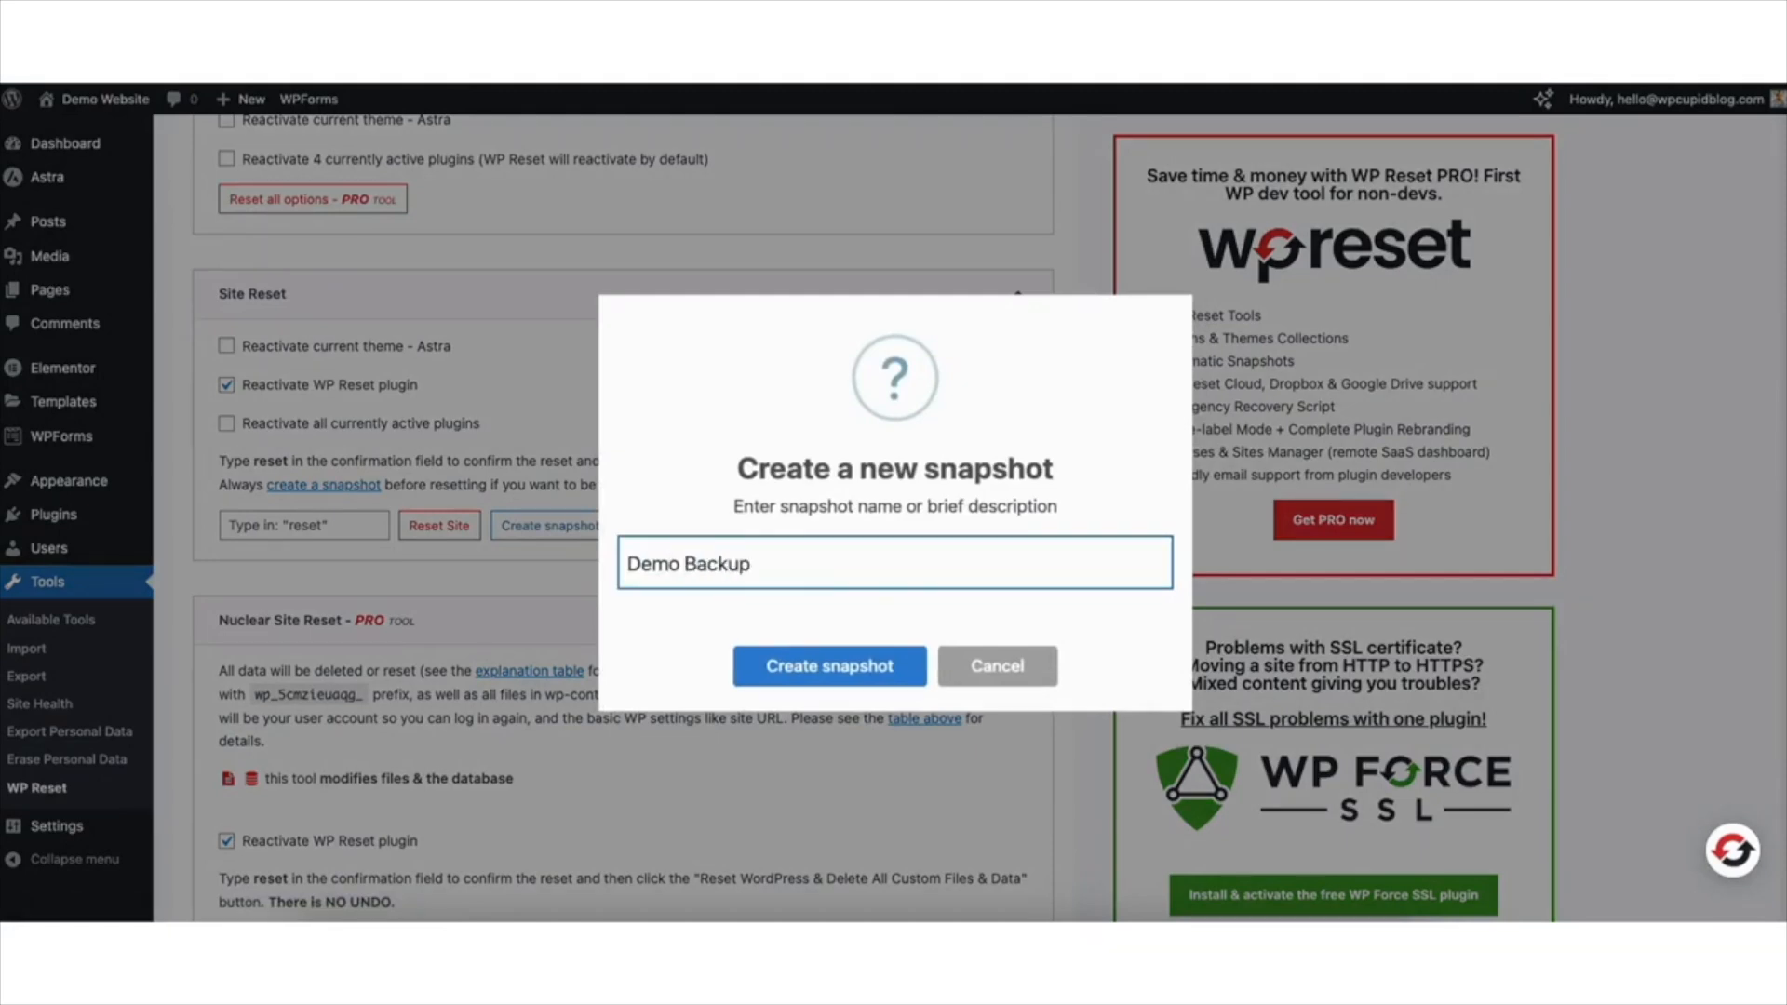
{"action": "left_click", "coordinate": [830, 665]}
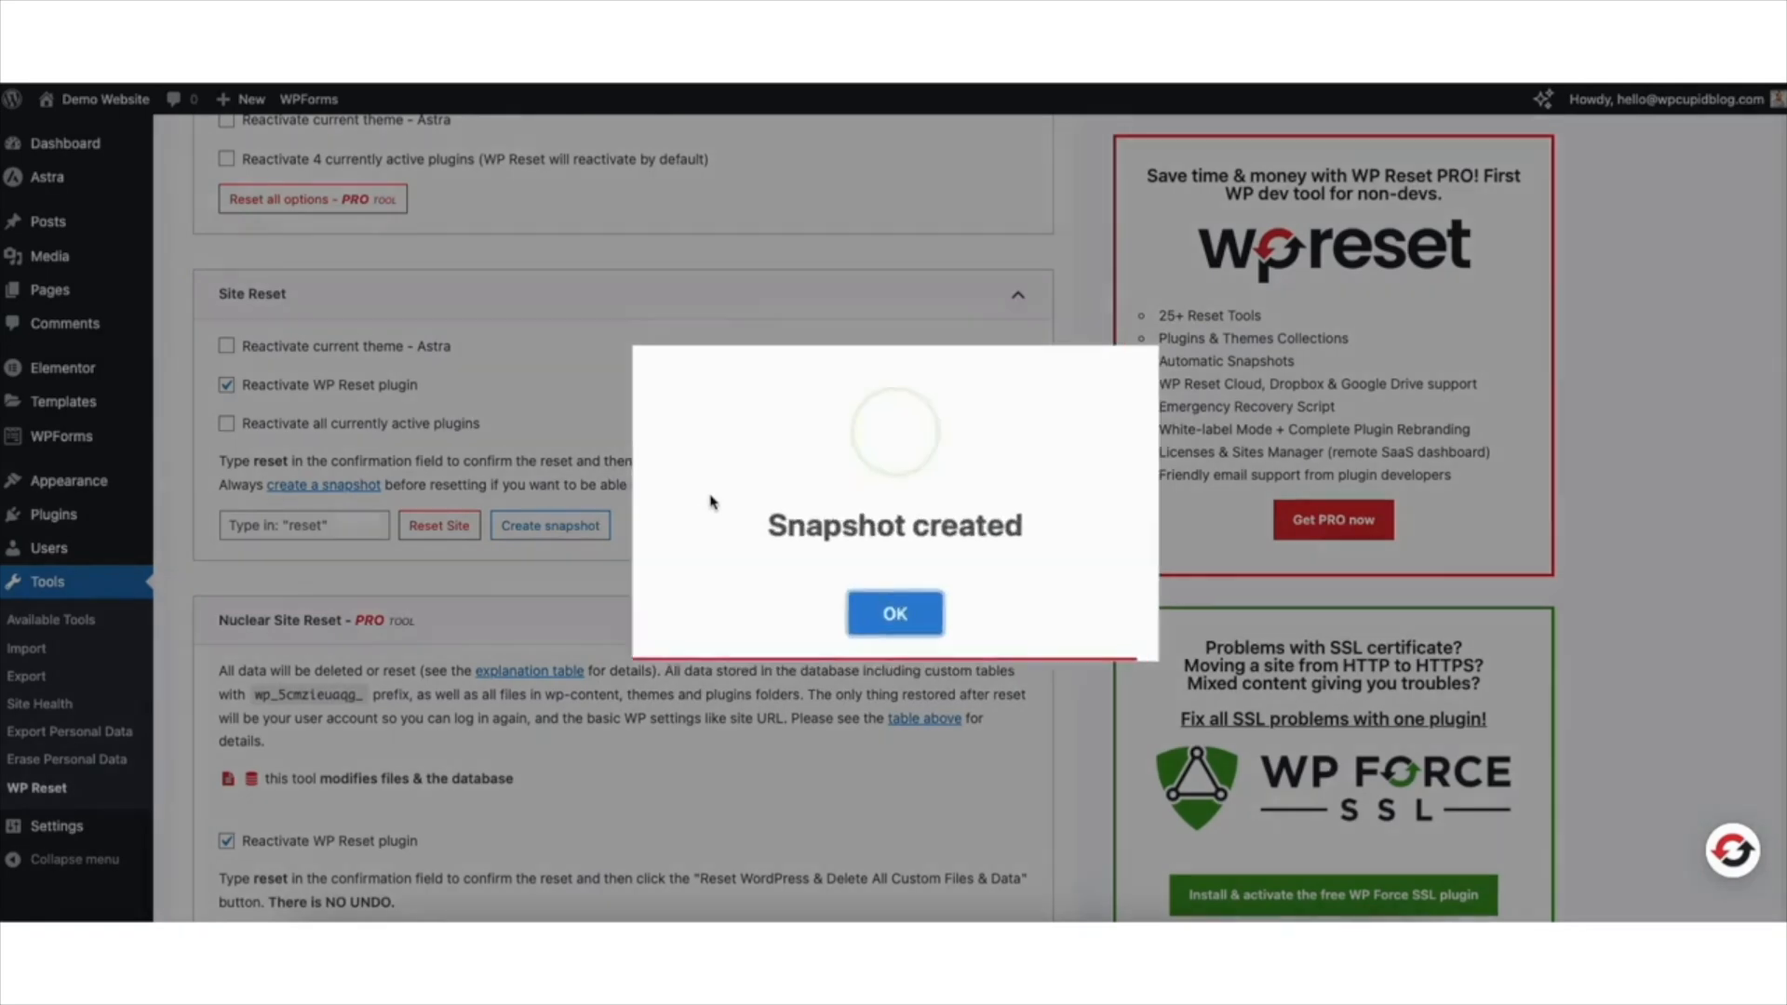
Step: Keep 'Reactivate WP Reset plugin' checked and enter 'reset' in the confirmation field
{"action": "left_click", "coordinate": [895, 612]}
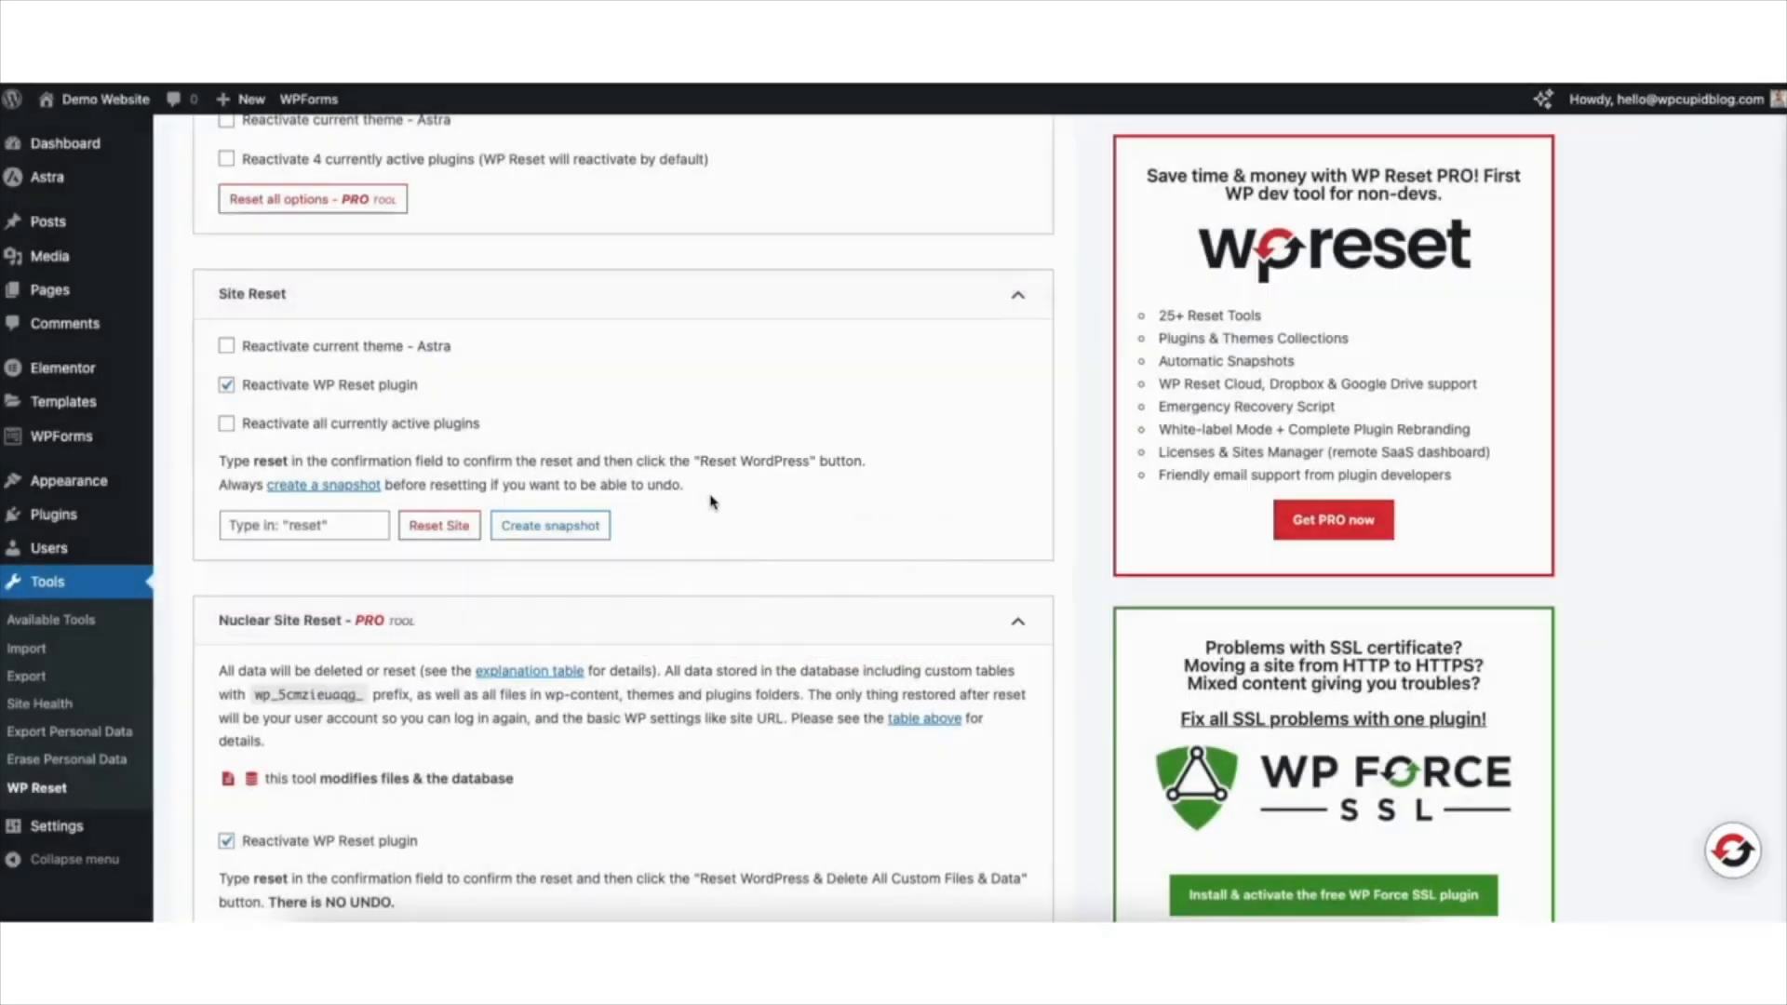
{"action": "mouse_move", "coordinate": [727, 517]}
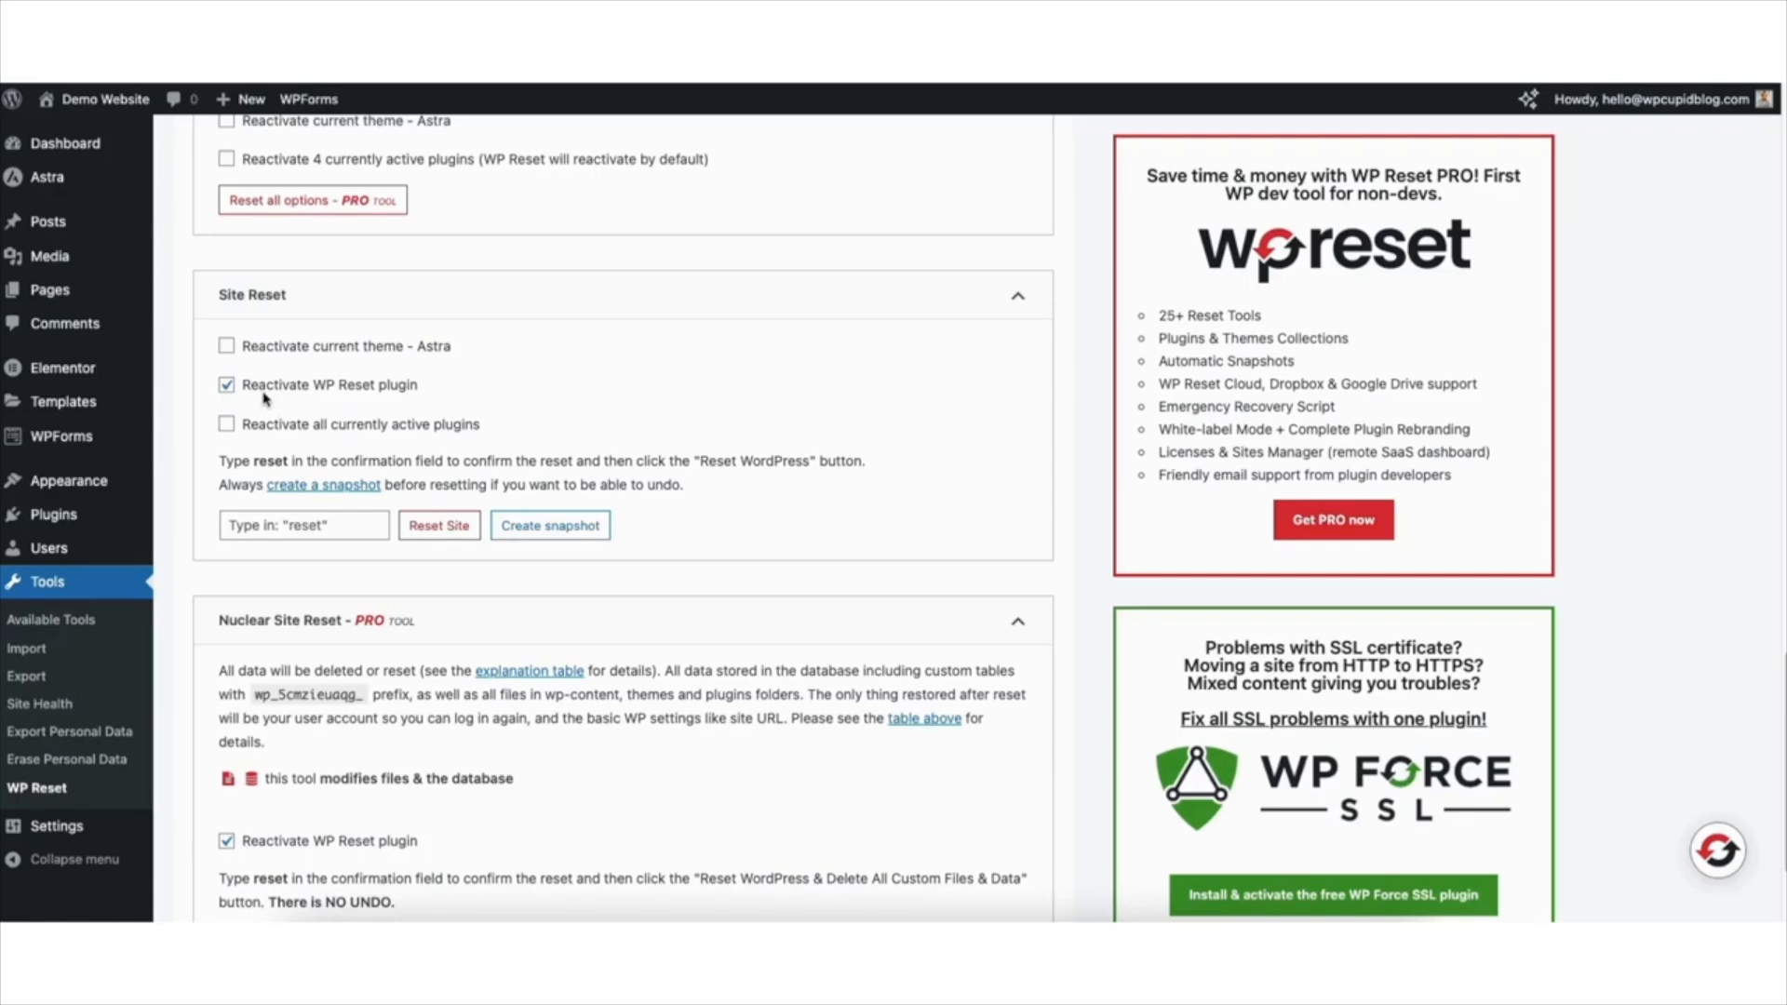
{"action": "left_click", "coordinate": [303, 525]}
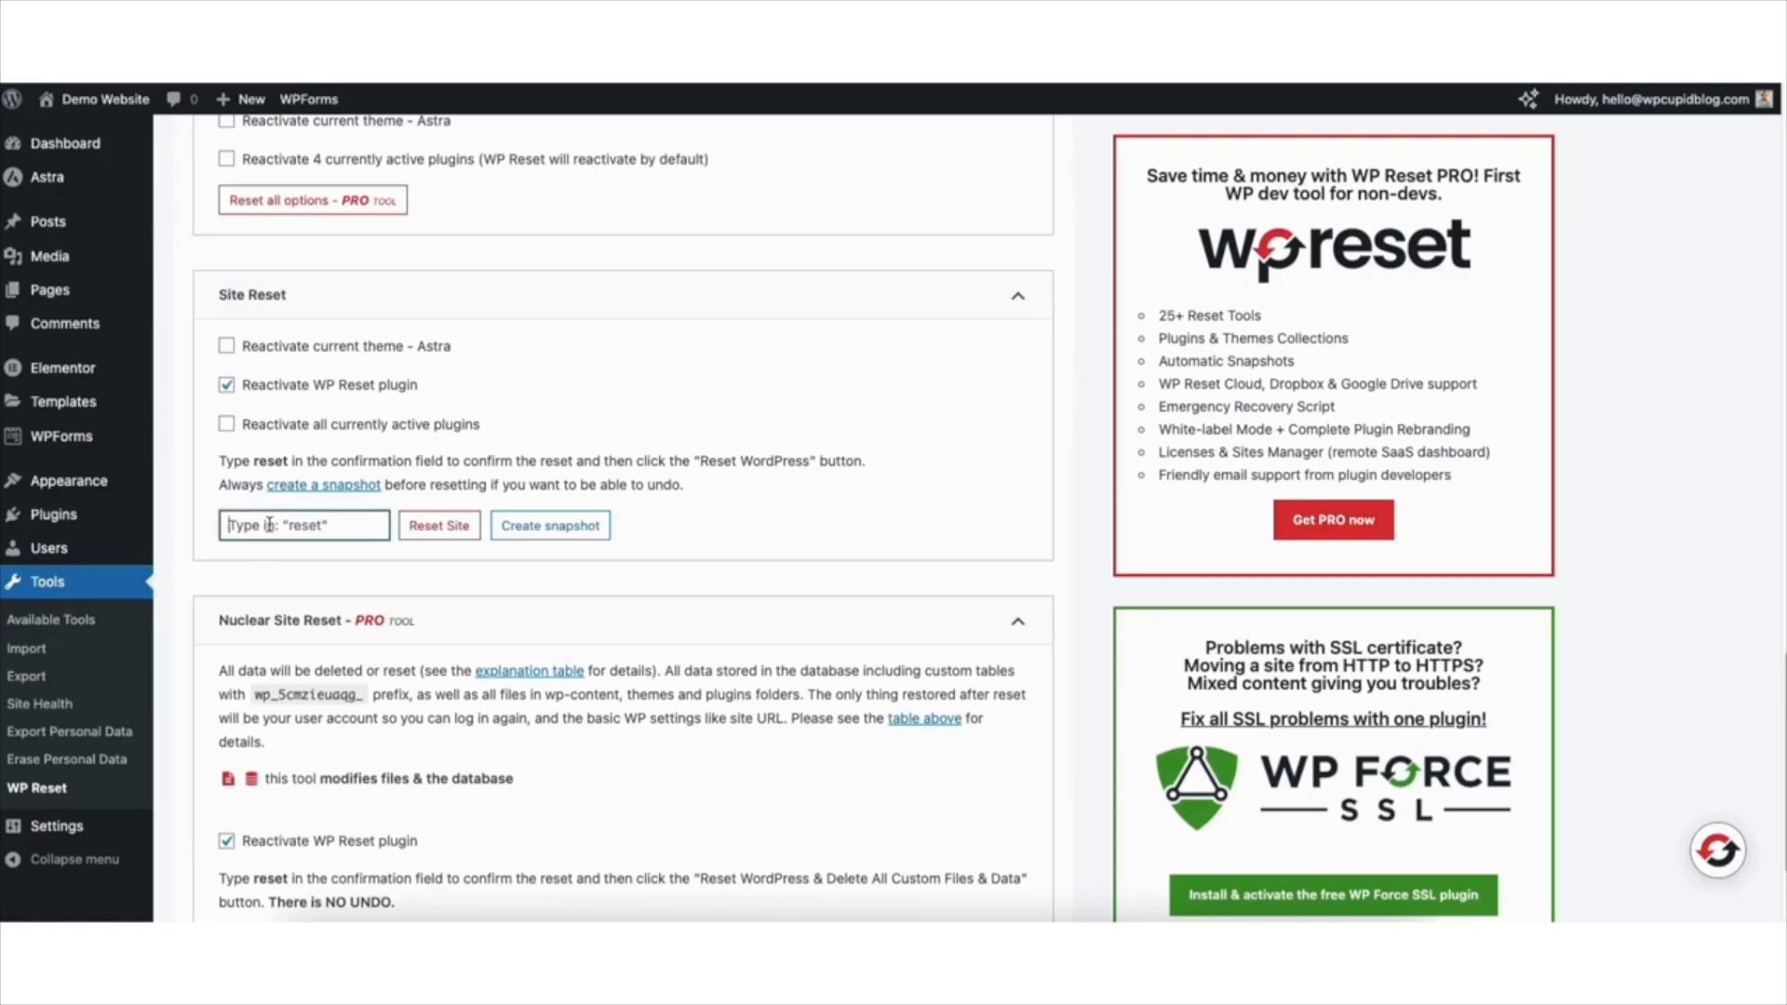
{"action": "type", "text": "reset"}
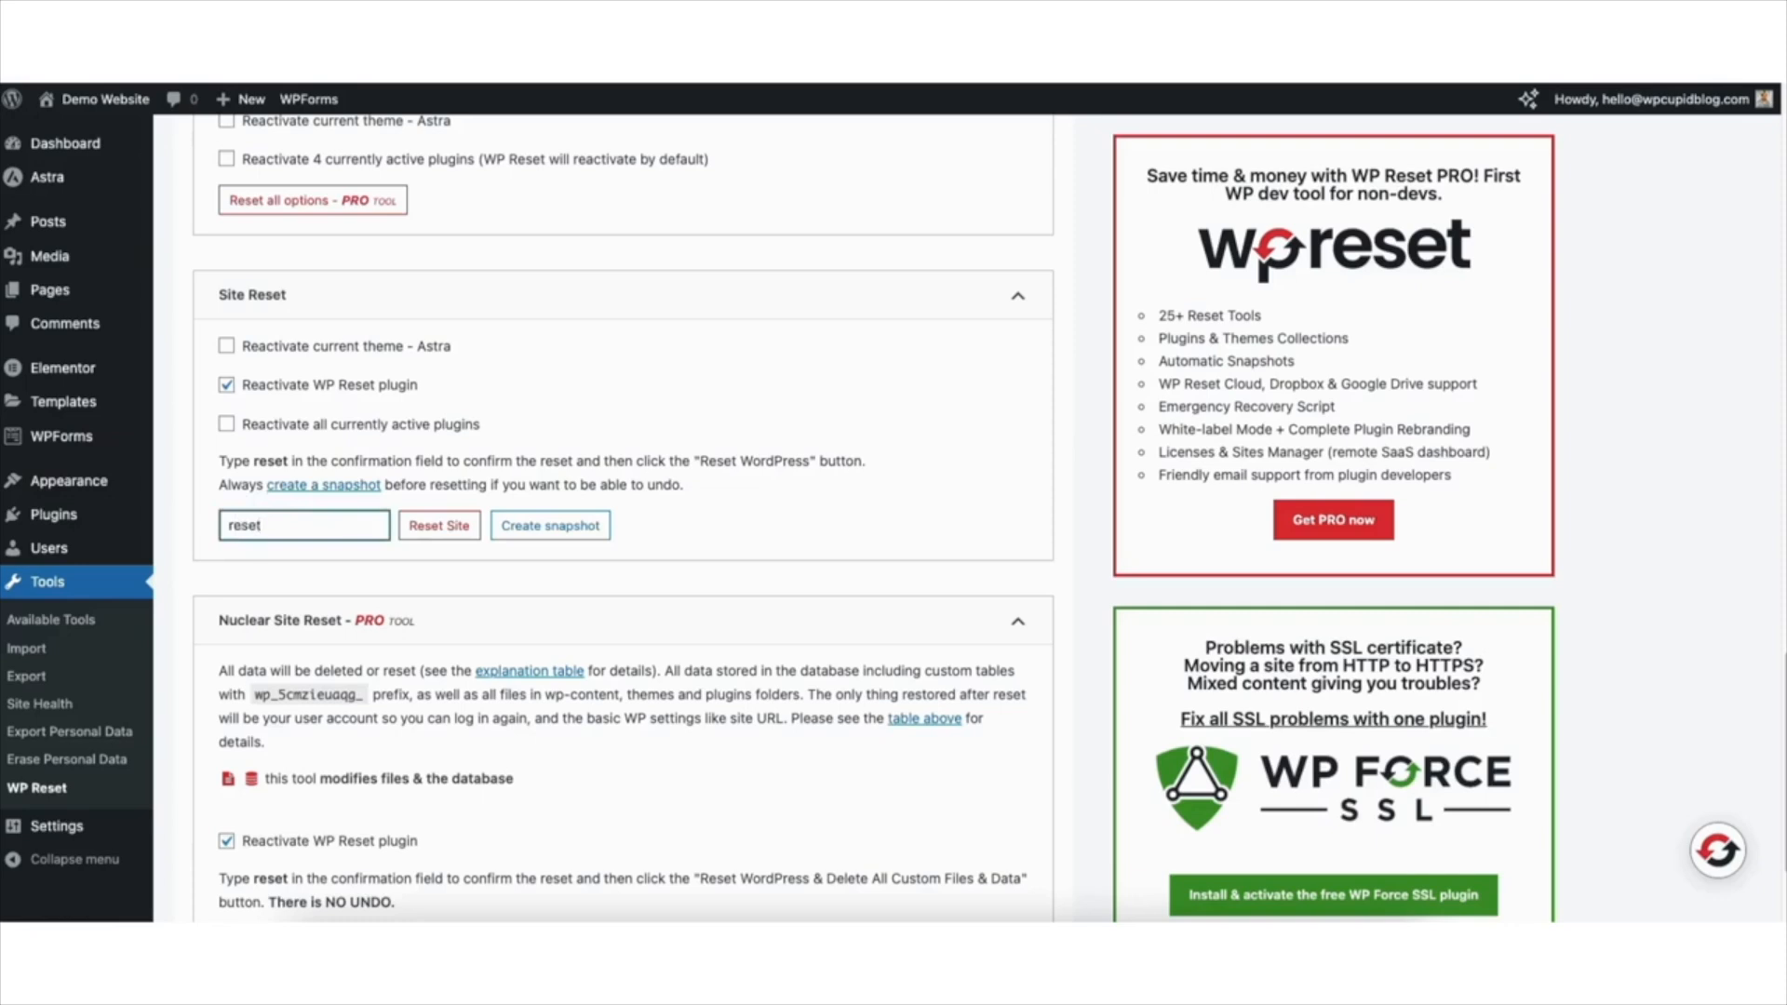
{"action": "left_click", "coordinate": [279, 526]}
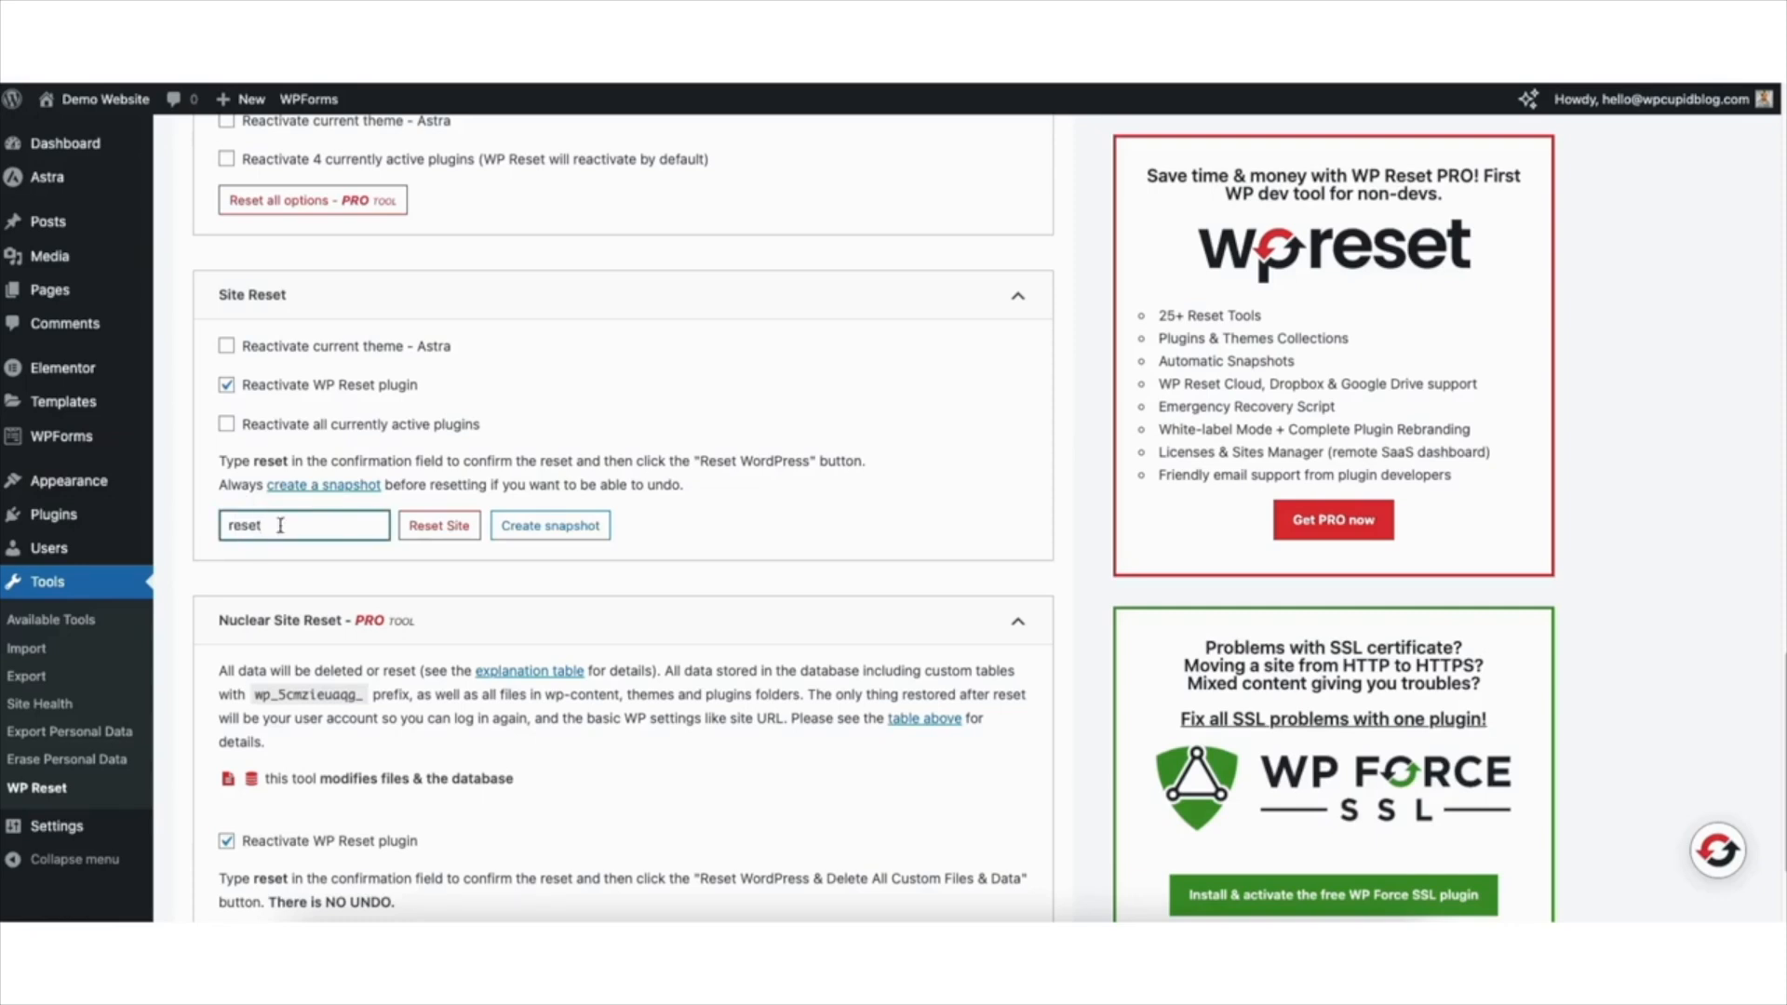
Step: Run Reset Site and confirm Reset WordPress to return the site to defaults
{"action": "left_click", "coordinate": [438, 526]}
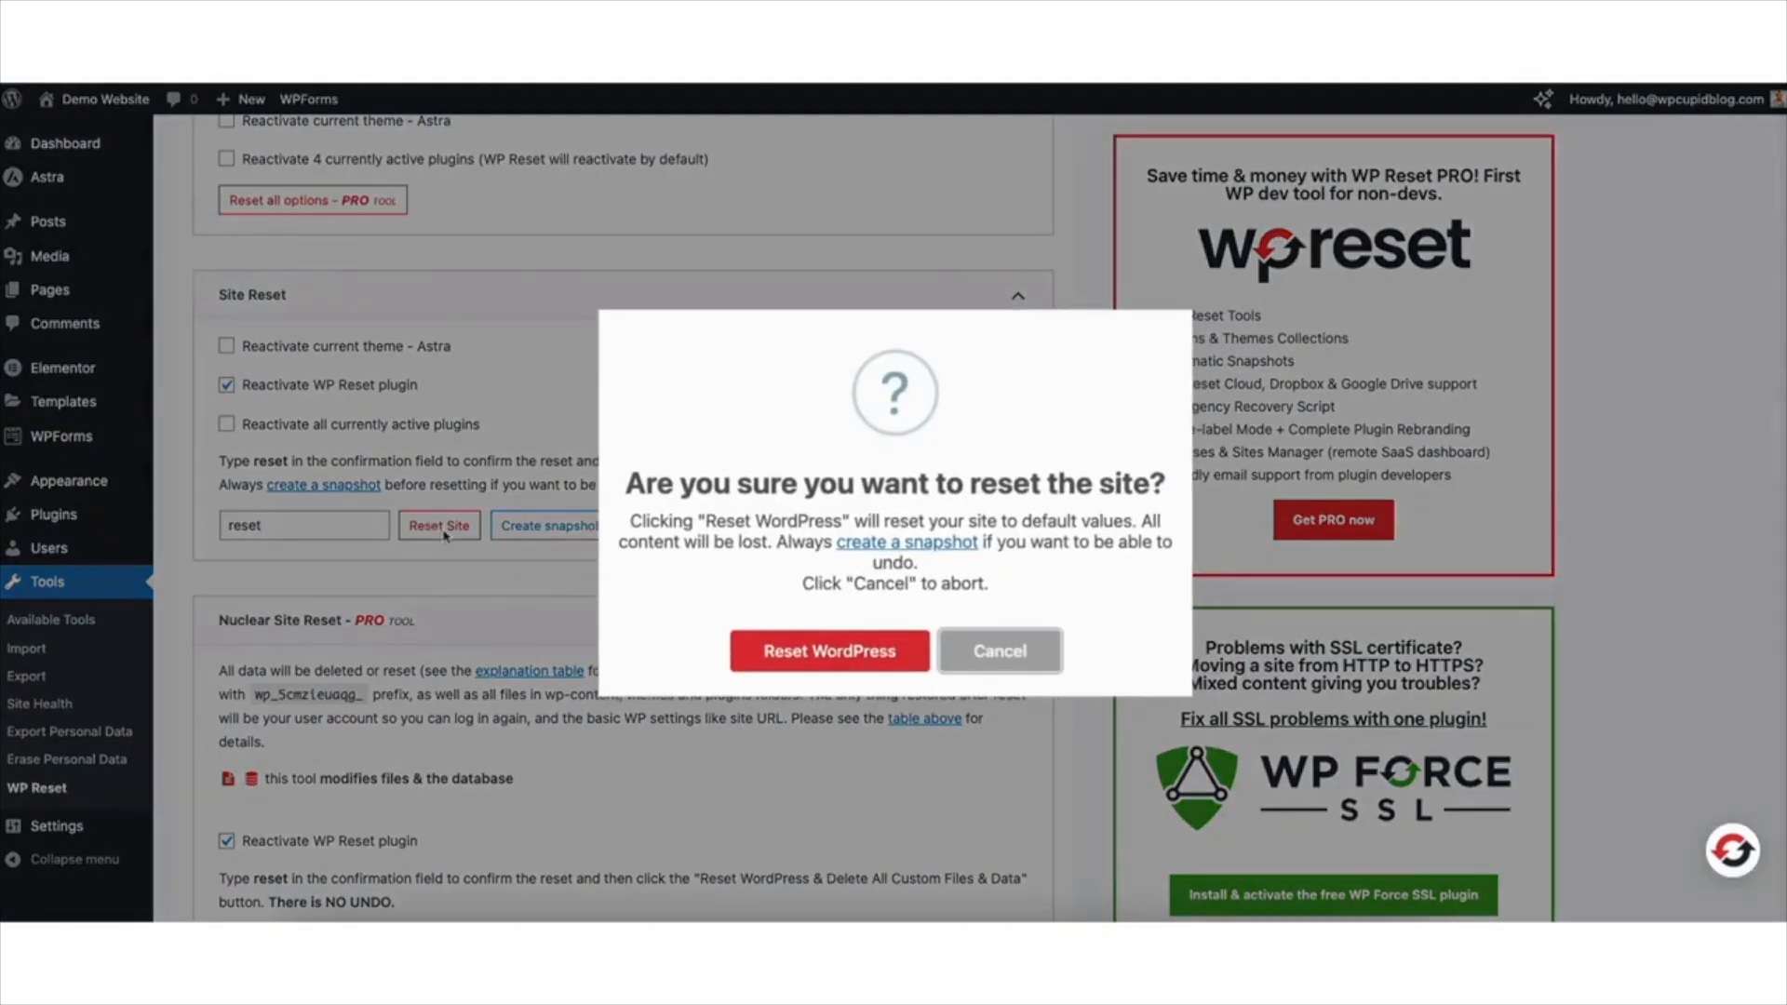
{"action": "mouse_move", "coordinate": [732, 569]}
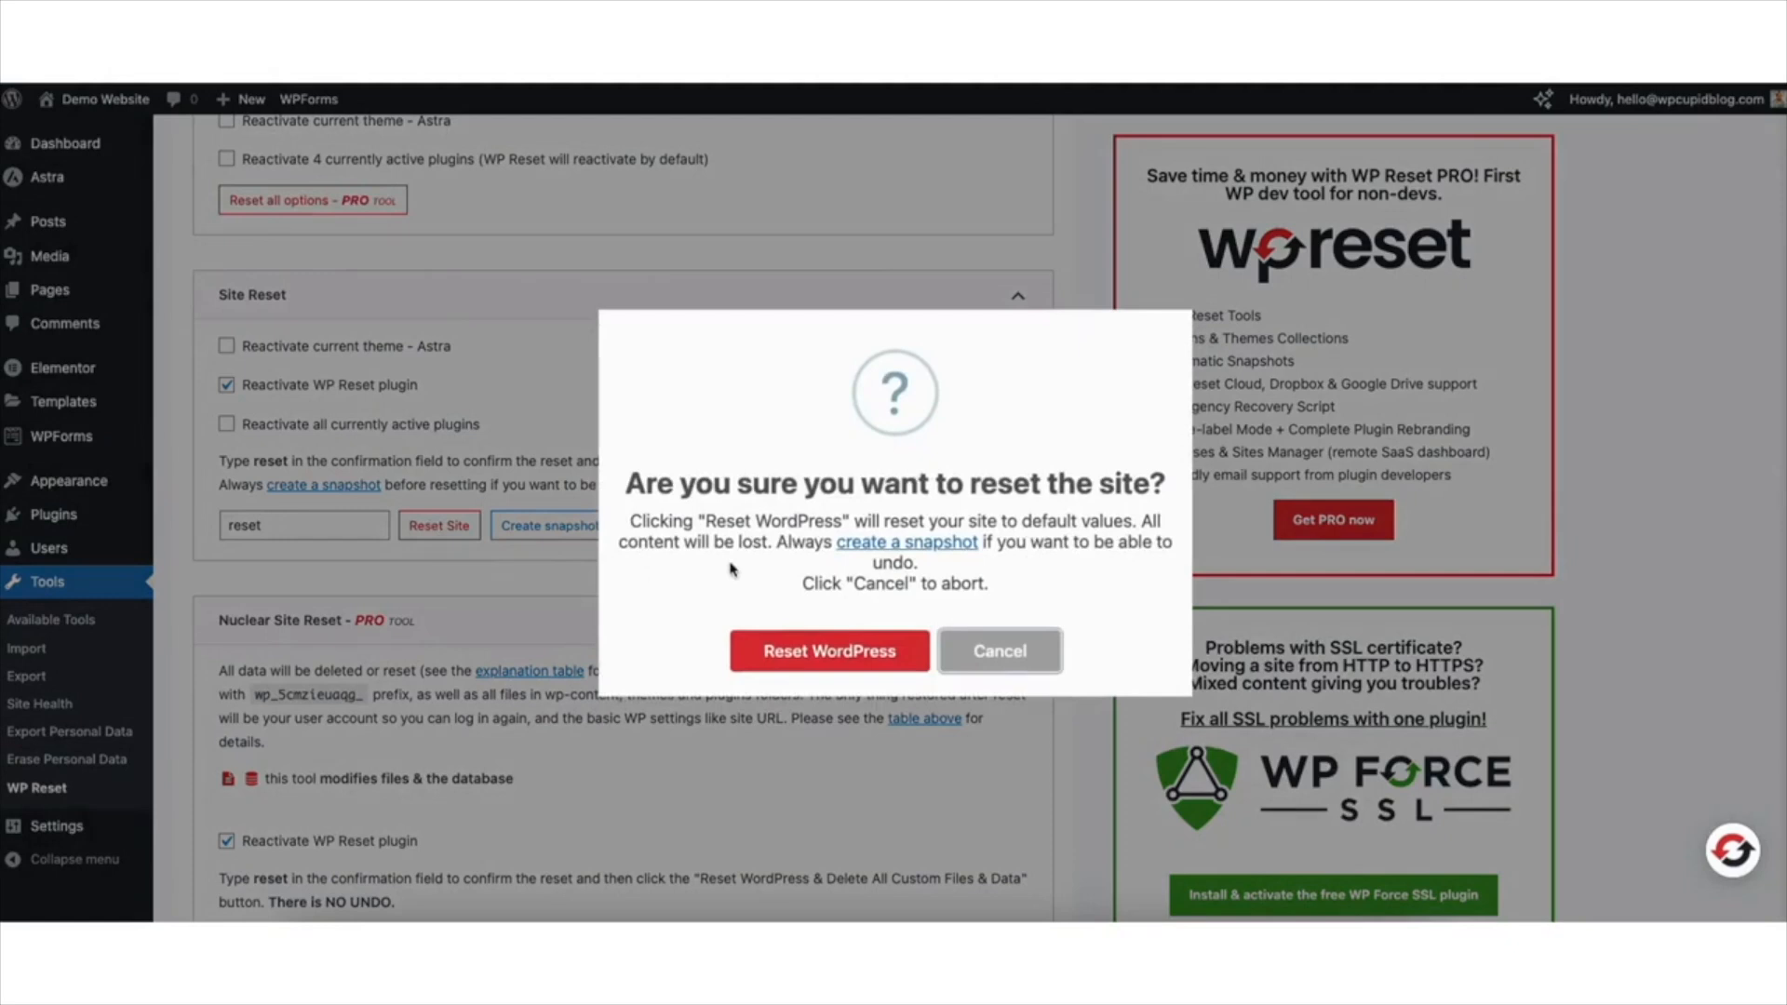
{"action": "mouse_move", "coordinate": [778, 663]}
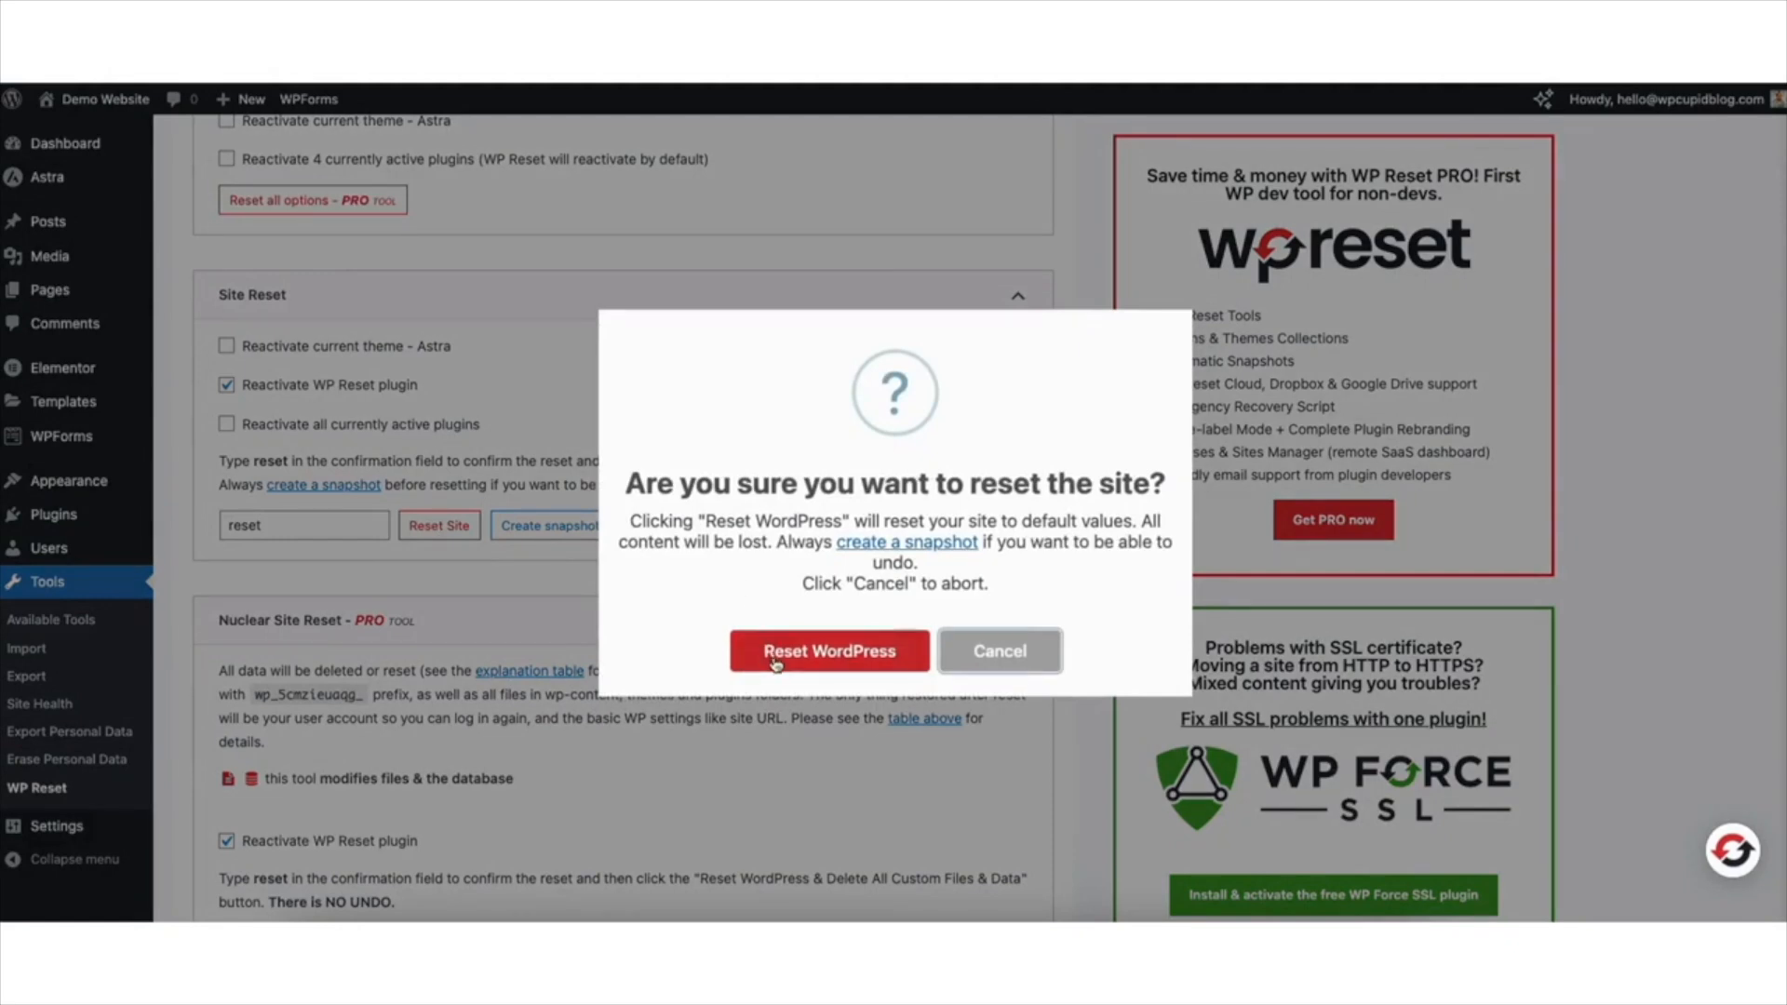
{"action": "left_click", "coordinate": [829, 650]}
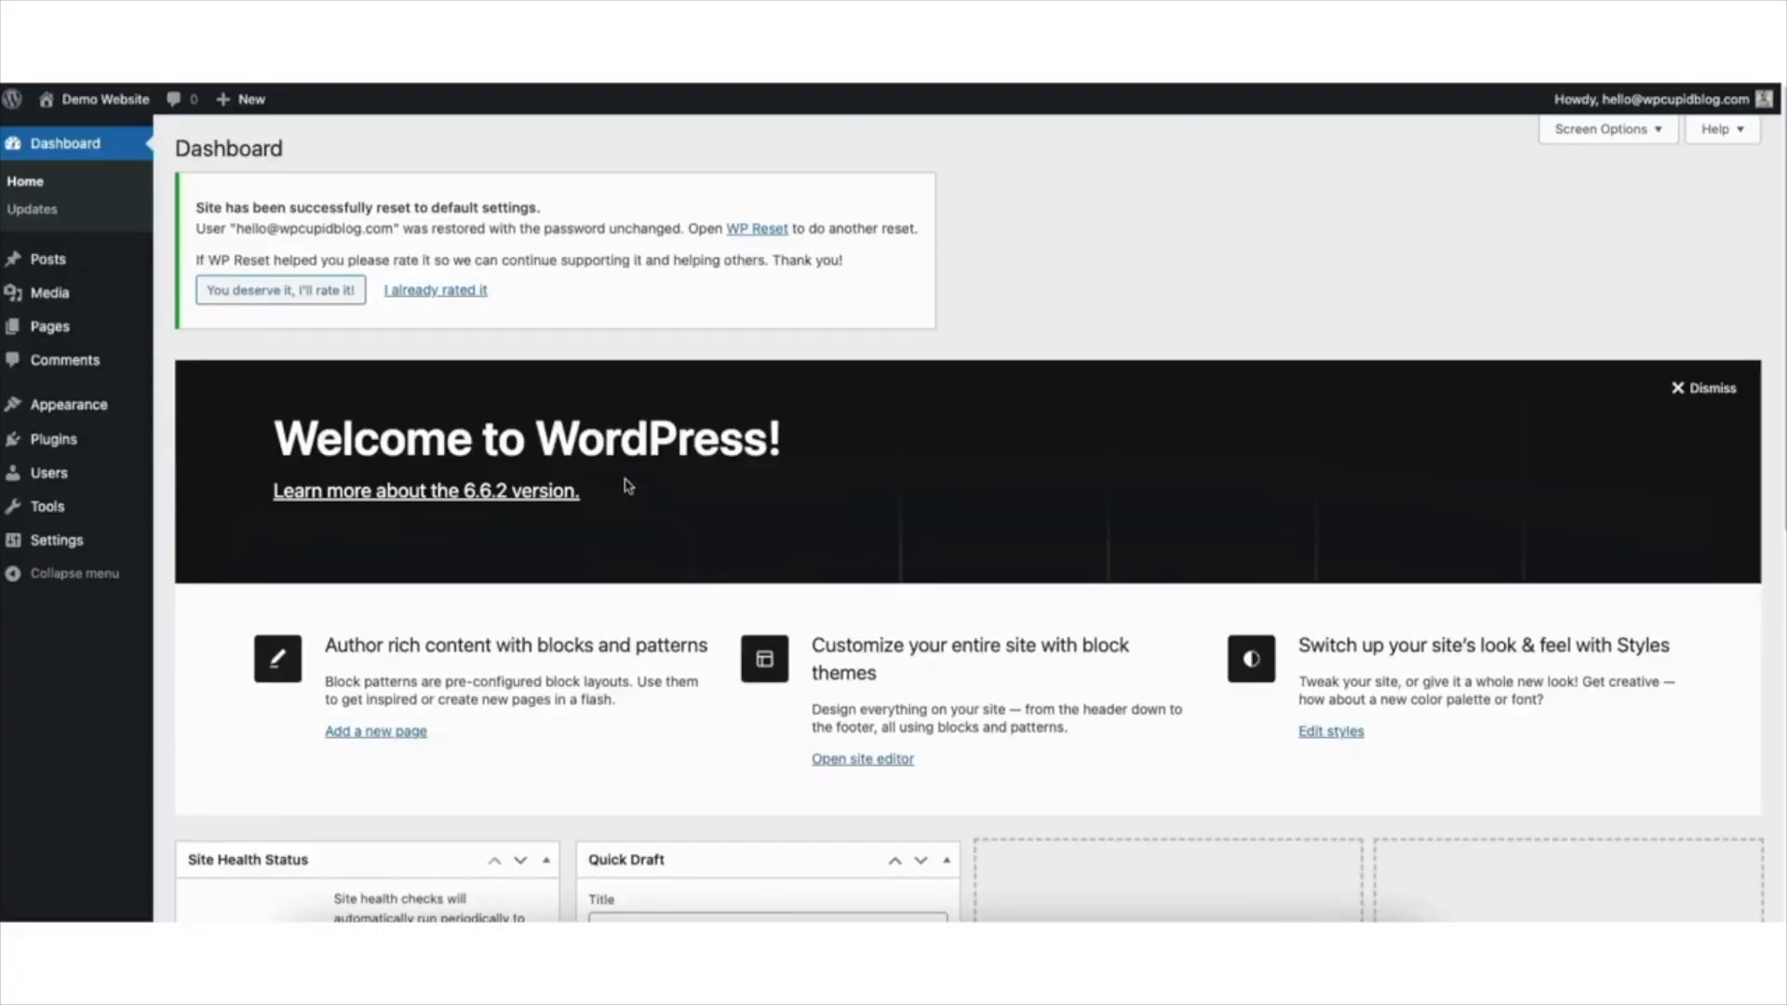
{"action": "mouse_move", "coordinate": [522, 341]}
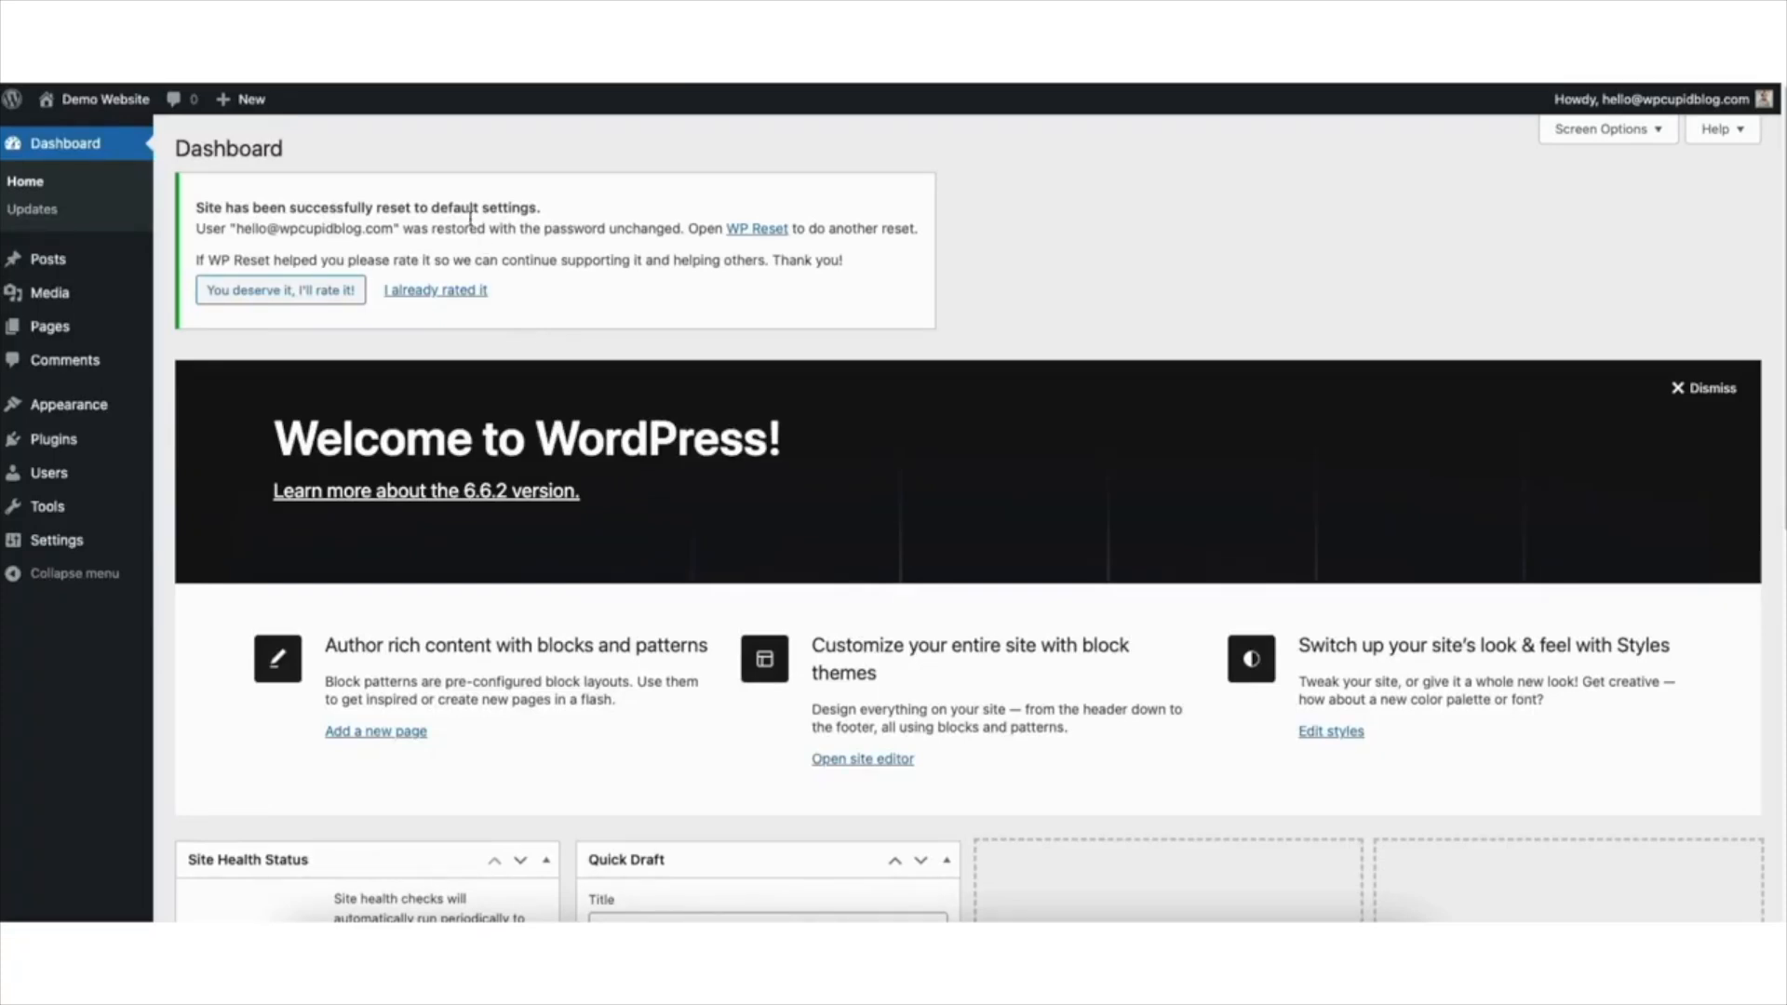
{"action": "mouse_move", "coordinate": [273, 181]}
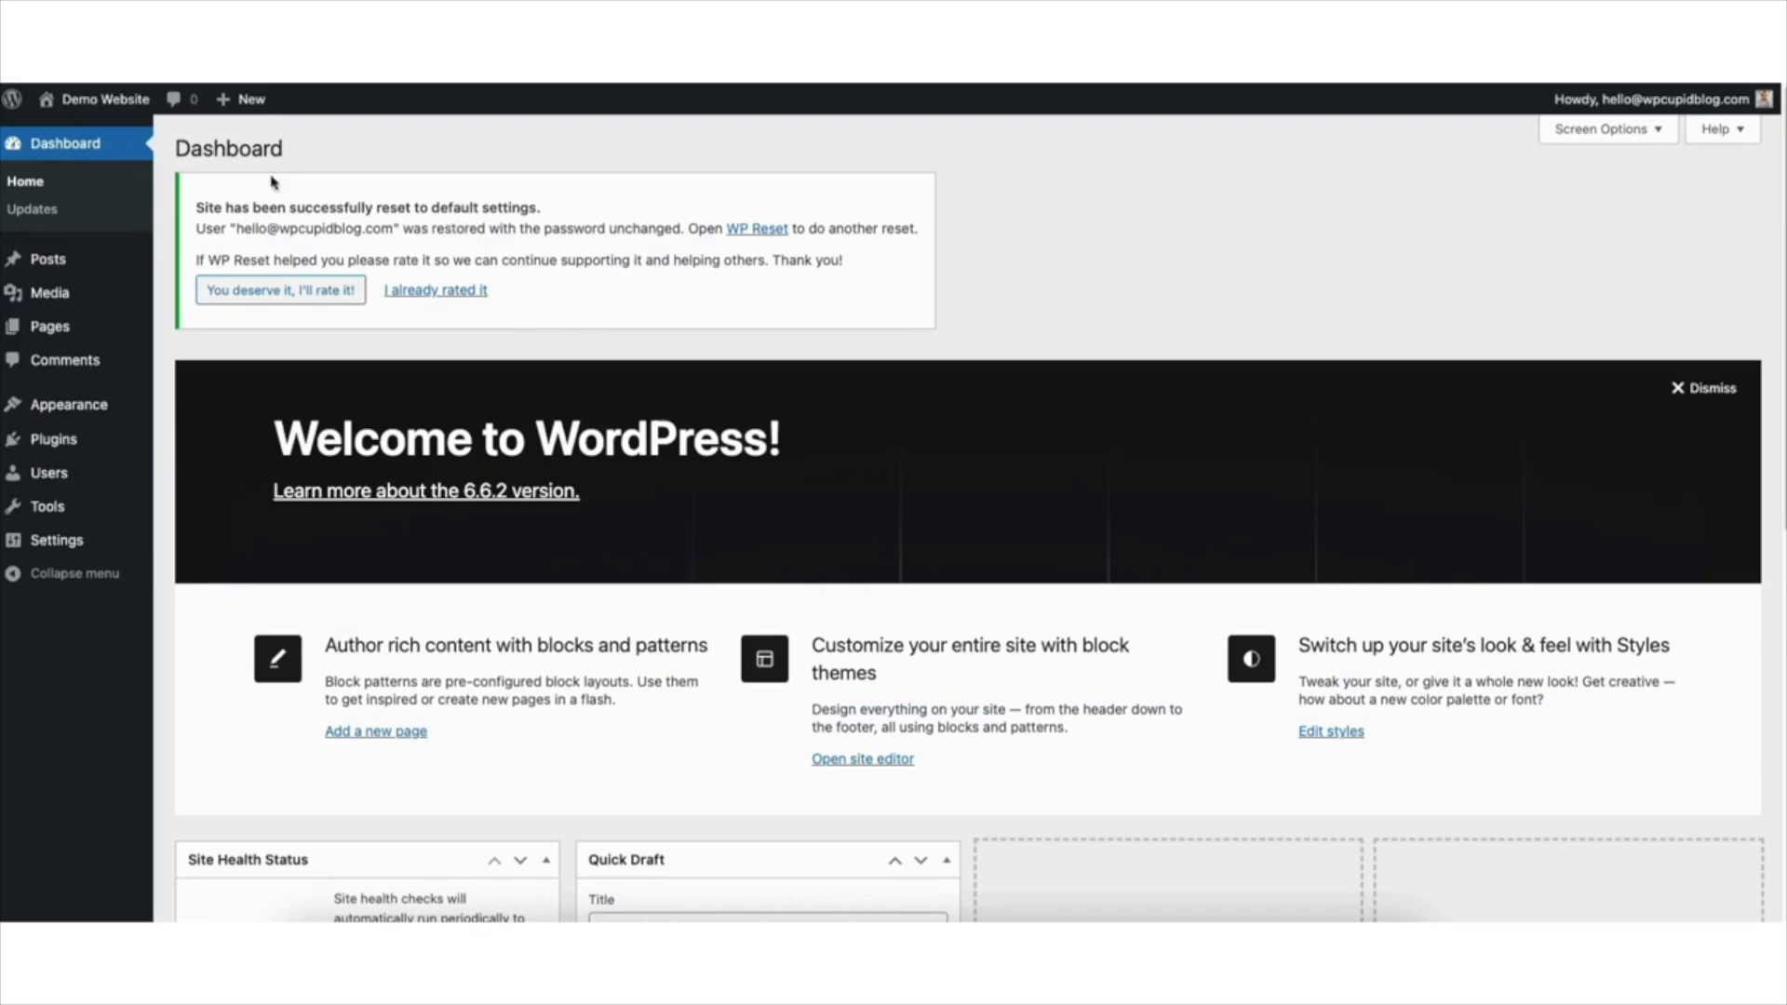
{"action": "mouse_move", "coordinate": [96, 100]}
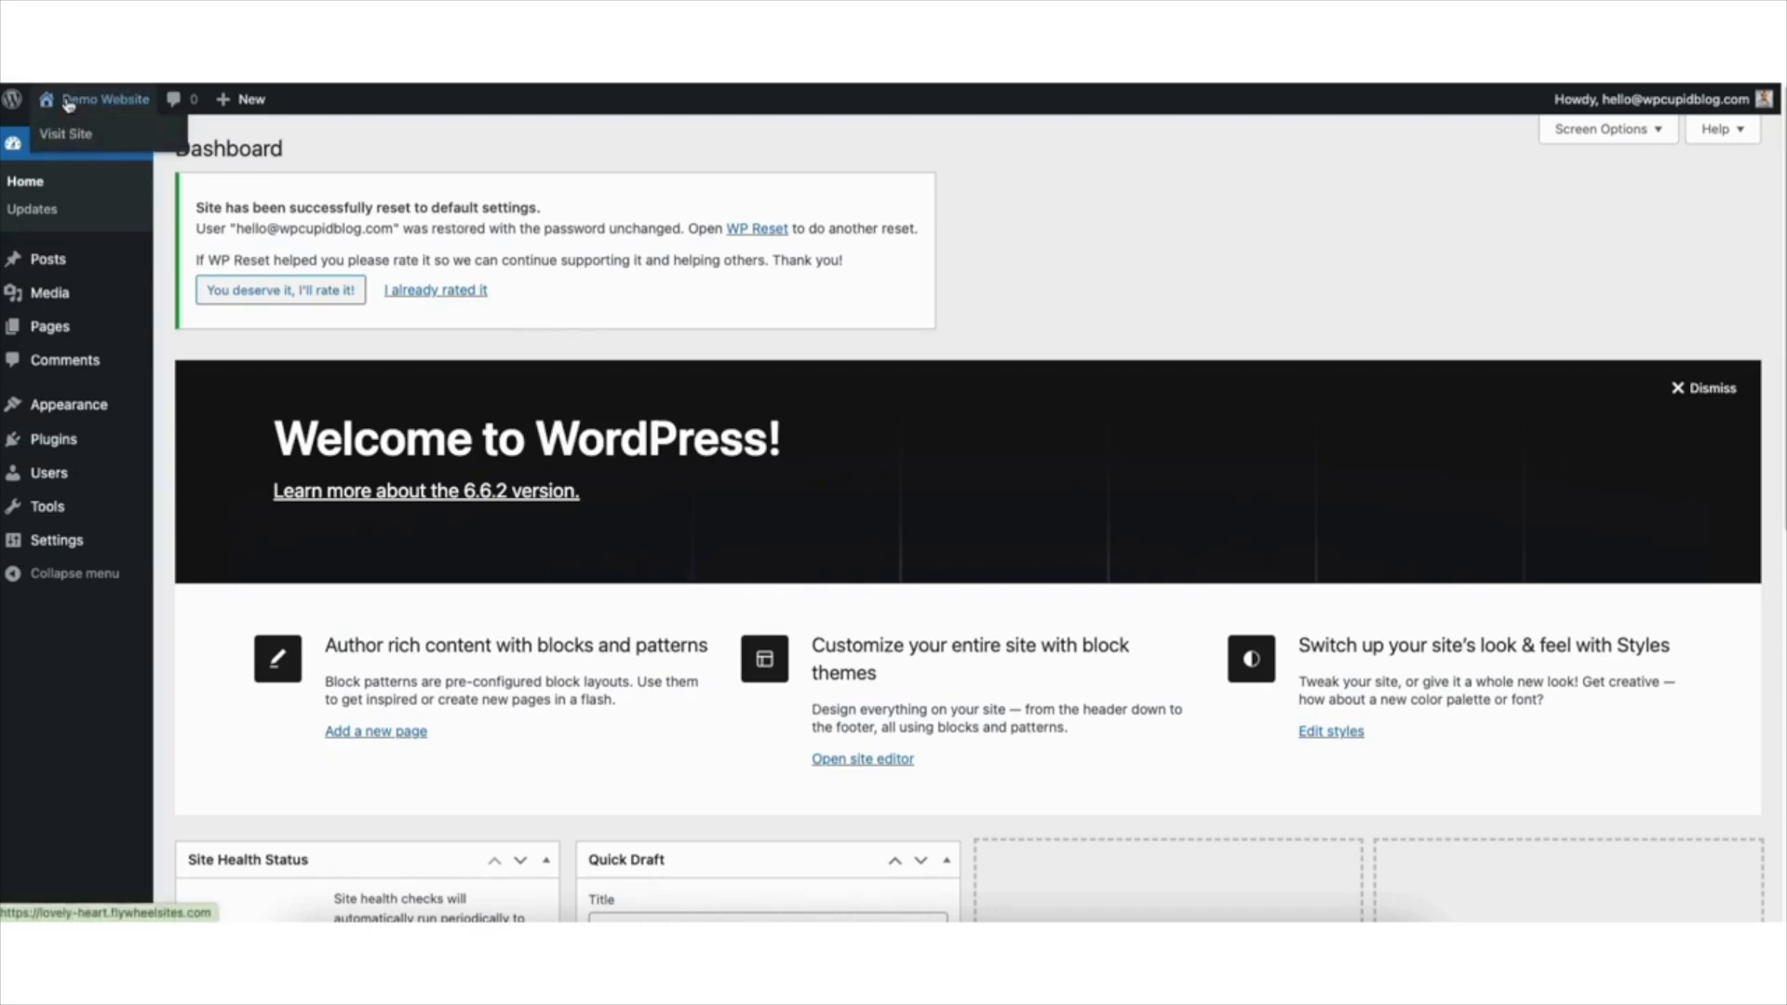
{"action": "left_click", "coordinate": [66, 134]}
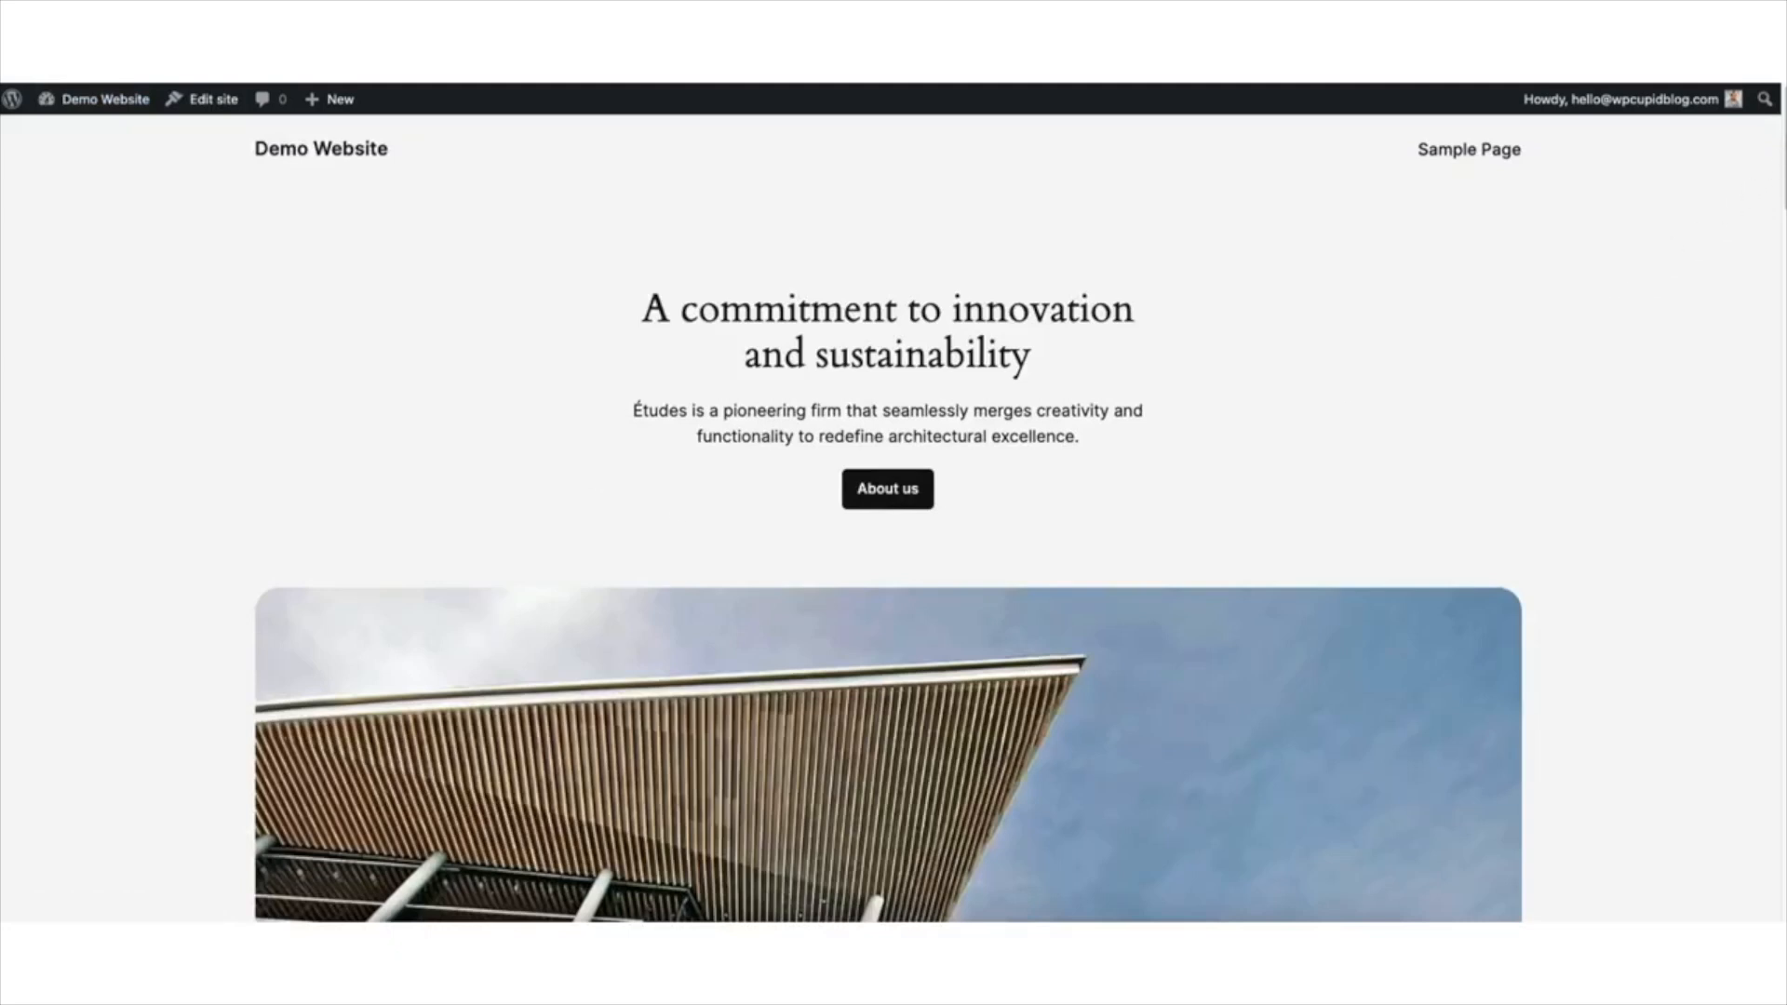
{"action": "scroll", "scroll_direction": "down", "scroll_amount": 3}
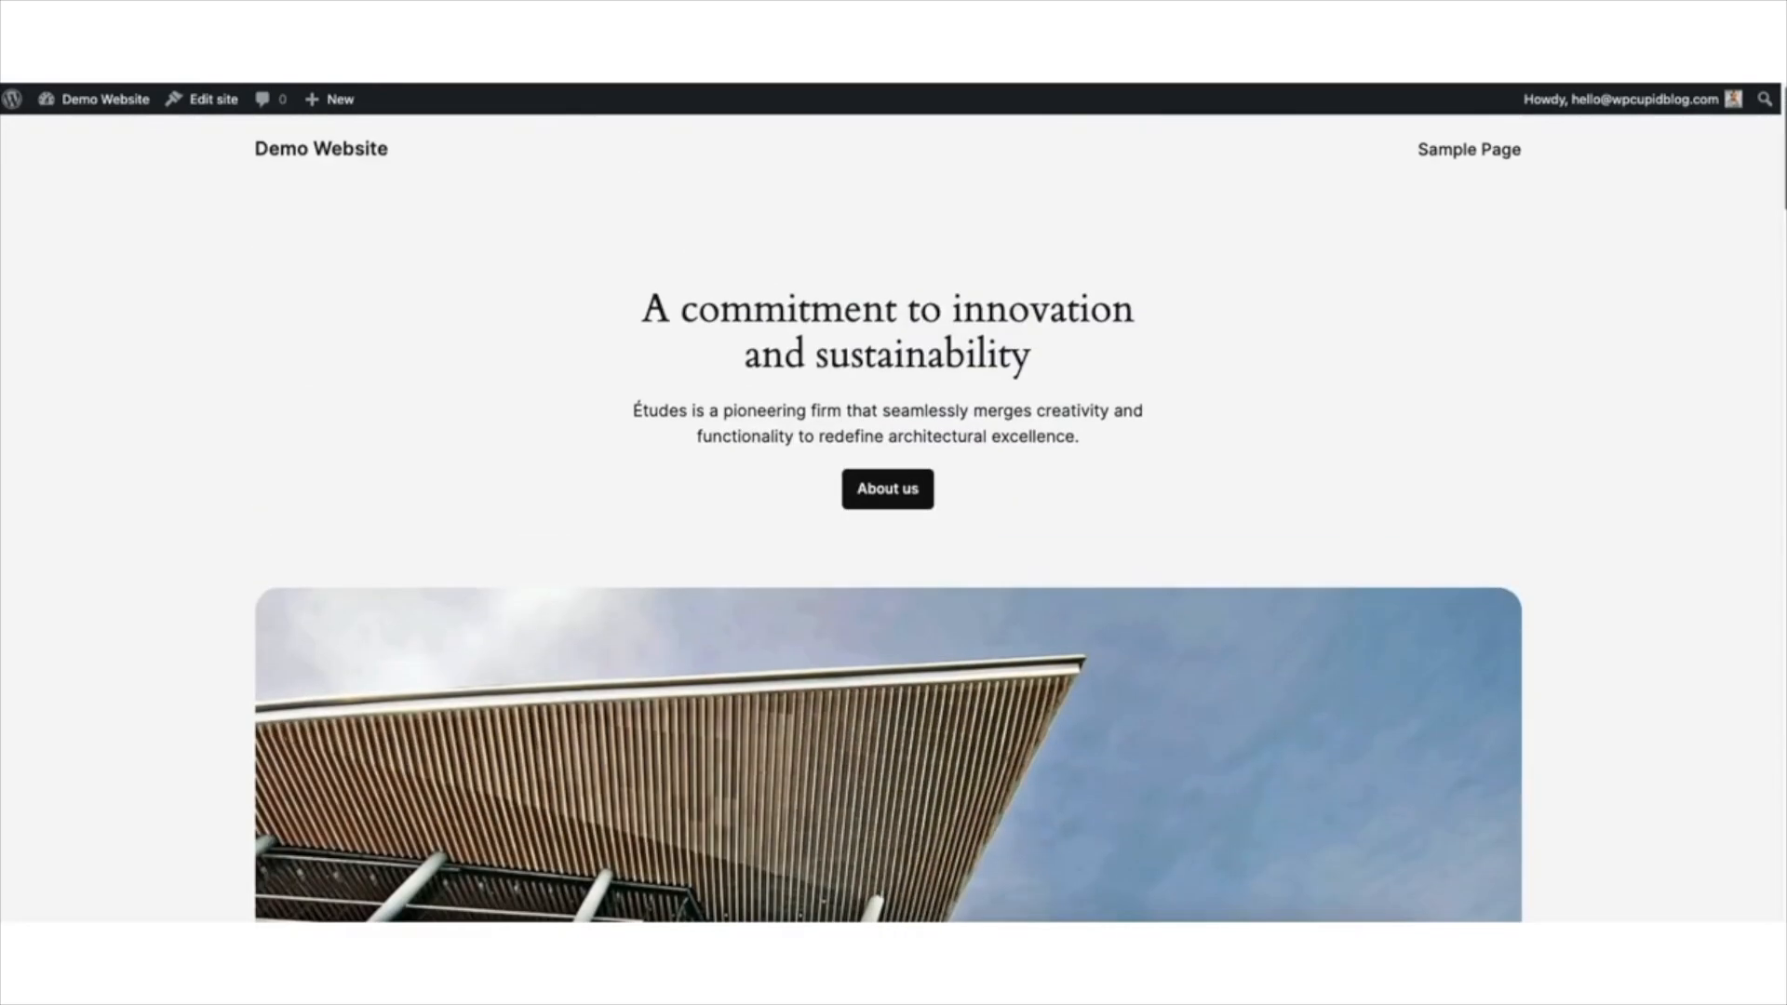
{"action": "mouse_move", "coordinate": [382, 356]}
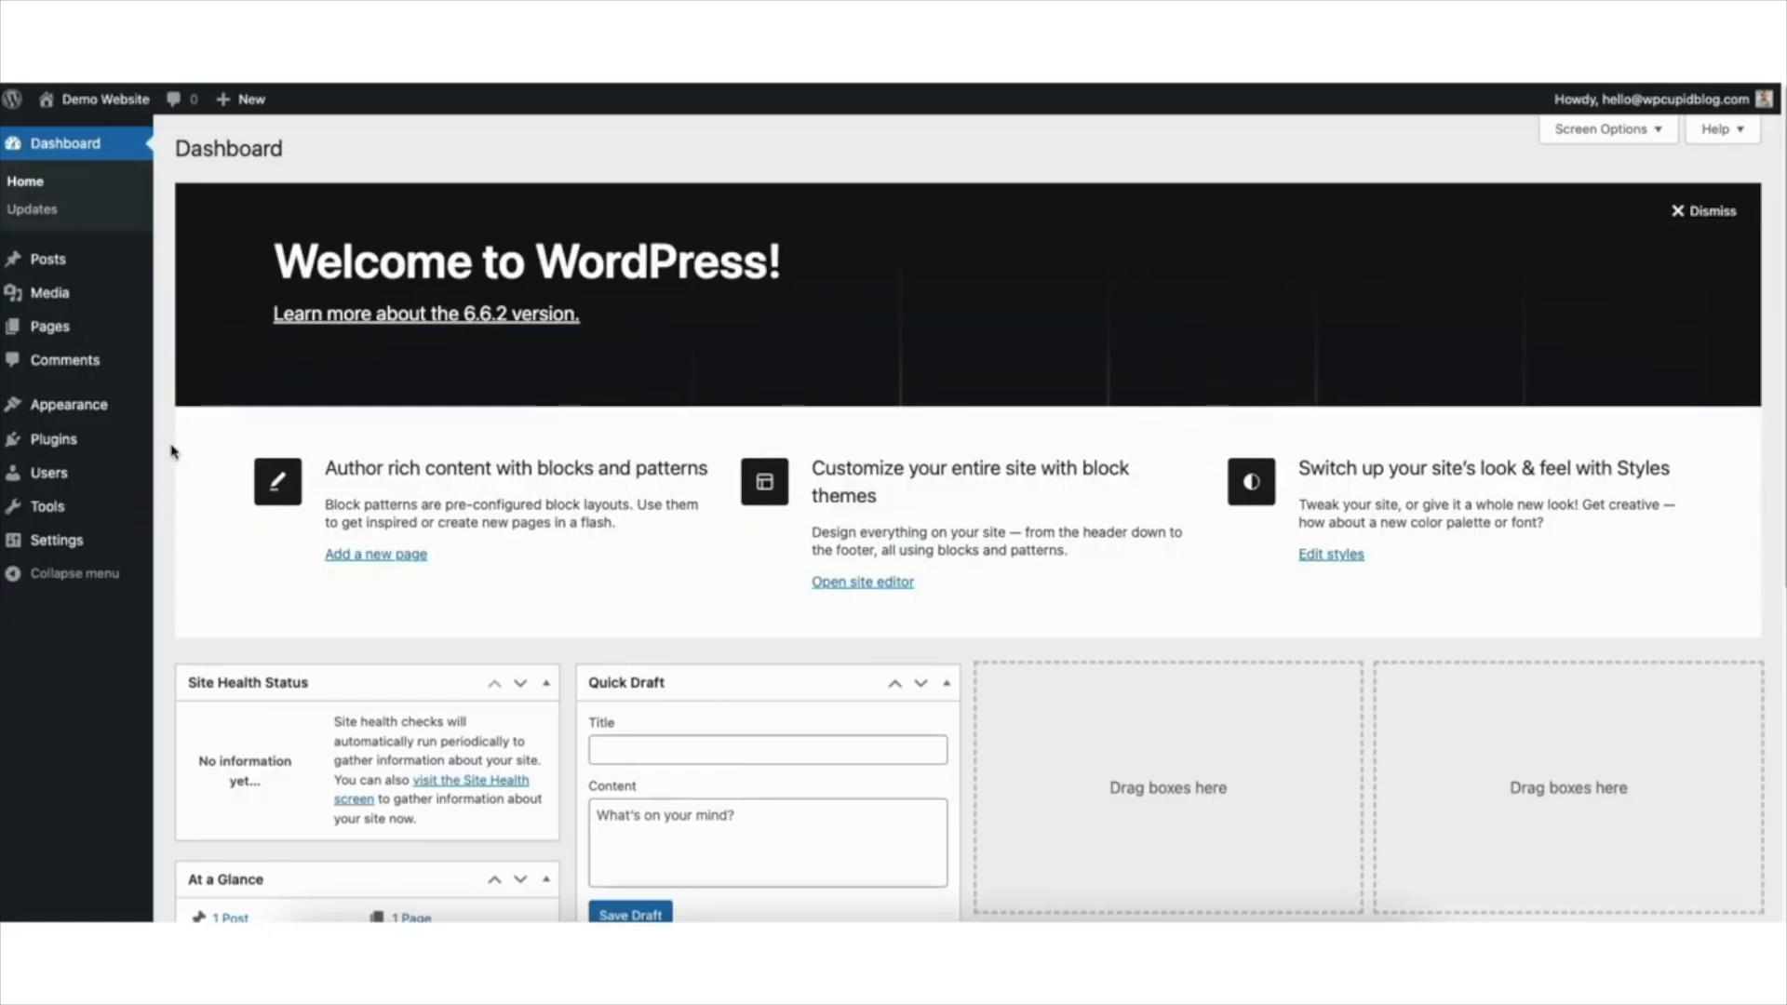
Step: In WP Reset's Snapshots tab, expand the Actions menu for the Demo Backup snapshot
{"action": "left_click", "coordinate": [47, 506]}
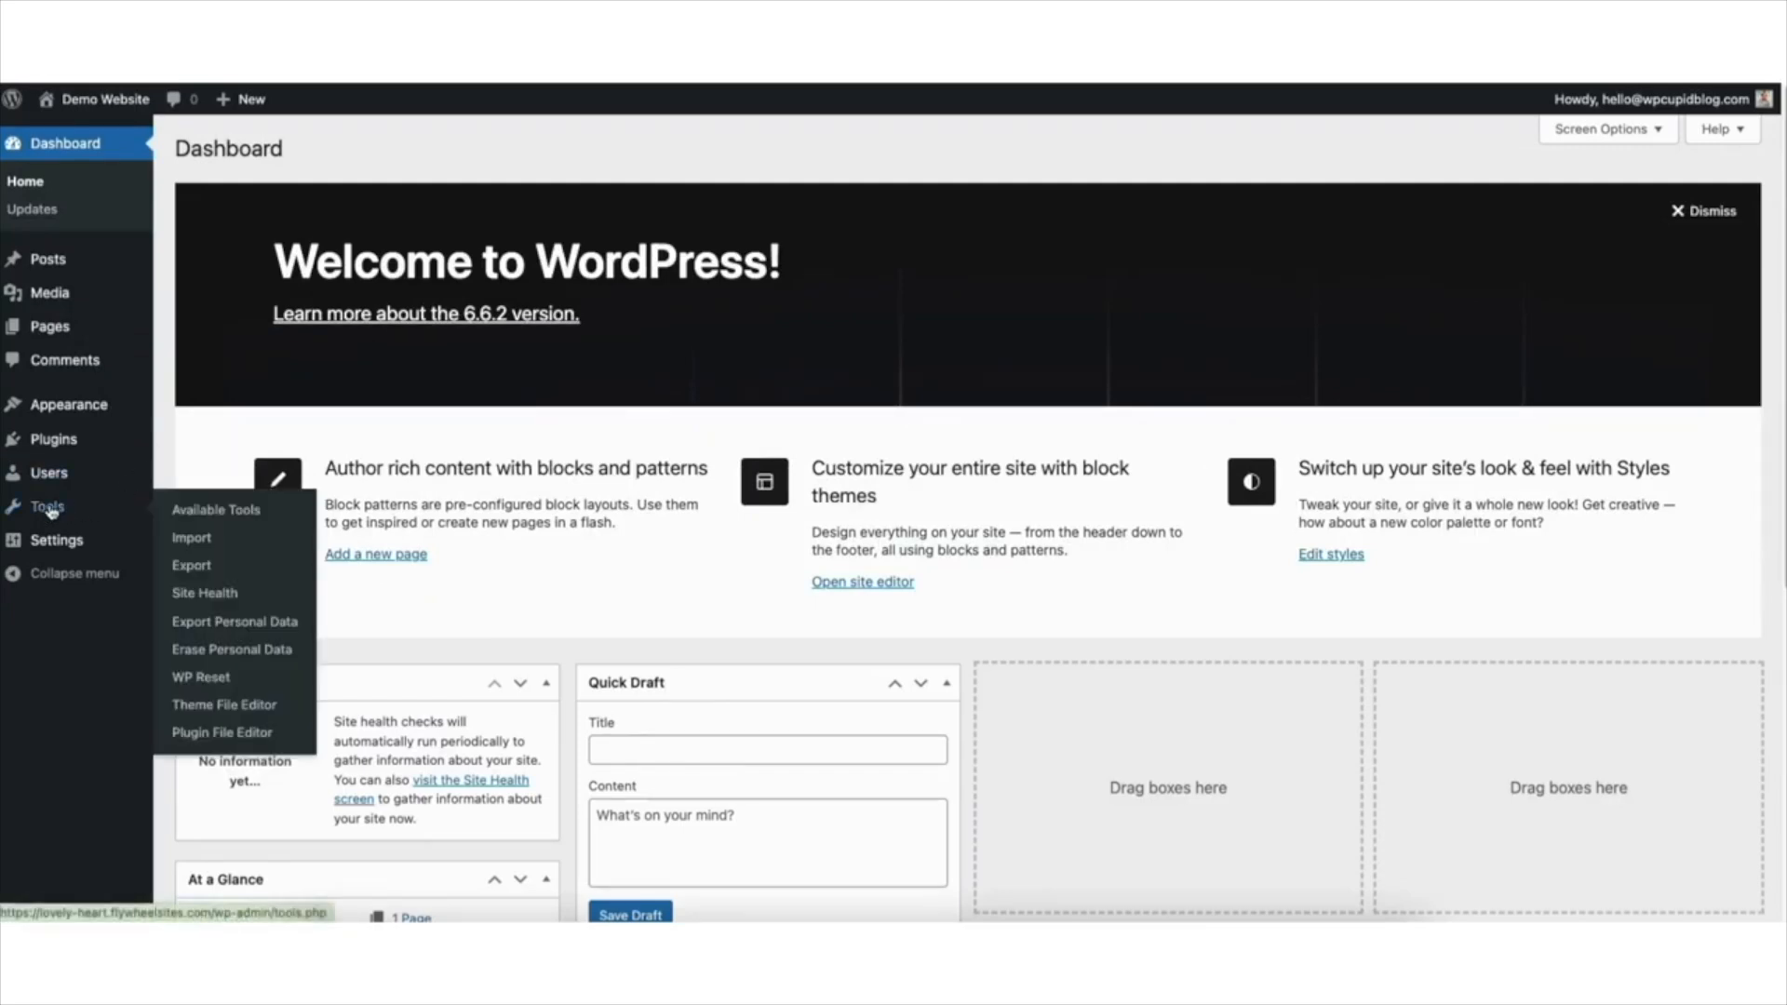
{"action": "left_click", "coordinate": [201, 677]}
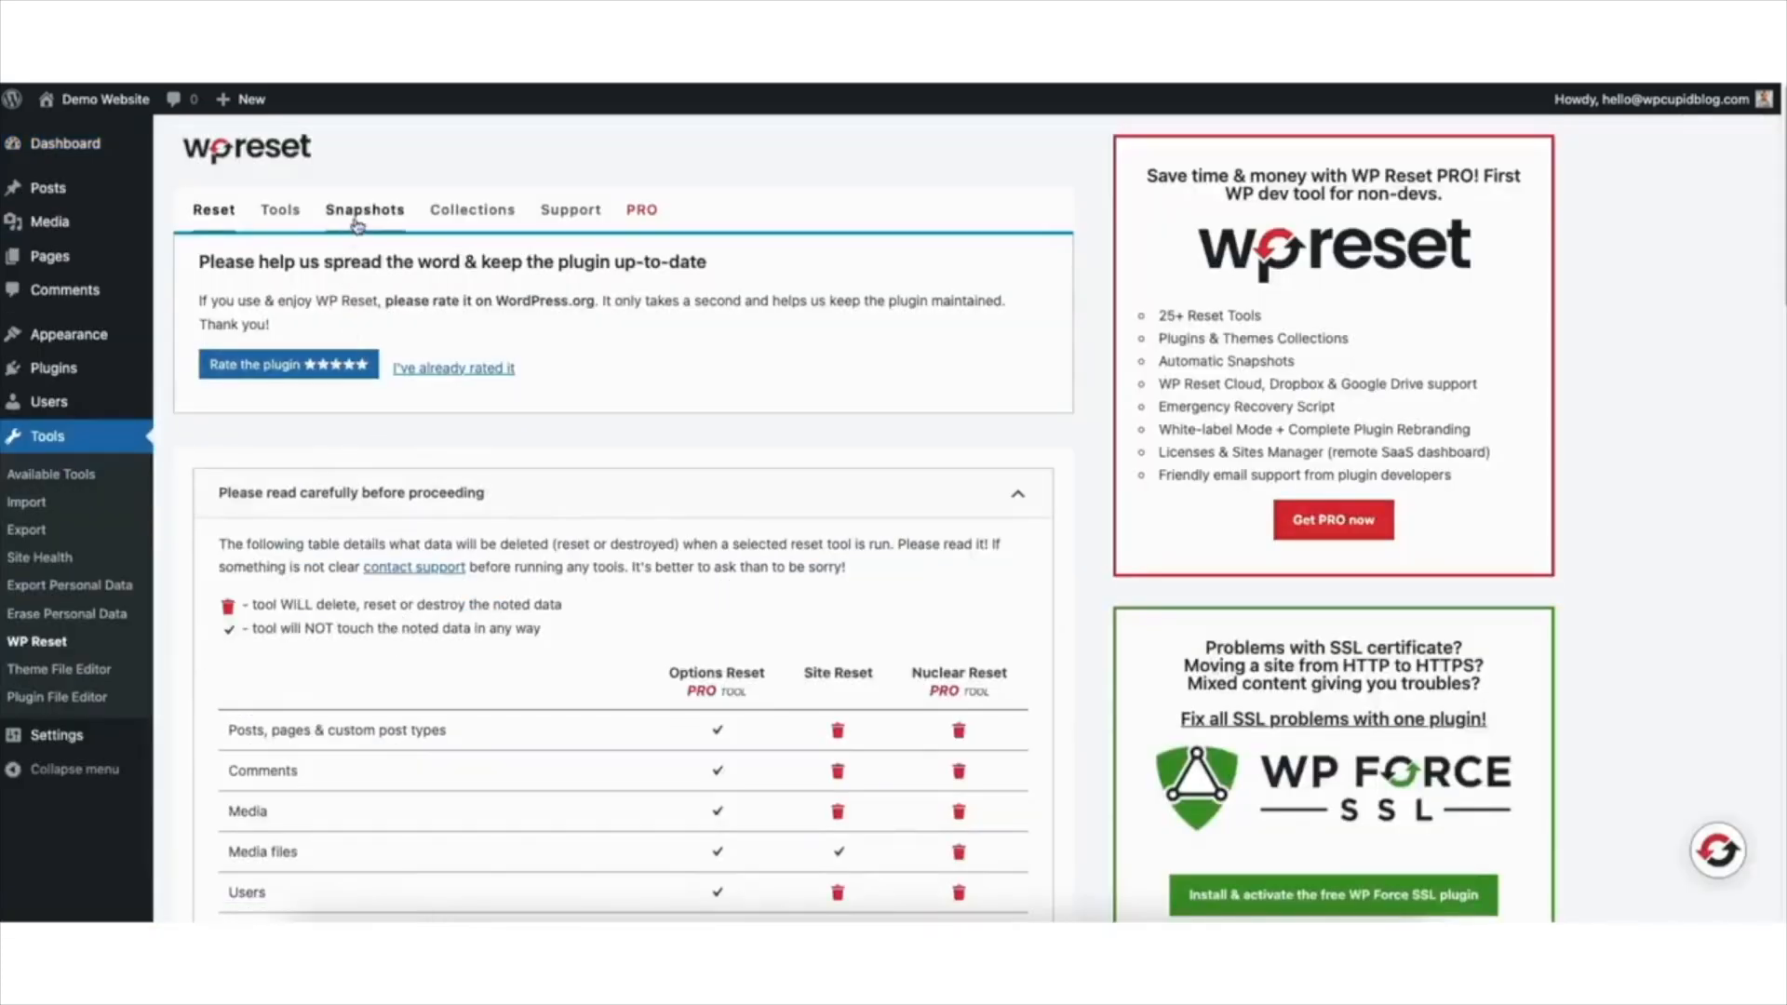
{"action": "left_click", "coordinate": [364, 209]}
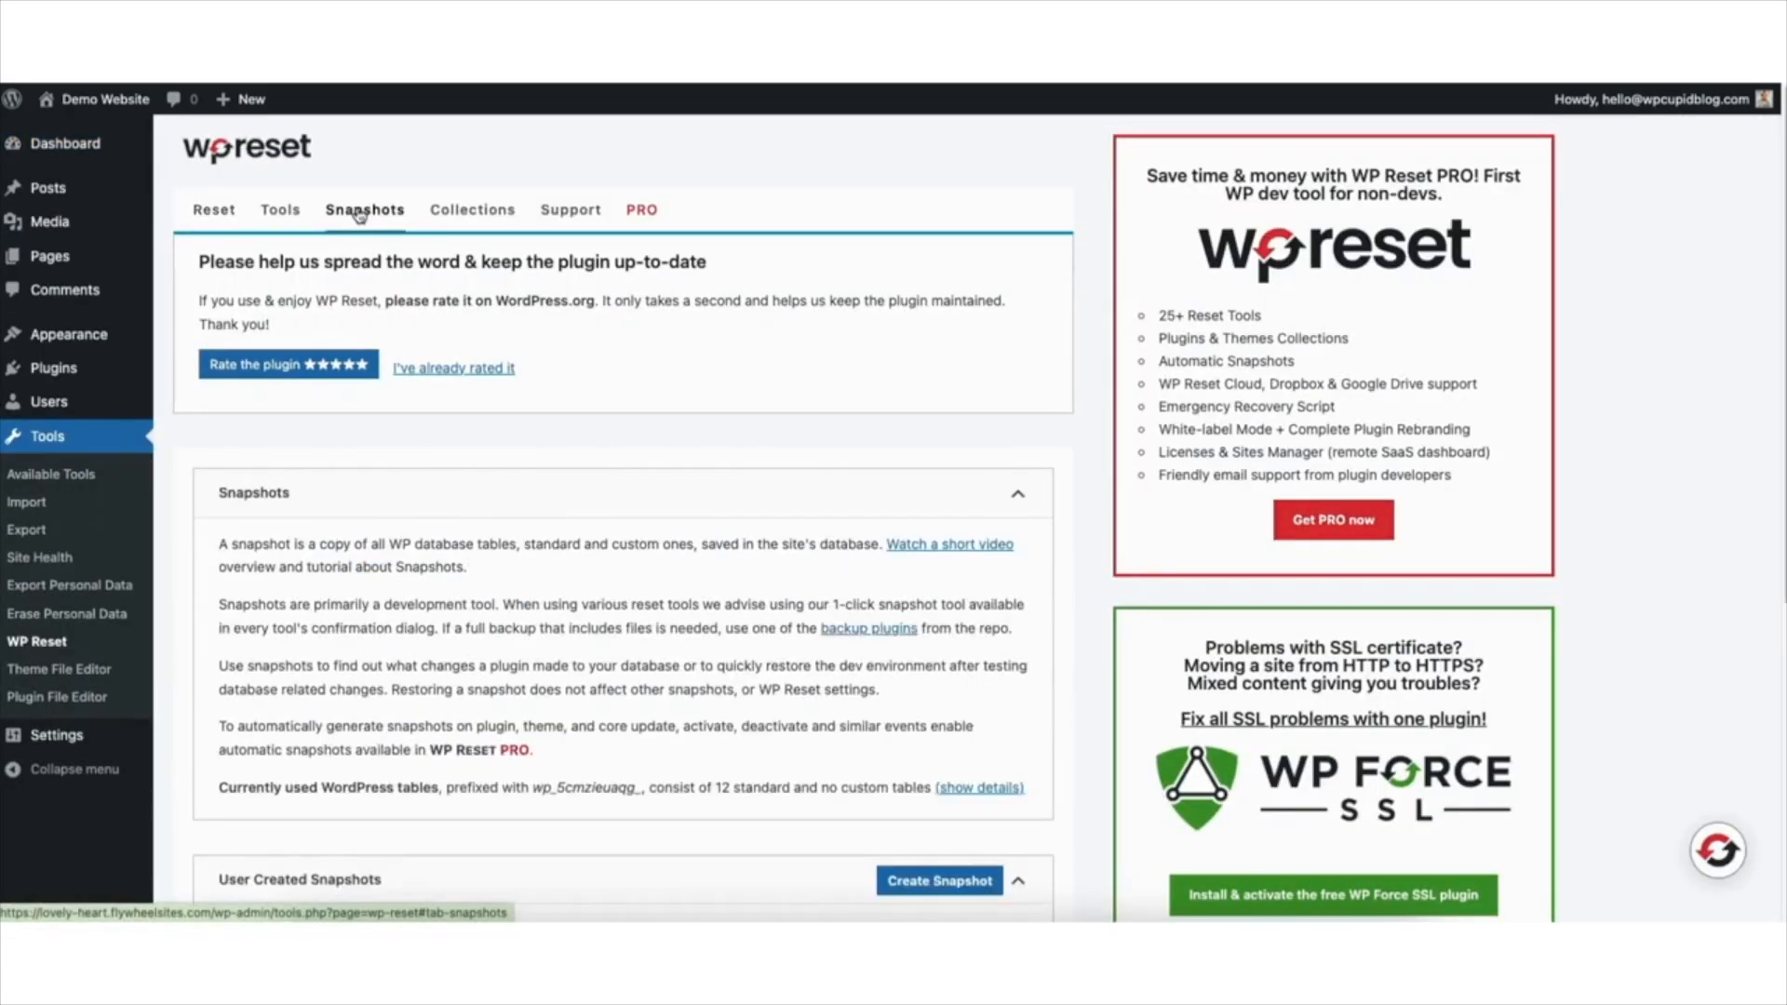
{"action": "scroll", "scroll_direction": "down", "scroll_amount": 3}
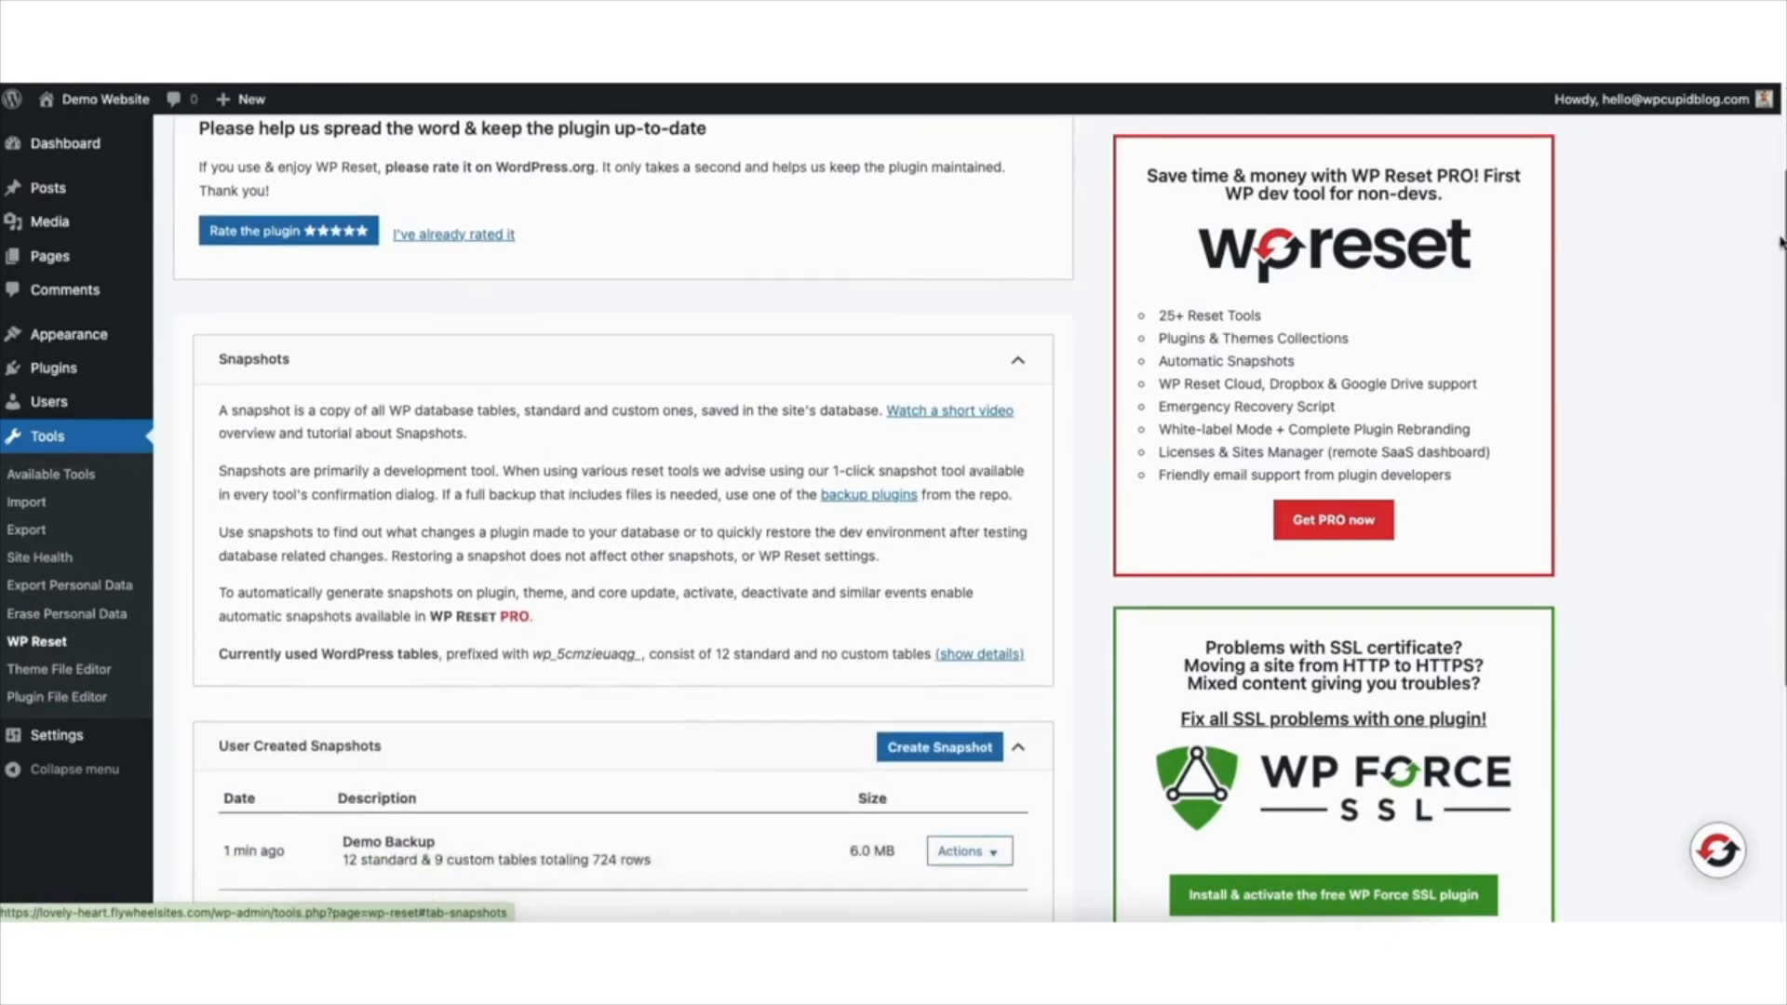
{"action": "scroll", "scroll_direction": "down", "scroll_amount": 3}
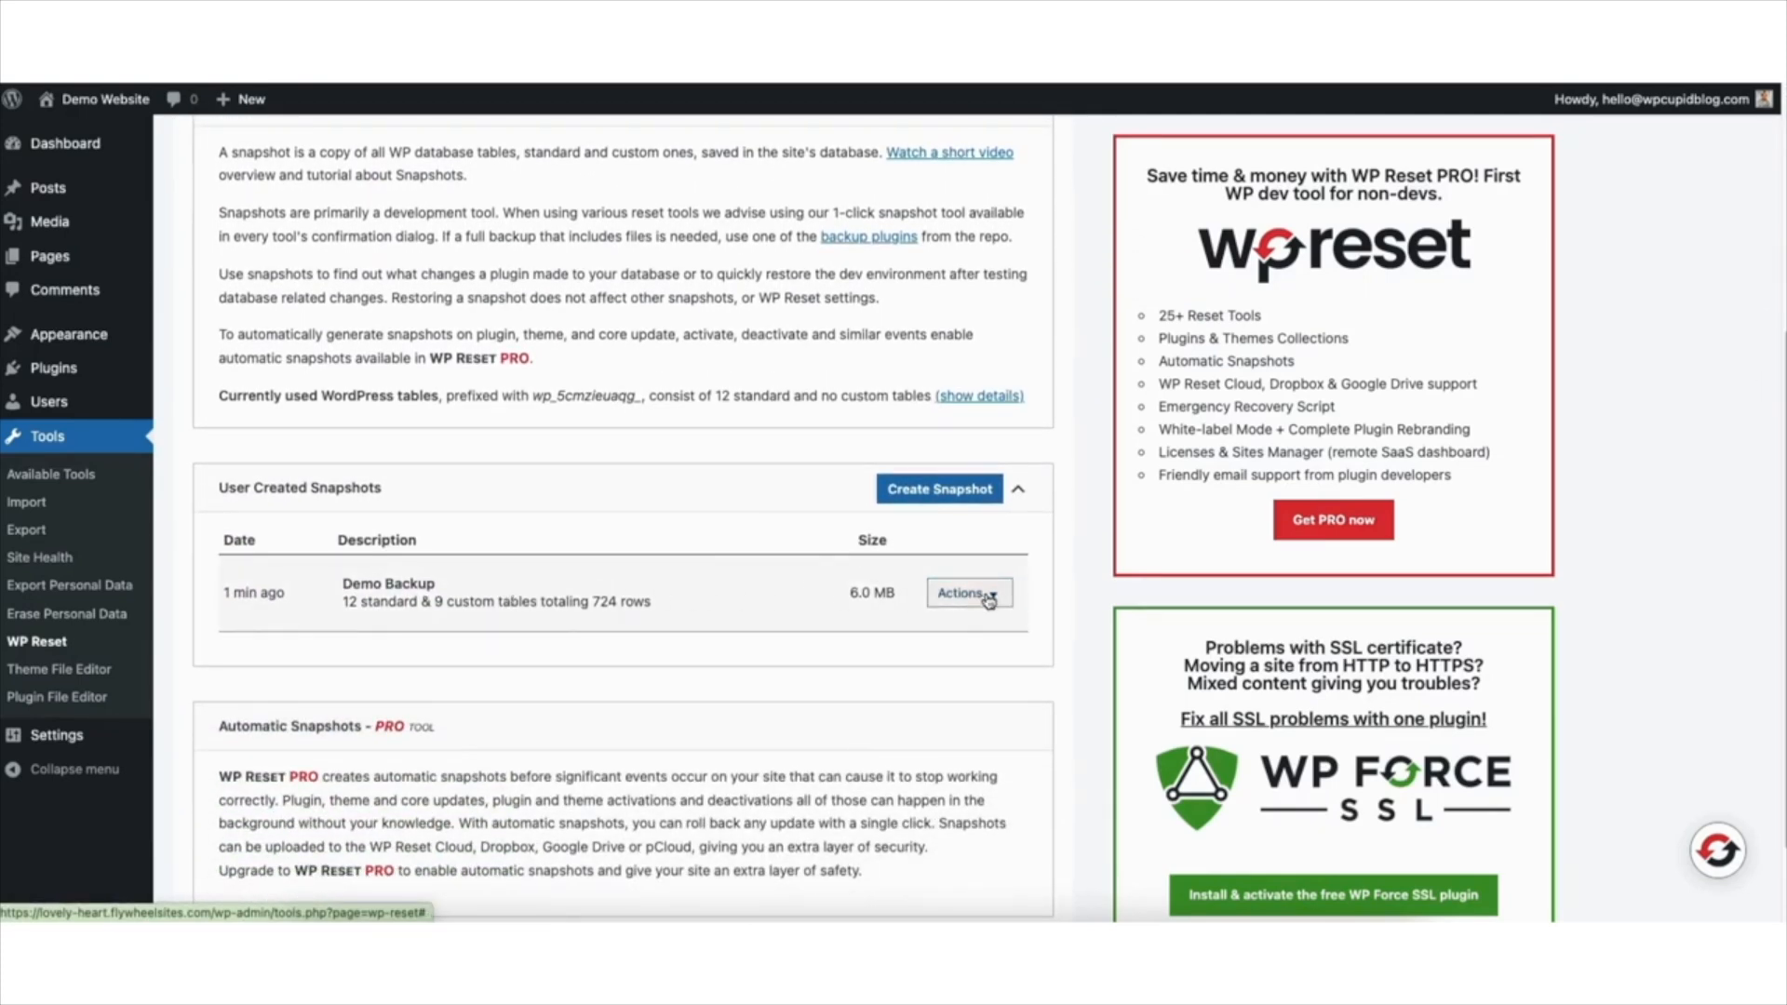
{"action": "left_click", "coordinate": [963, 593]}
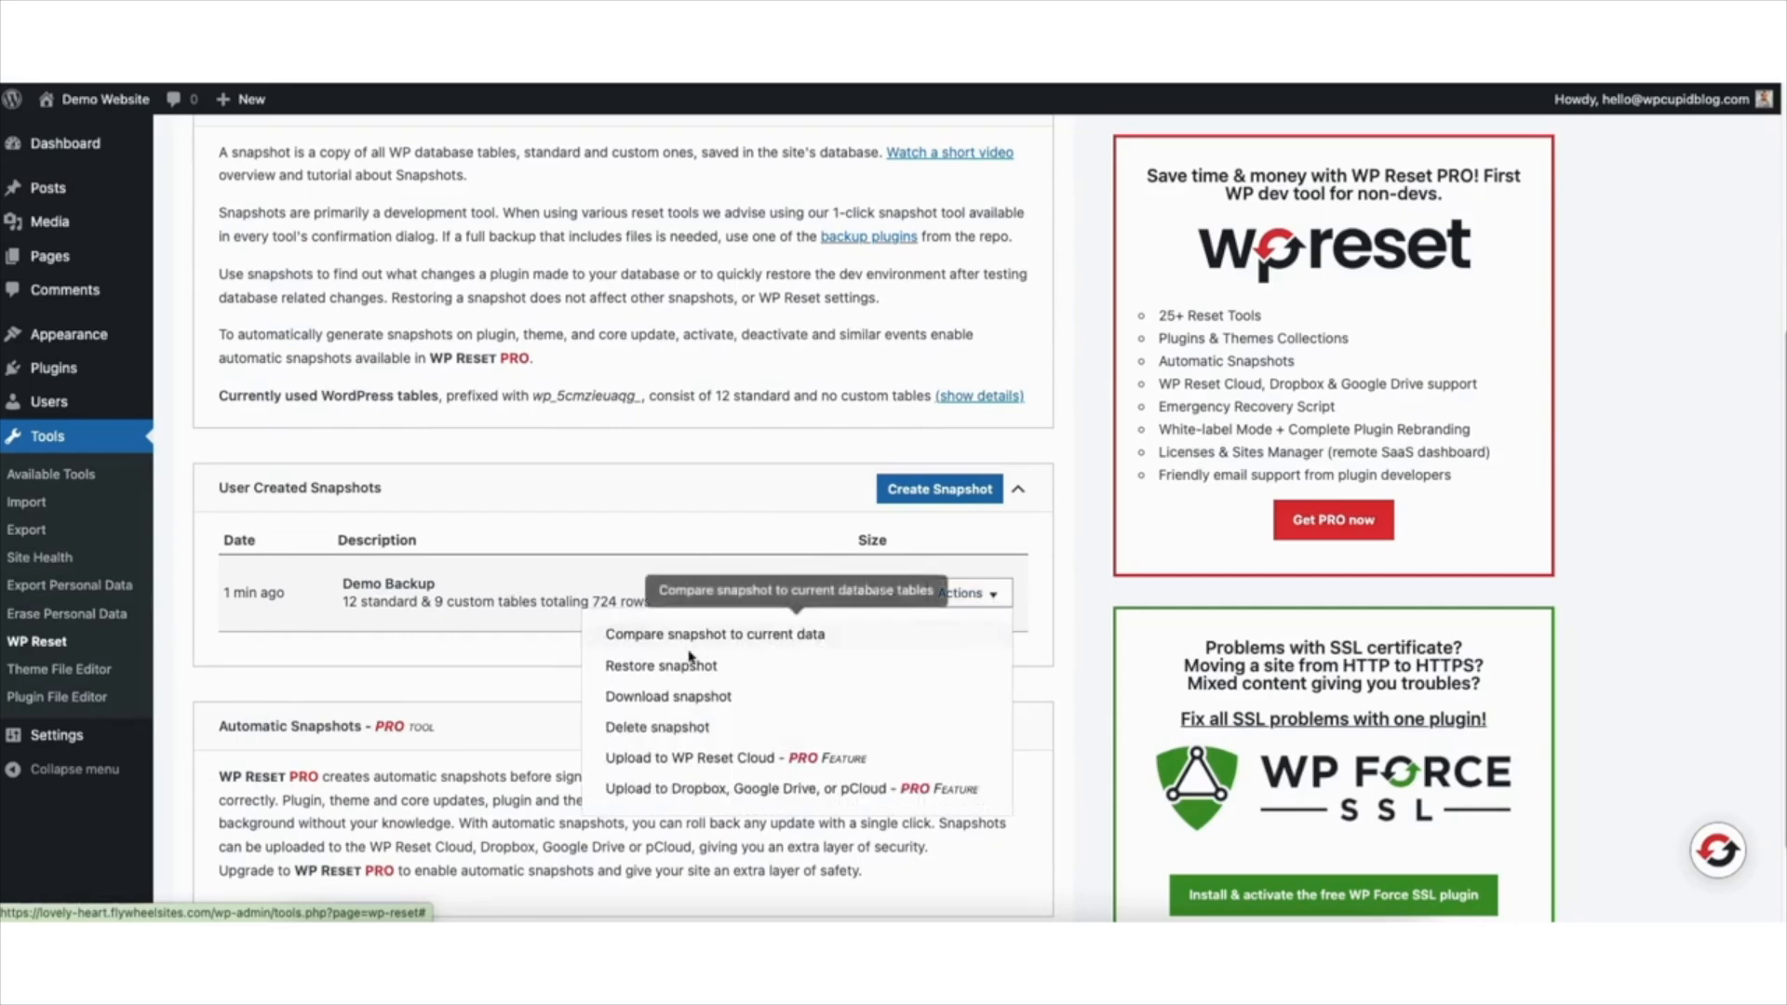
{"action": "mouse_move", "coordinate": [661, 672]}
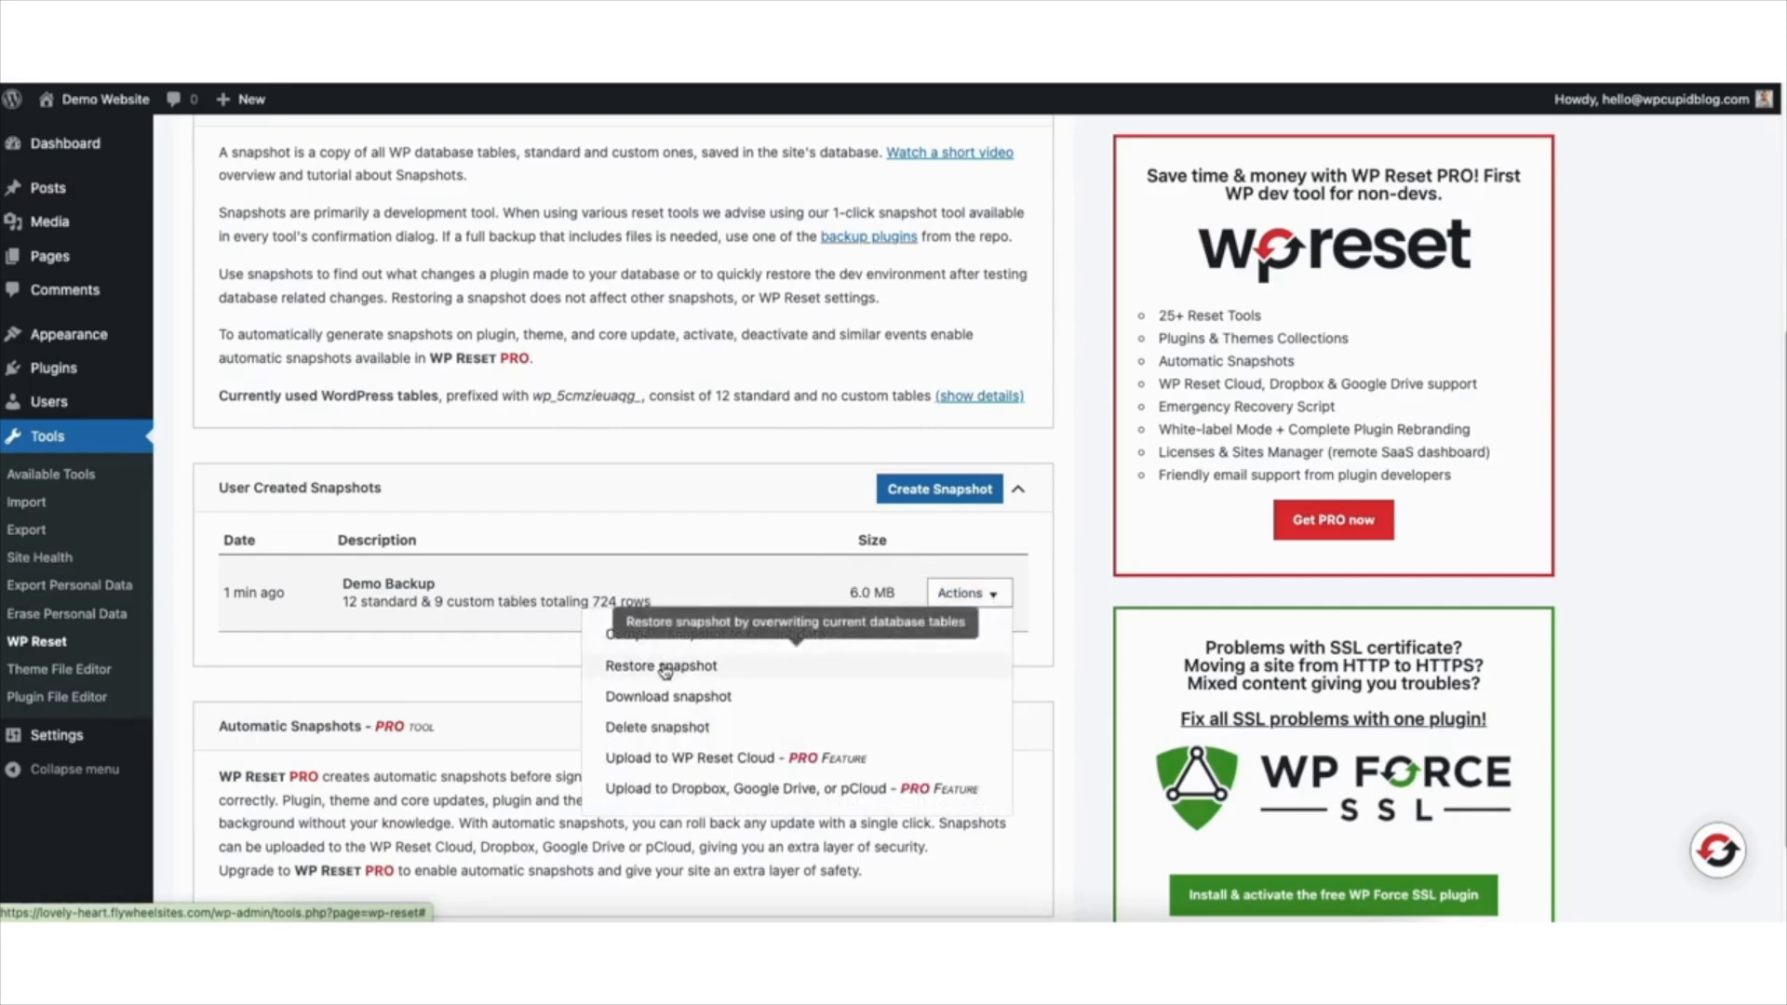
Step: Restore the Demo Backup snapshot, confirm the database replacement, and reload the page
{"action": "left_click", "coordinate": [660, 666]}
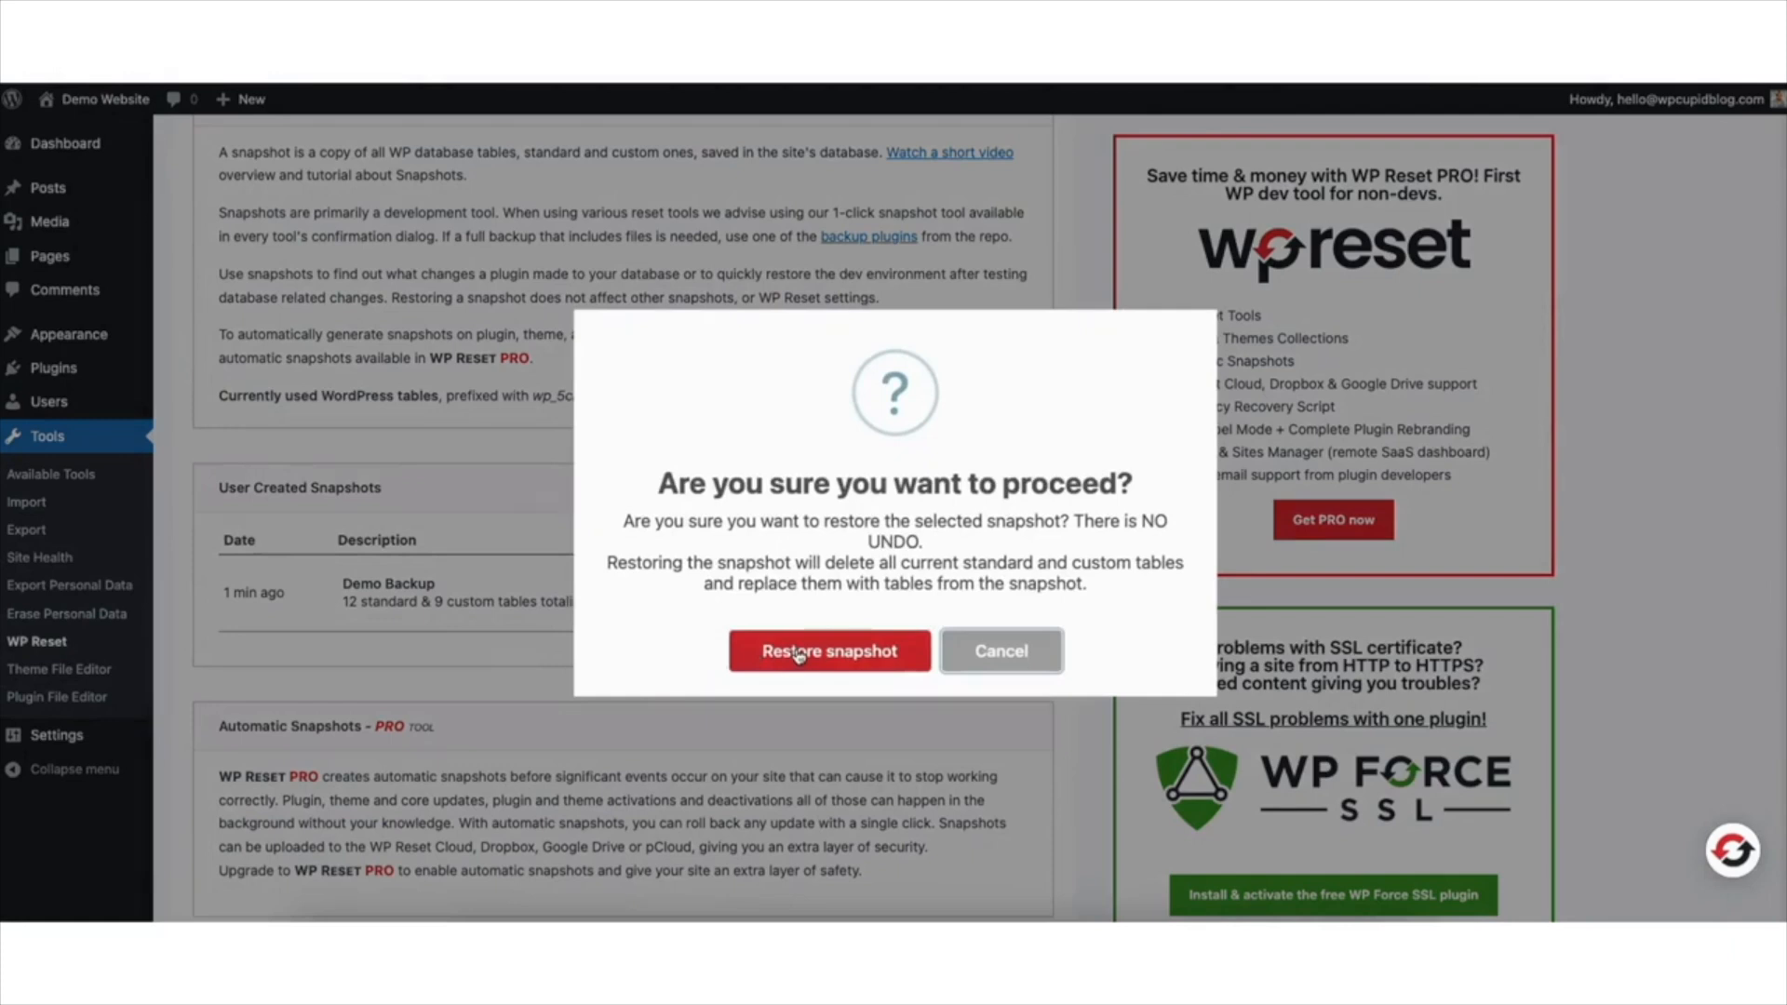
{"action": "left_click", "coordinate": [829, 652]}
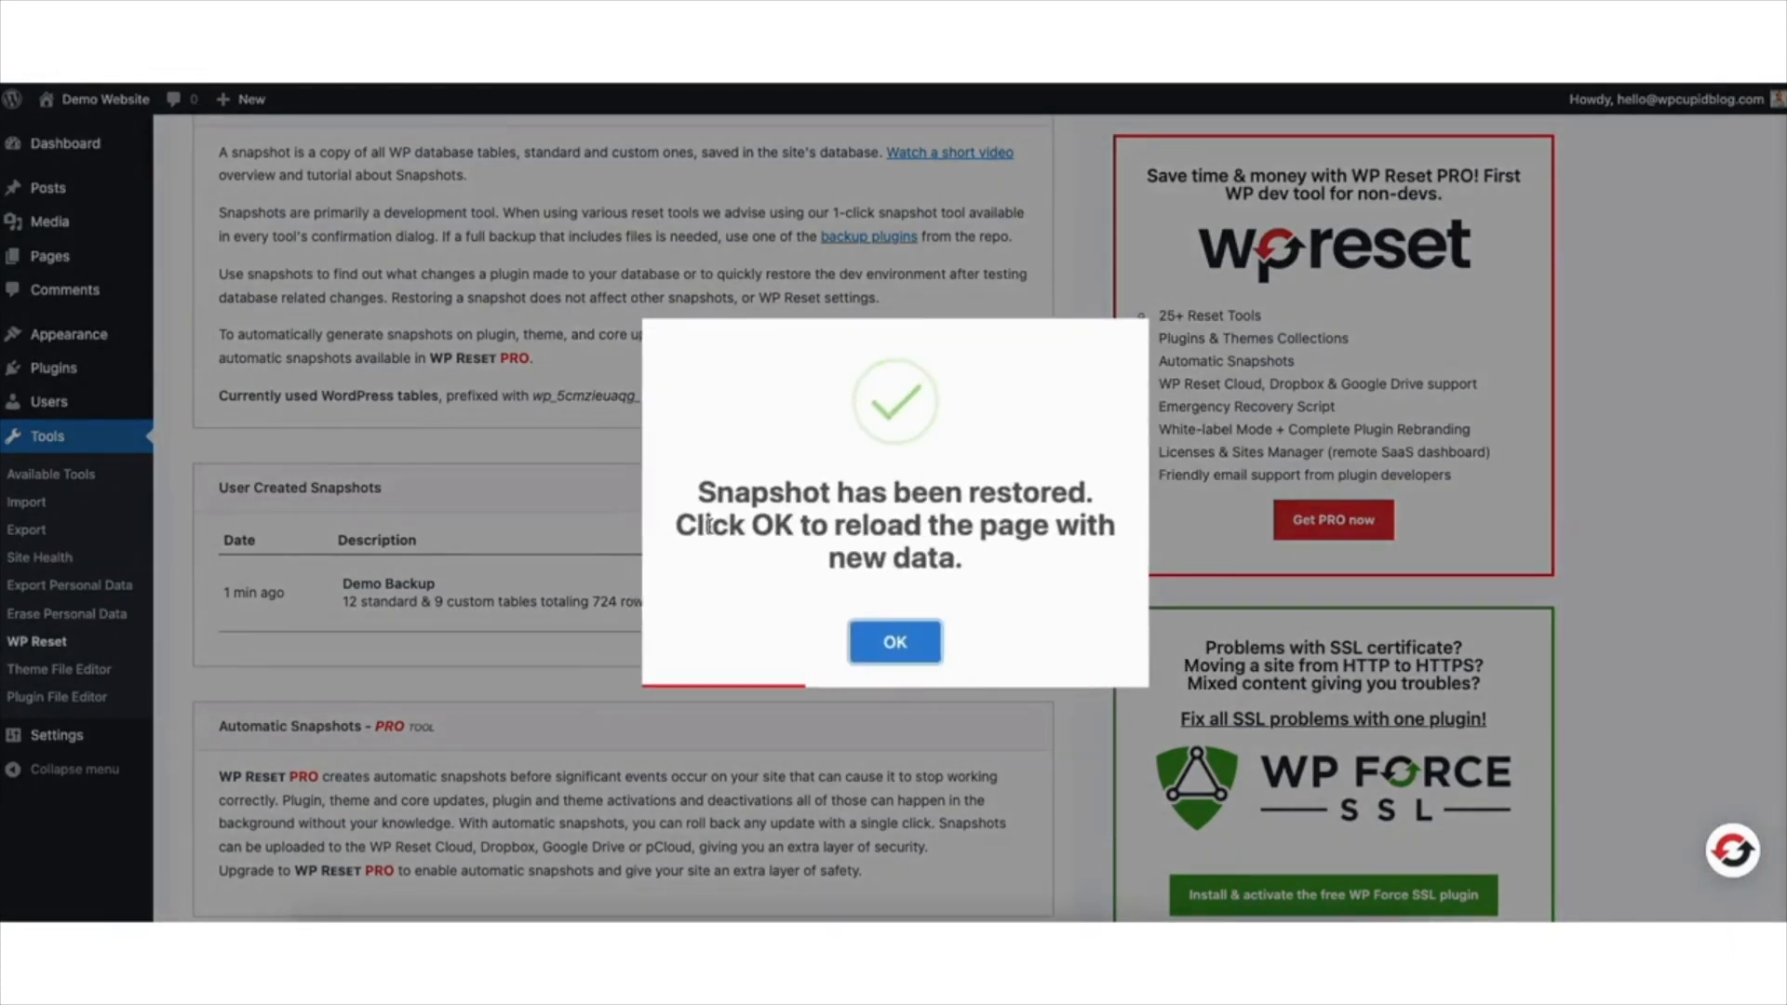
{"action": "left_click", "coordinate": [894, 641]}
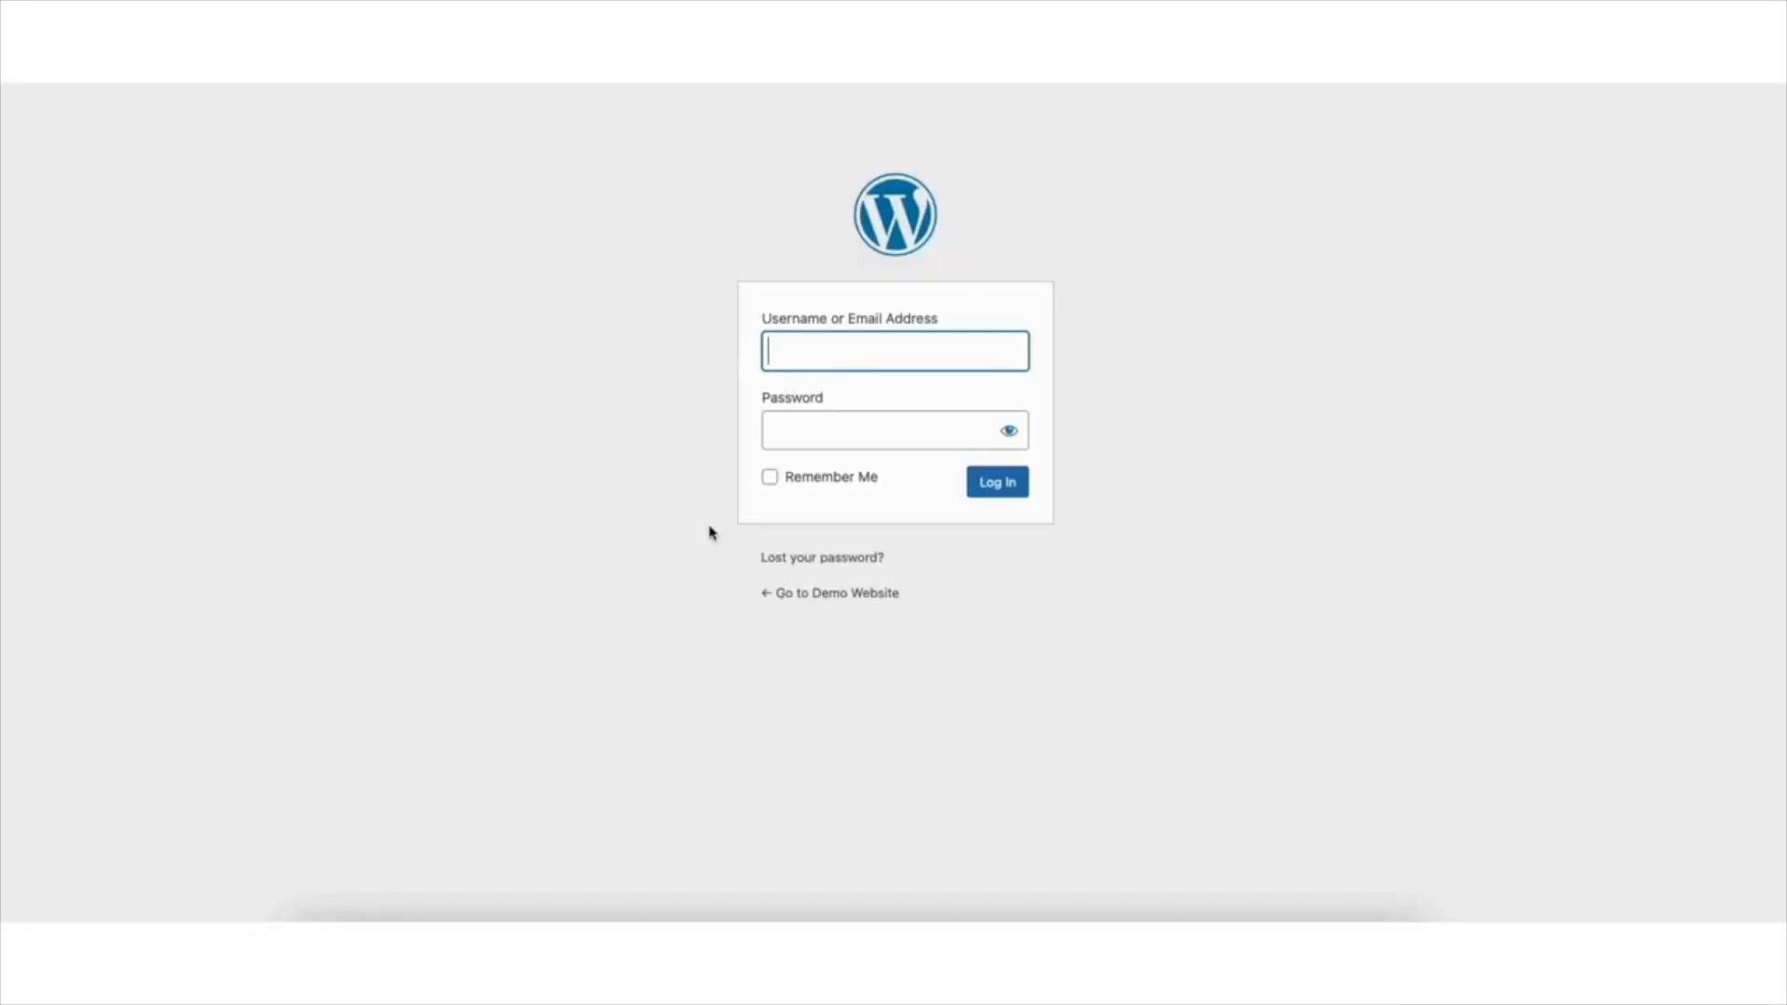
Step: Log back into the restored dashboard and visit the site's front end
{"action": "left_click", "coordinate": [998, 482]}
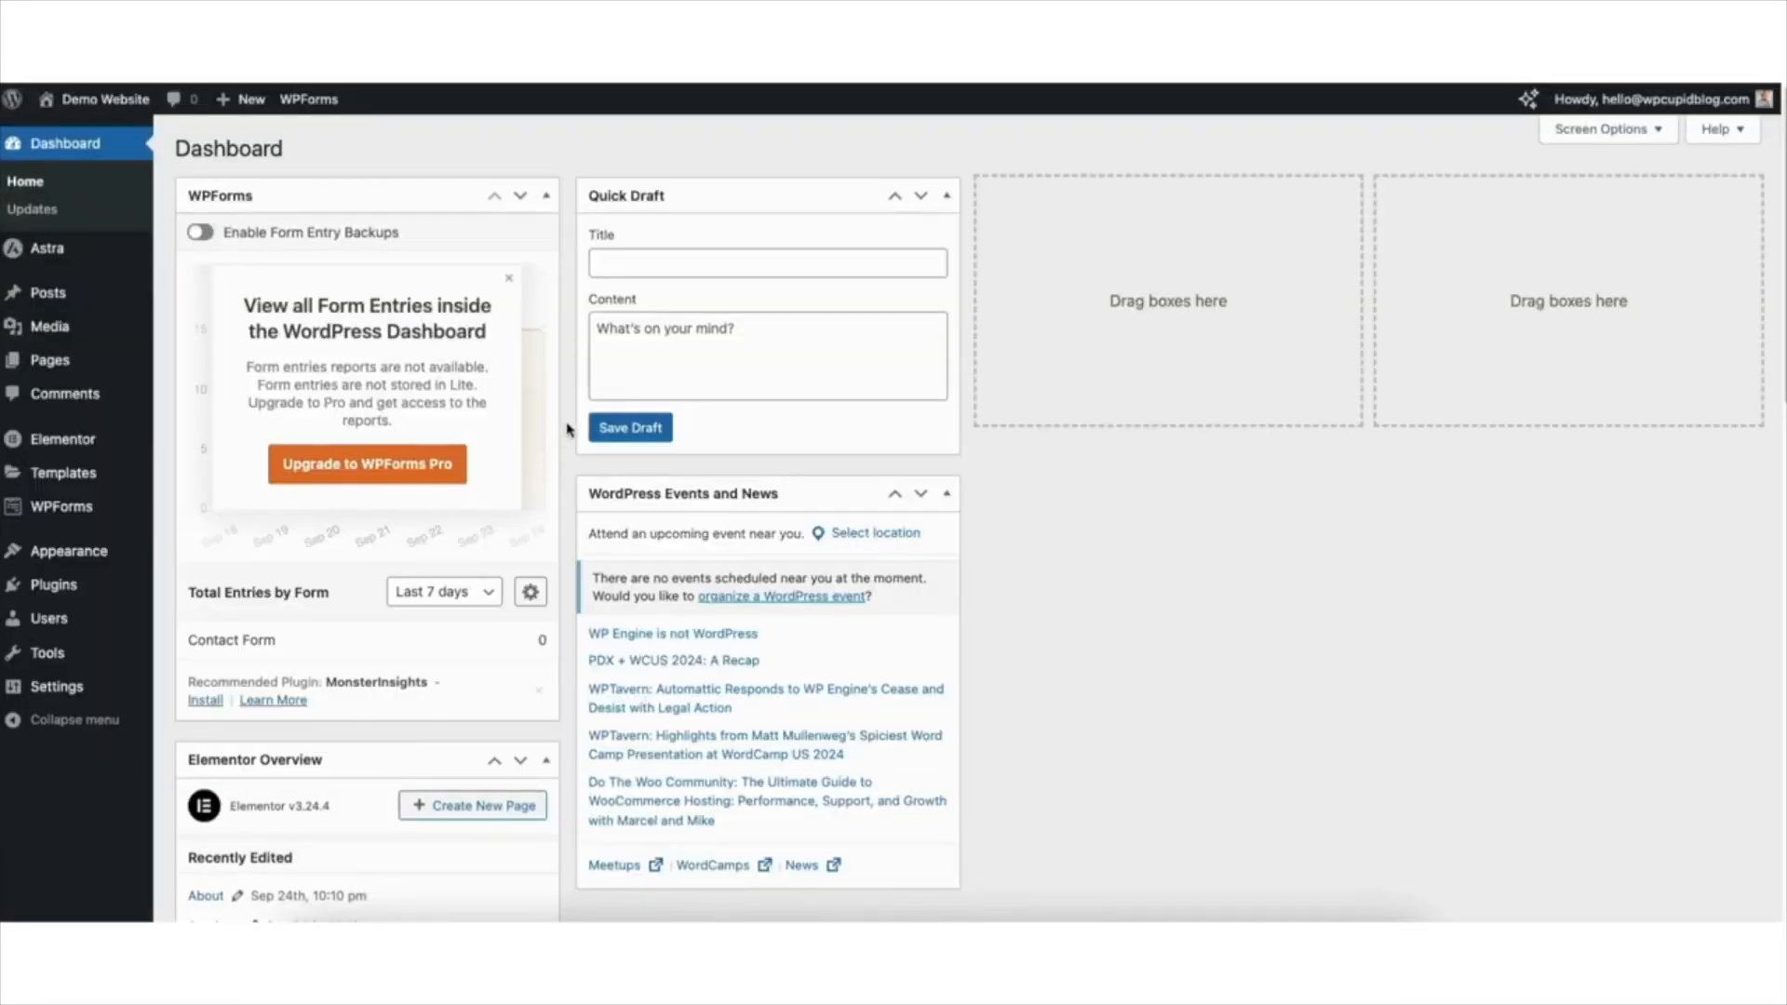
{"action": "mouse_move", "coordinate": [104, 98]}
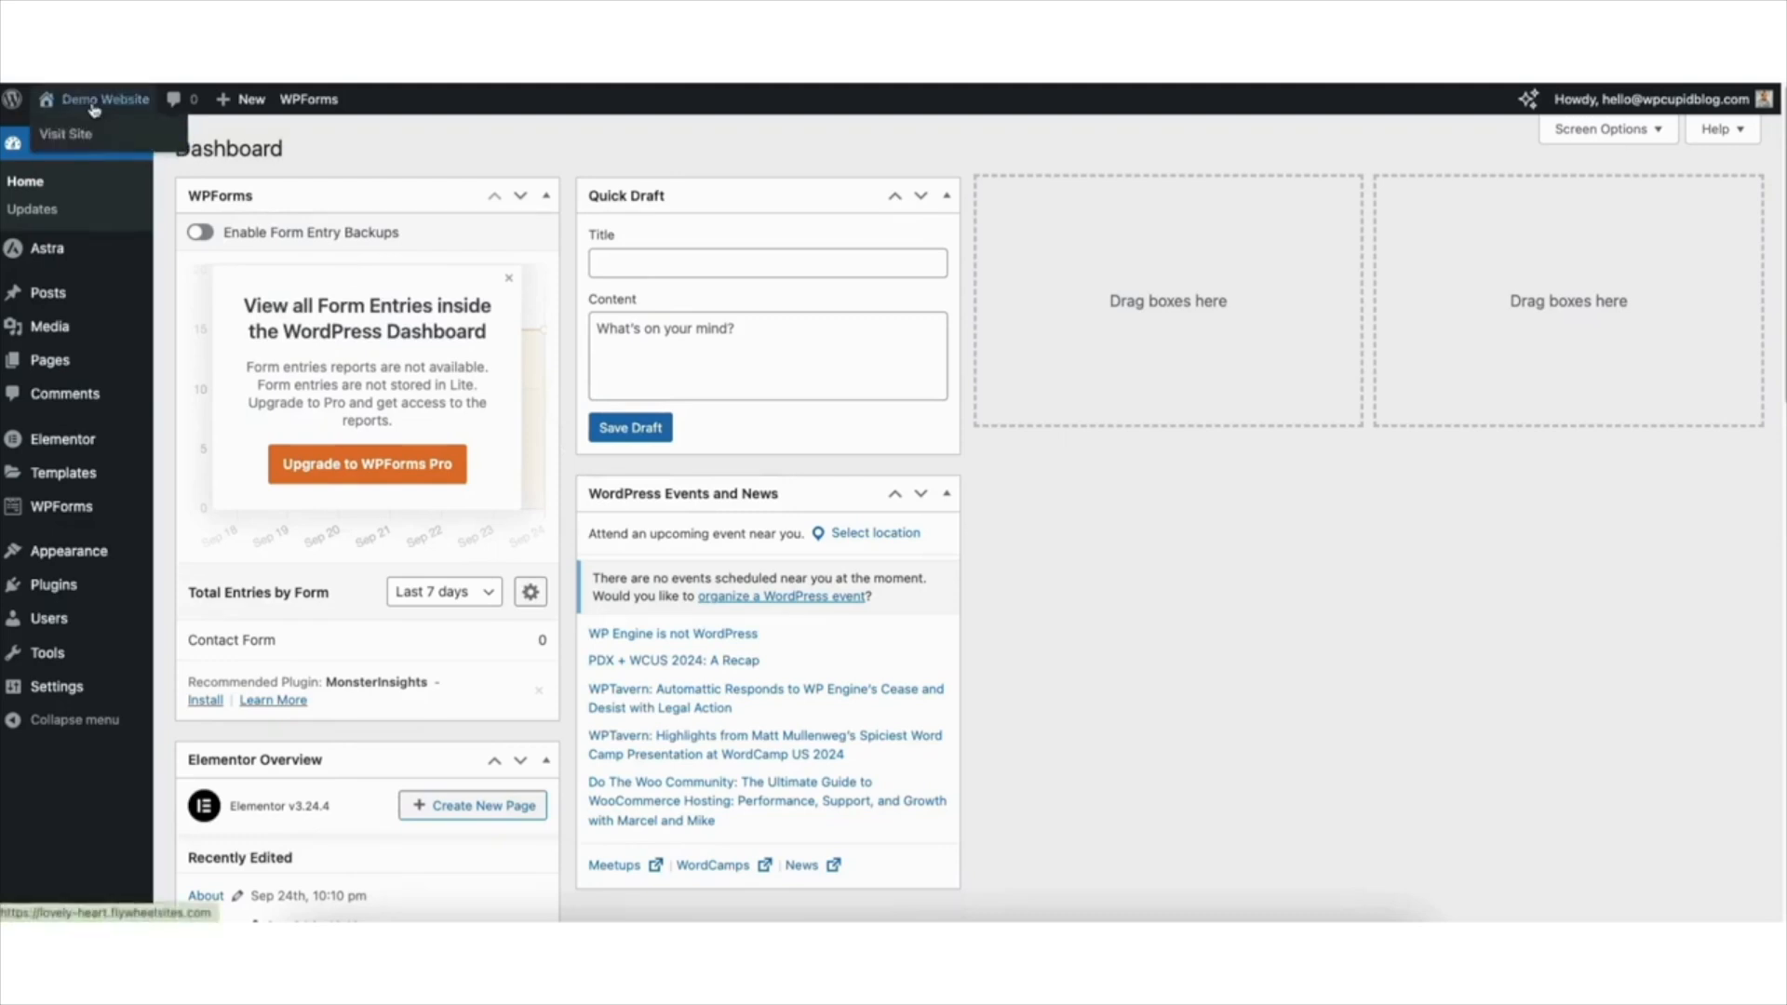
{"action": "mouse_move", "coordinate": [67, 137]}
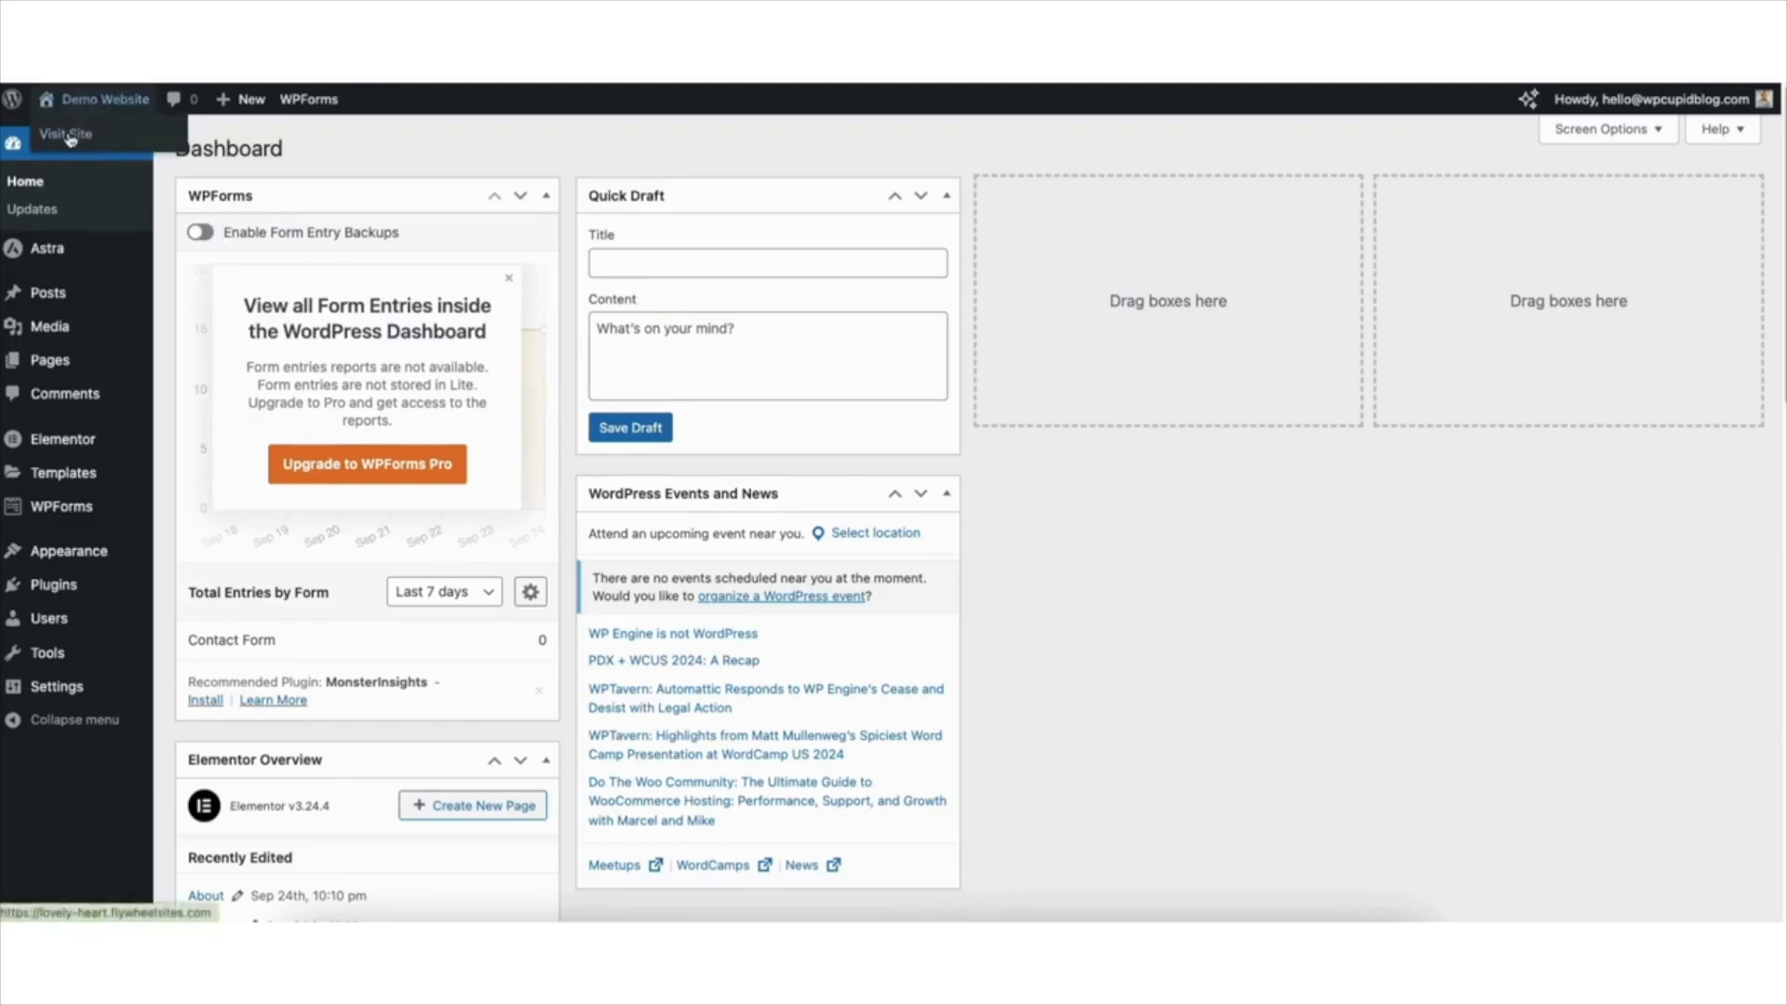
{"action": "left_click", "coordinate": [60, 134]}
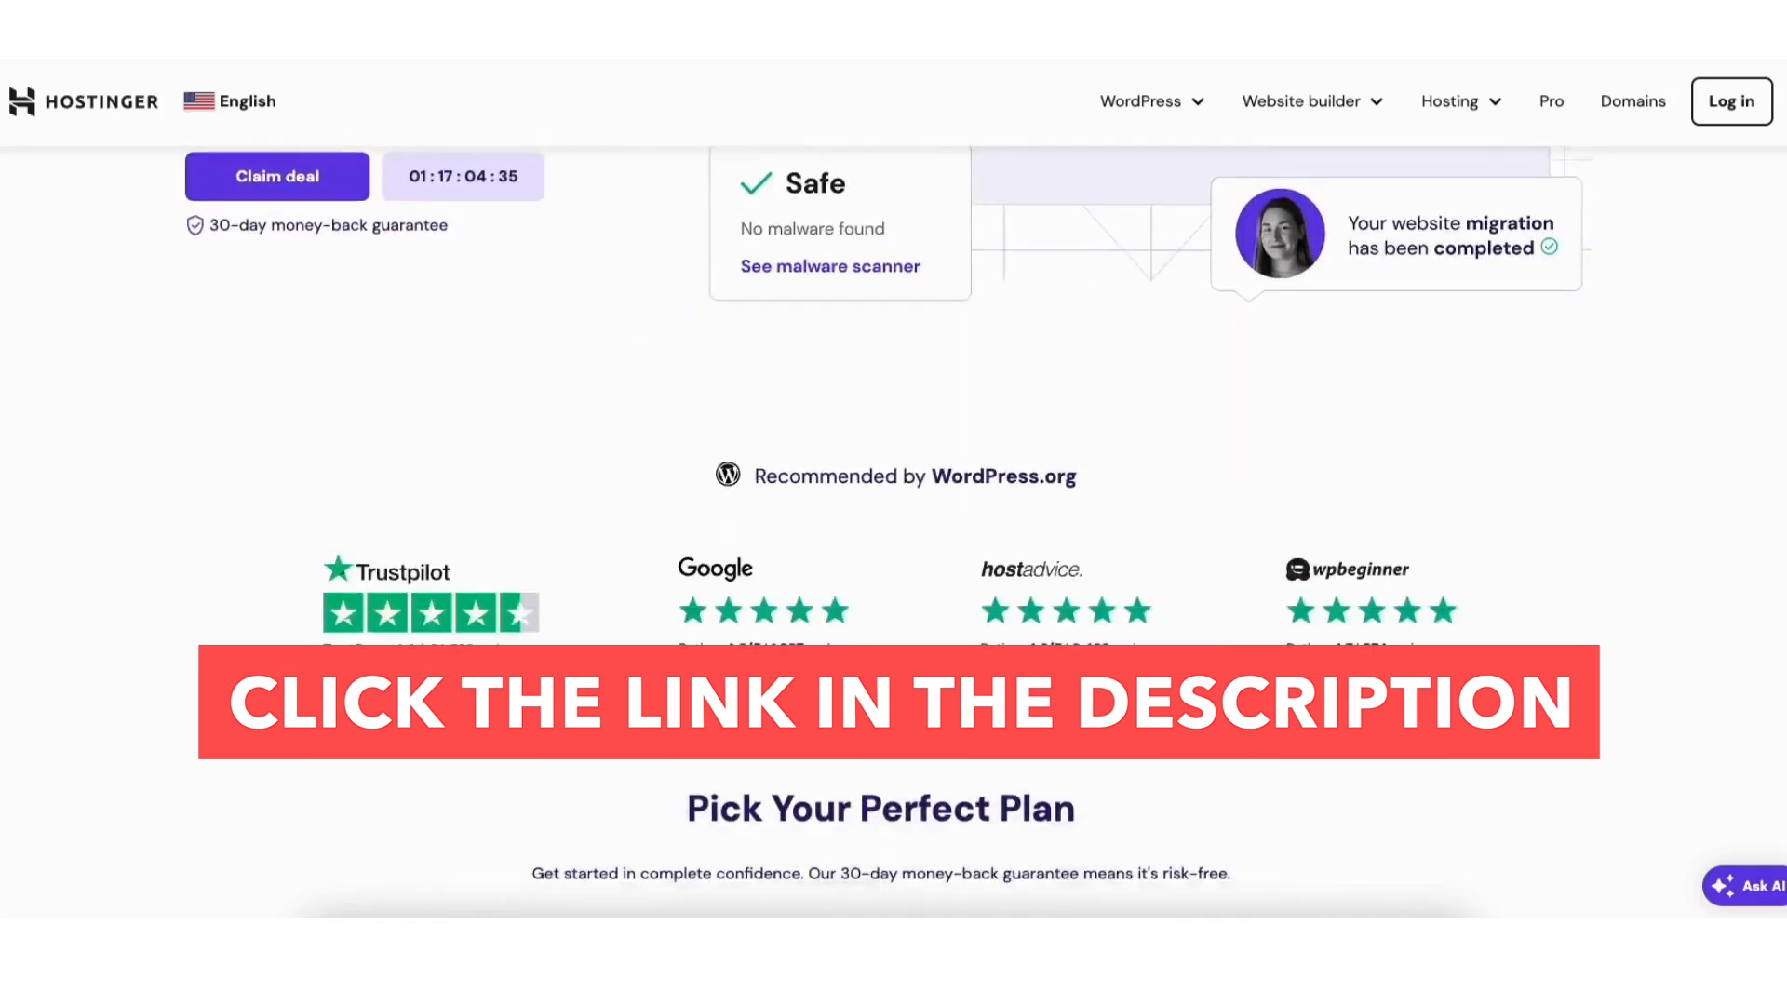
Step: Scroll the Hostinger homepage down to the Pick Your Perfect Plan pricing section
{"action": "scroll", "scroll_direction": "down", "scroll_amount": 3}
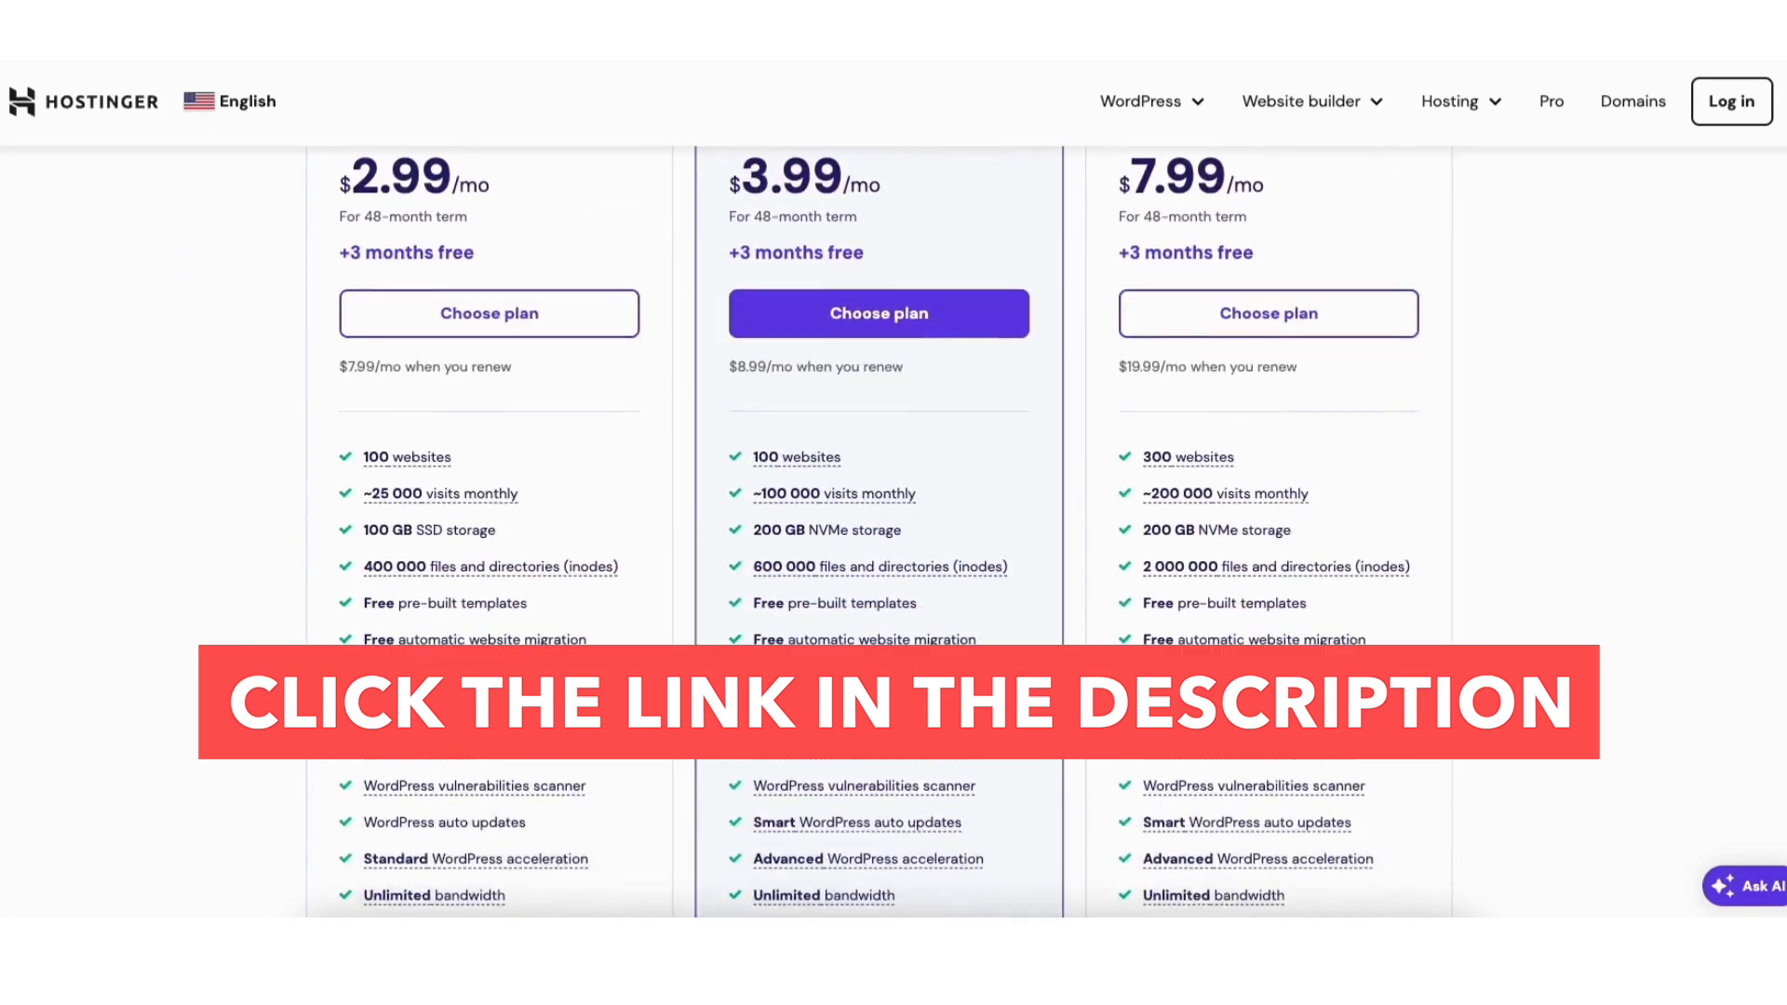